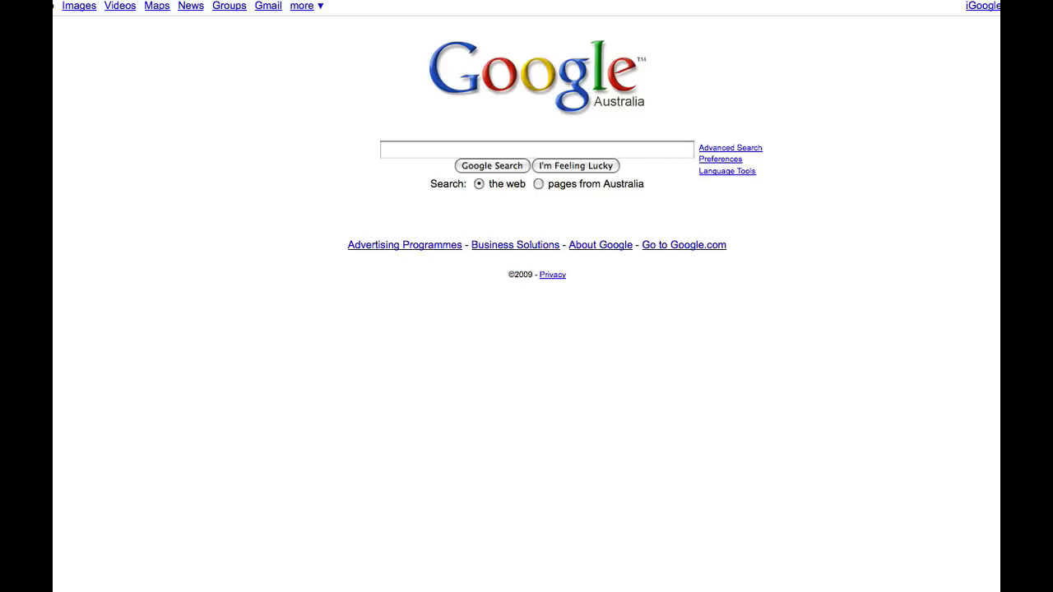
pyautogui.moveTo(533, 97)
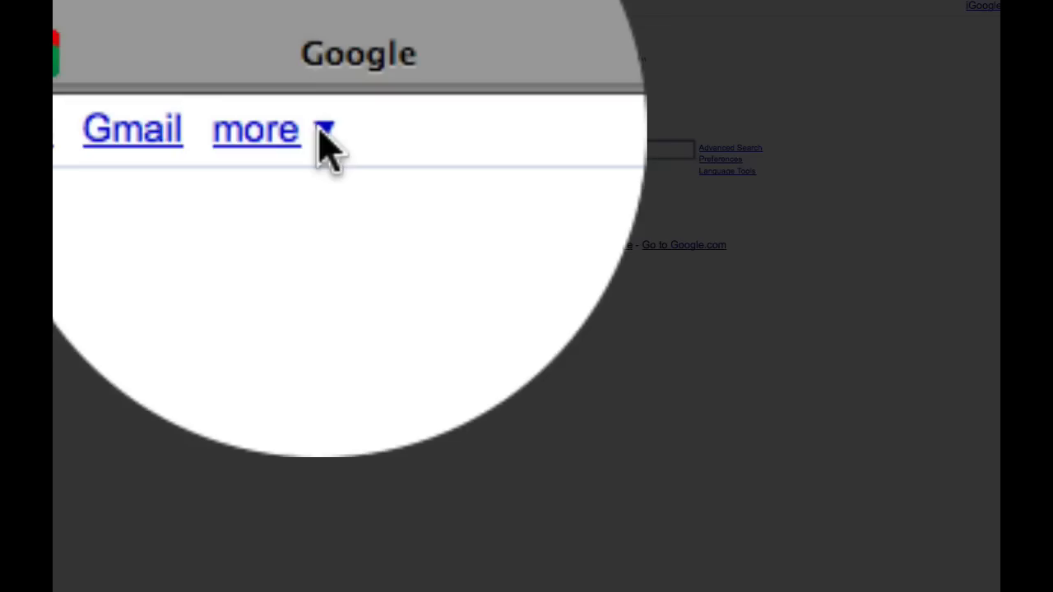
# Step: Go to Google Reader from the 'more' menu in Google's top bar
pyautogui.click(255, 129)
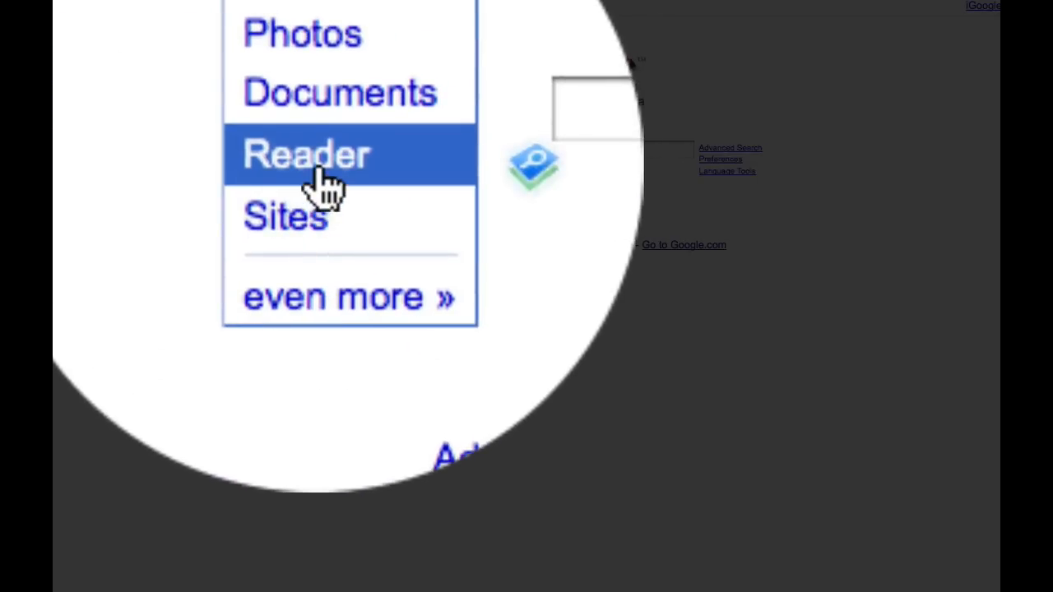
pyautogui.click(306, 154)
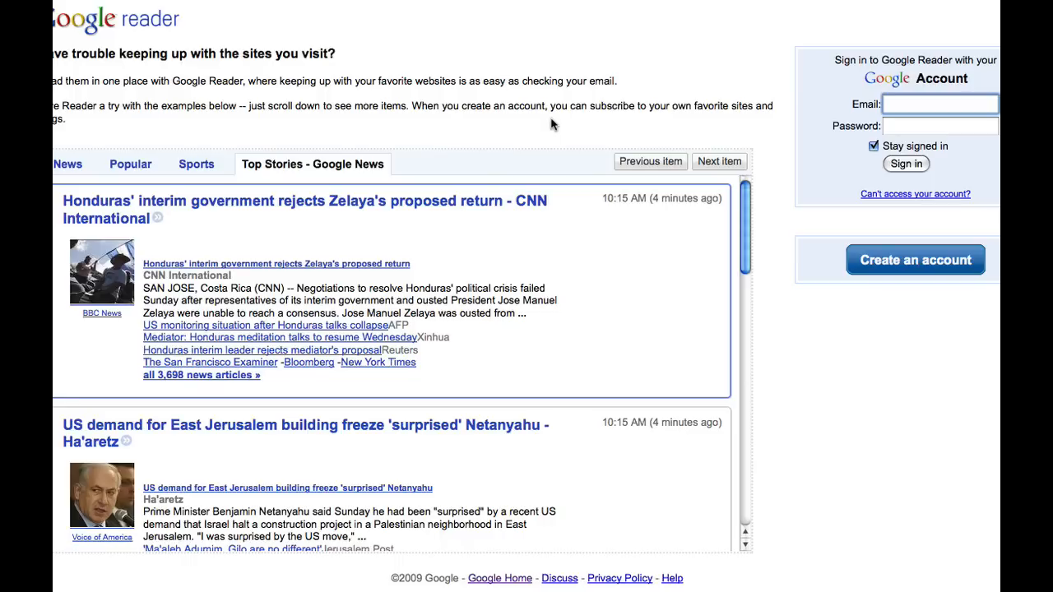
# Step: Sign in to Google Reader with the account email and go to Settings
pyautogui.click(939, 103)
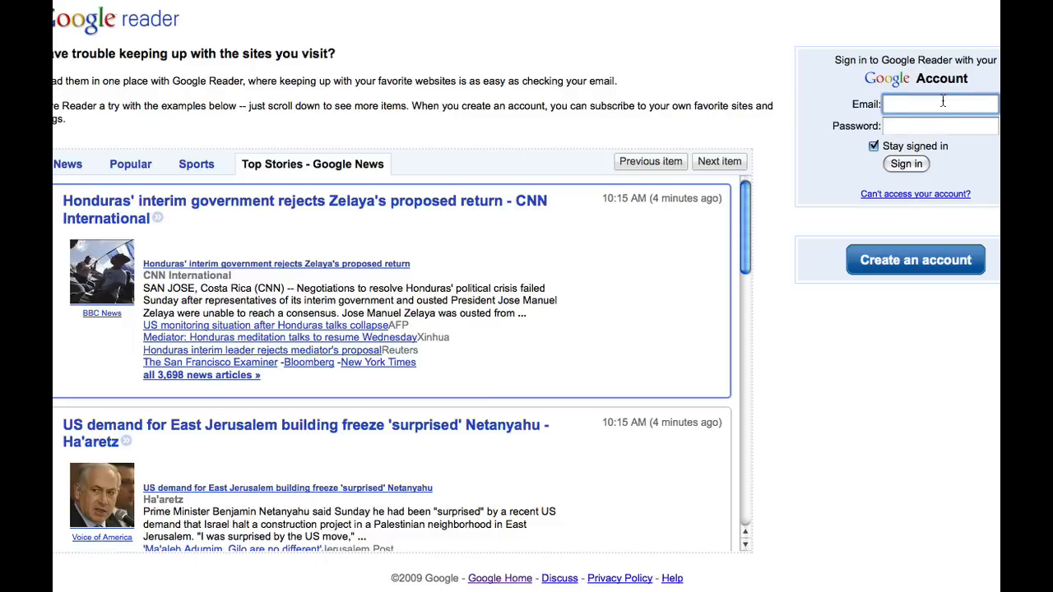
pyautogui.click(939, 103)
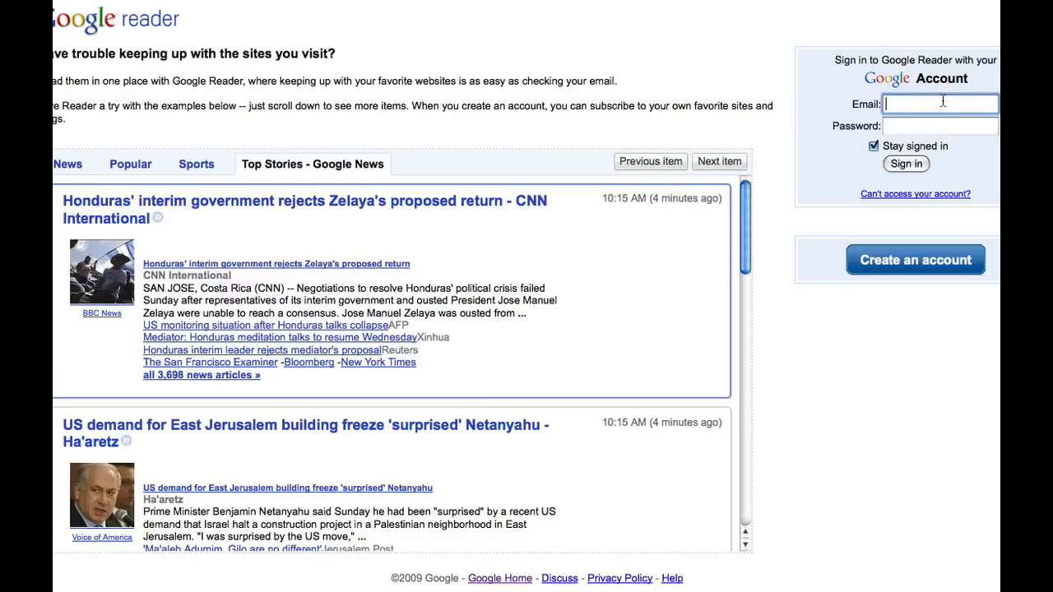
pyautogui.click(906, 164)
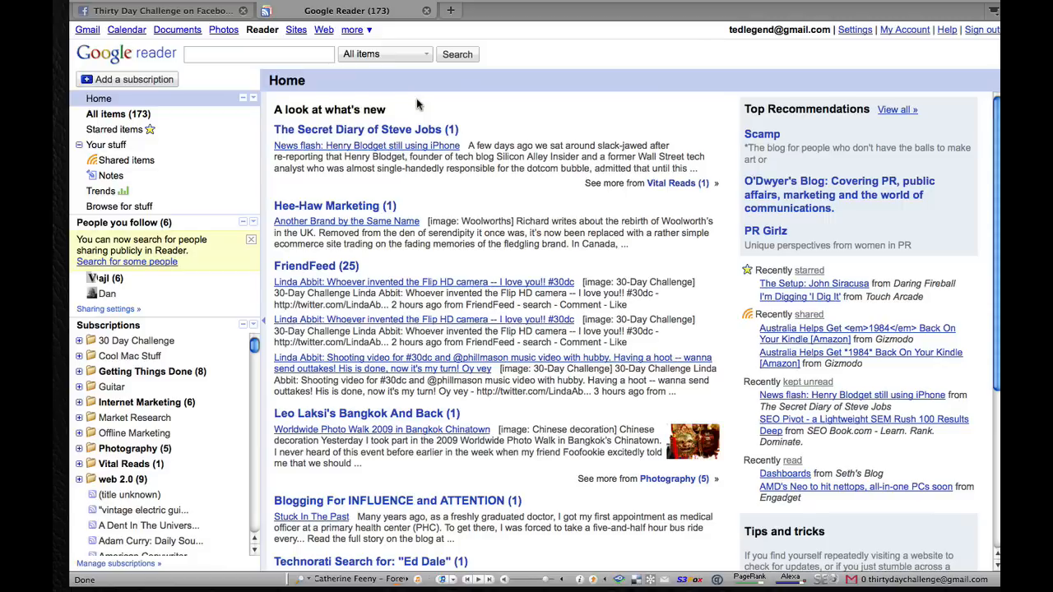
pyautogui.moveTo(863, 51)
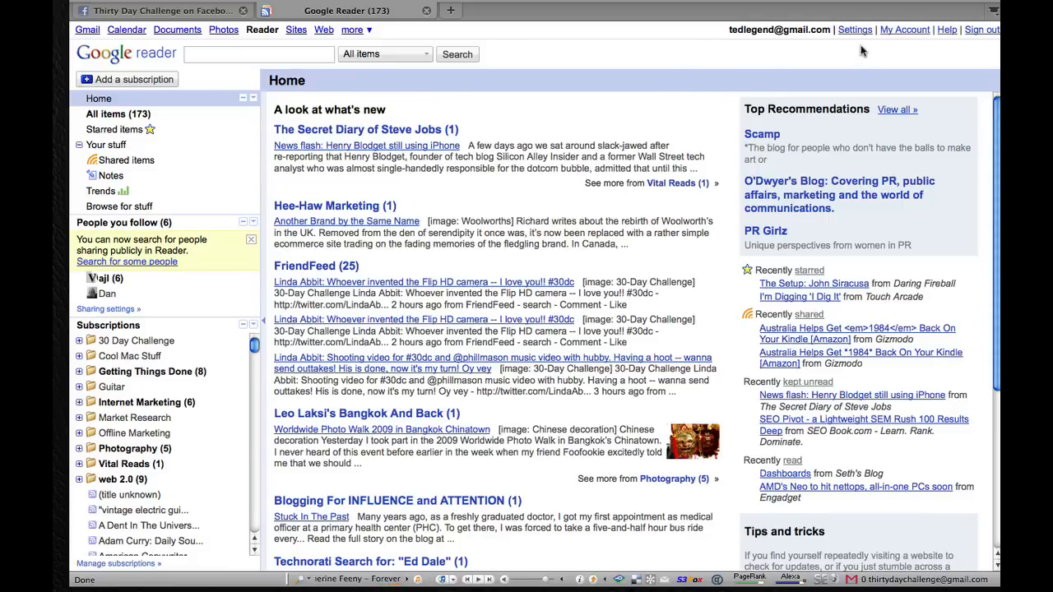
pyautogui.click(854, 30)
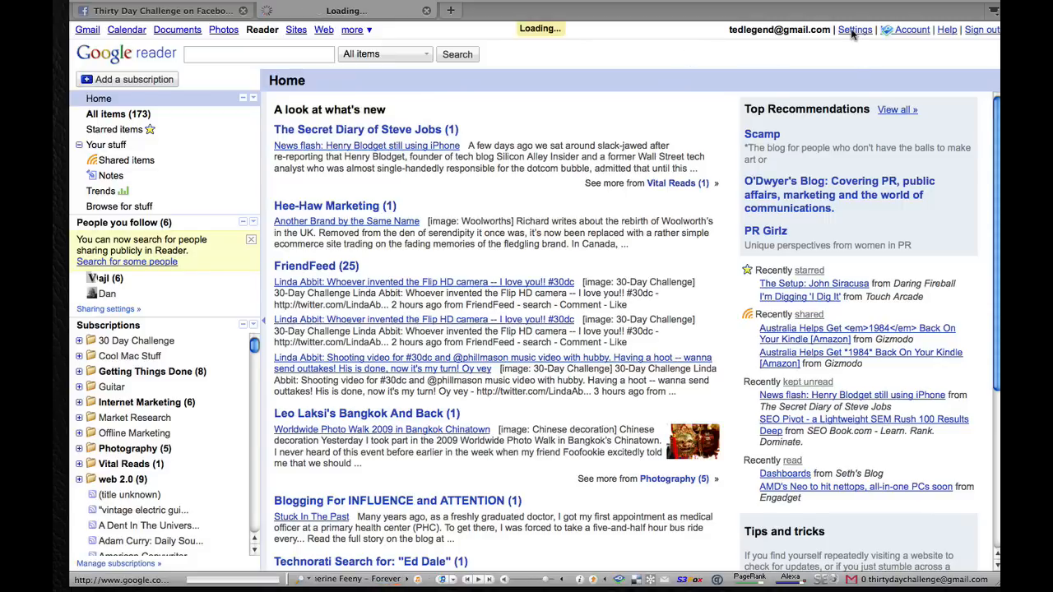
# Step: Open Reader's Settings page on the Preferences tab
pyautogui.click(853, 30)
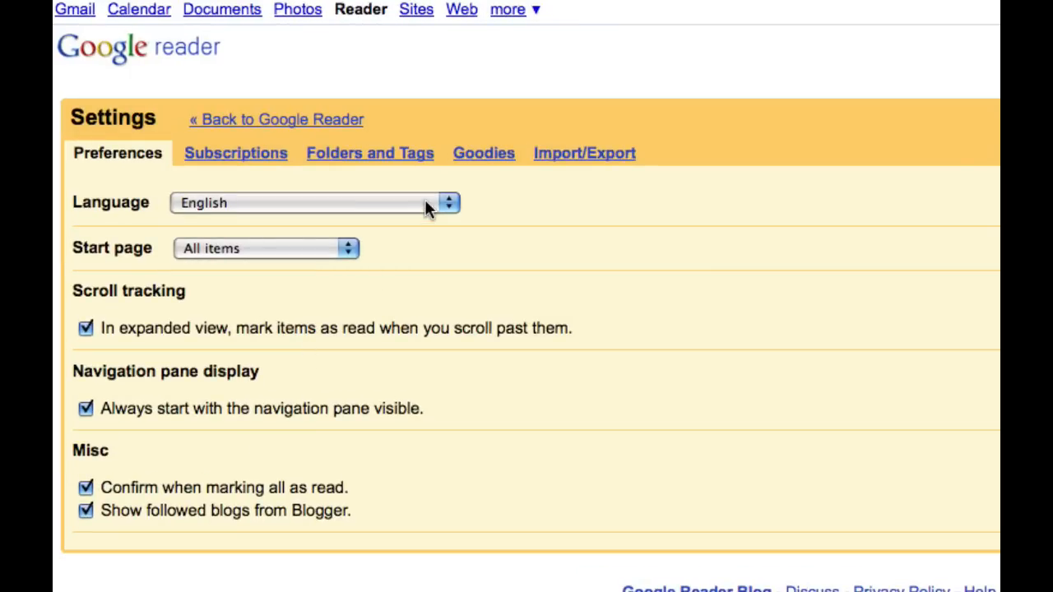
pyautogui.moveTo(459, 285)
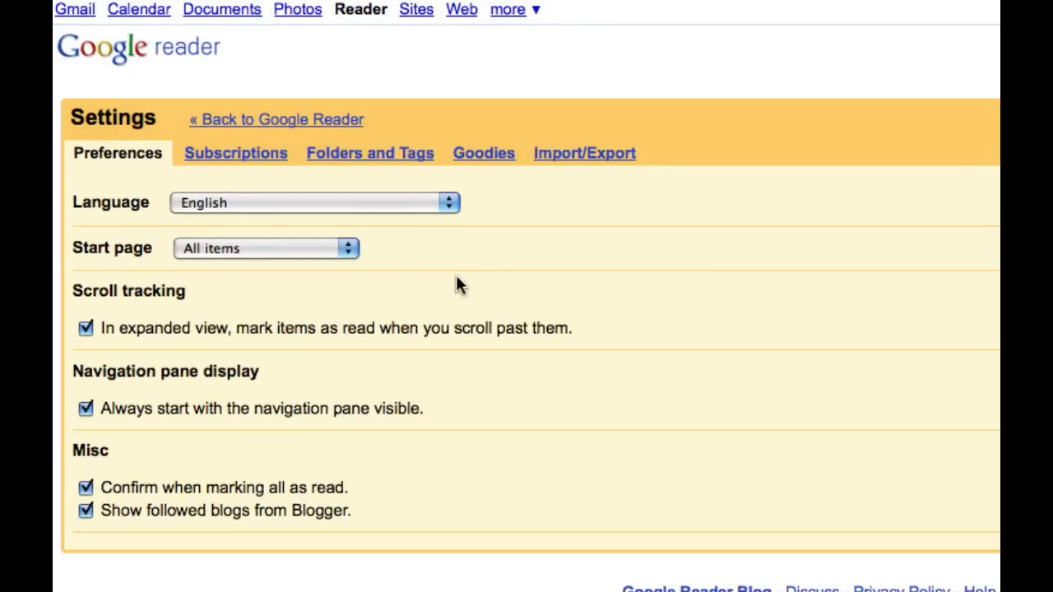
pyautogui.moveTo(121, 276)
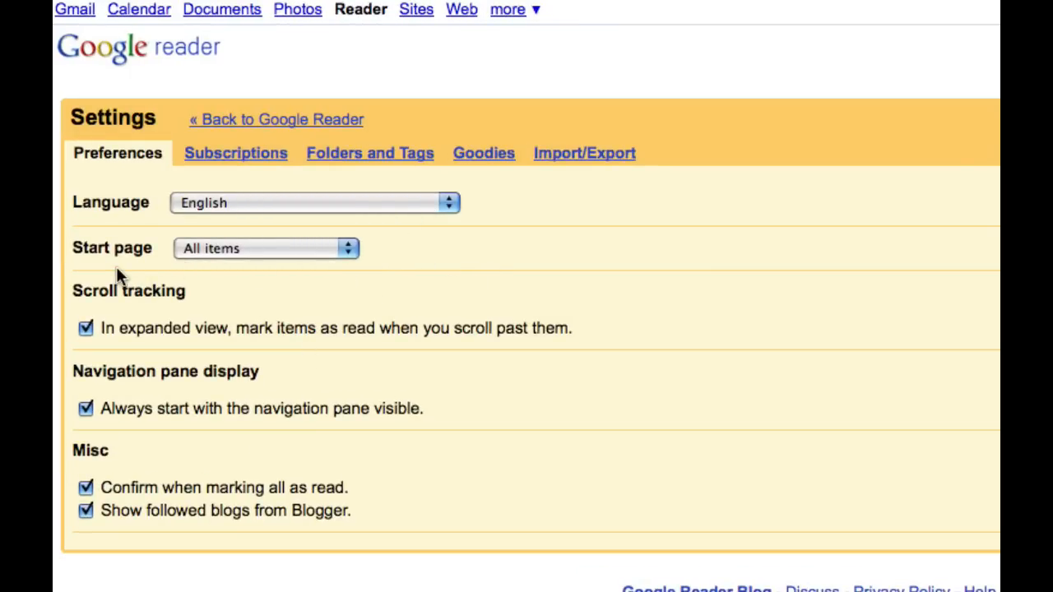
pyautogui.moveTo(403, 280)
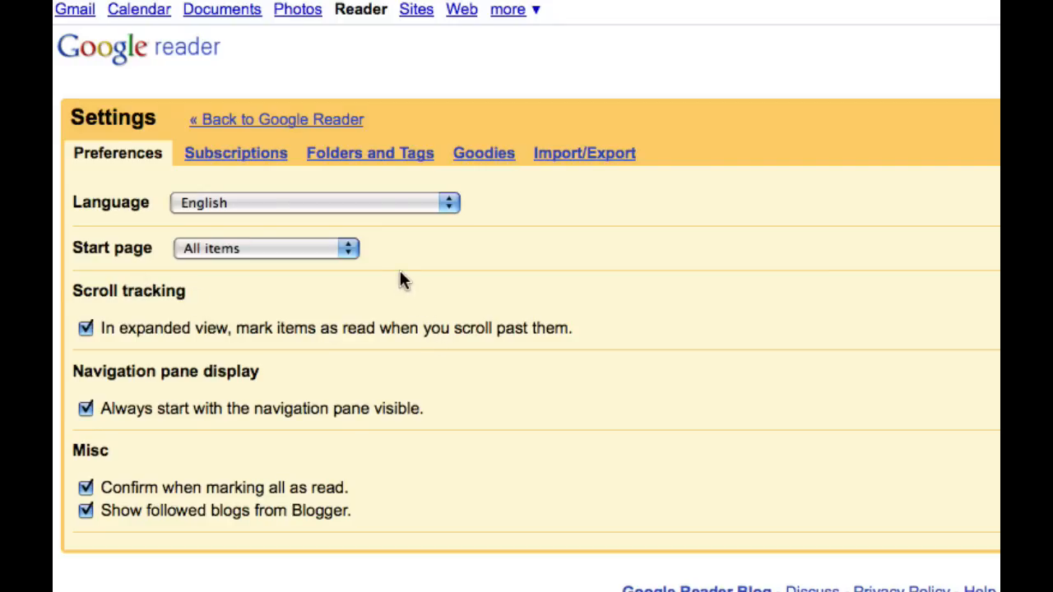
pyautogui.moveTo(390, 274)
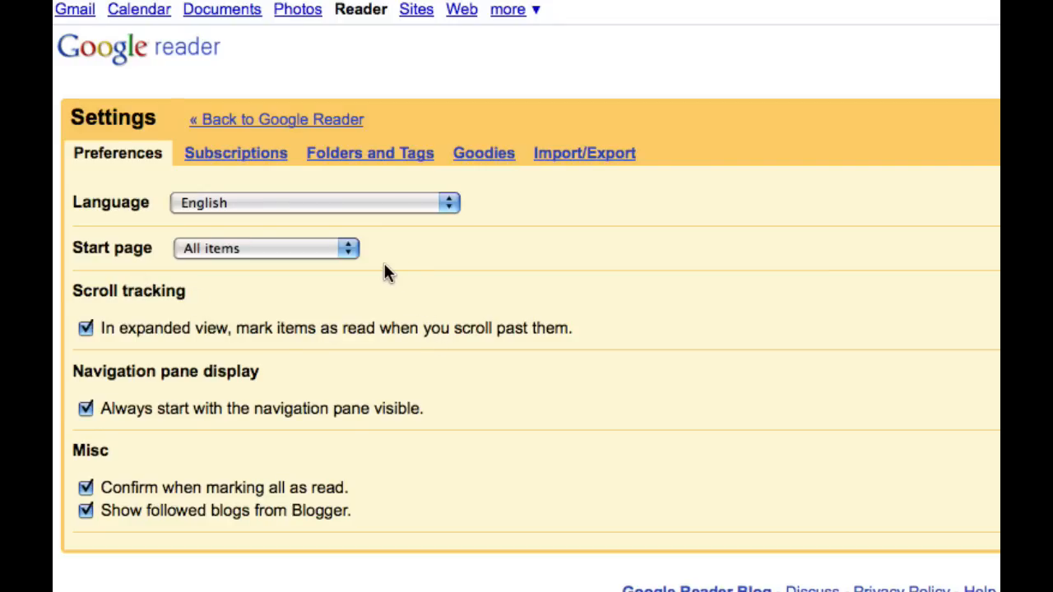
pyautogui.moveTo(607, 360)
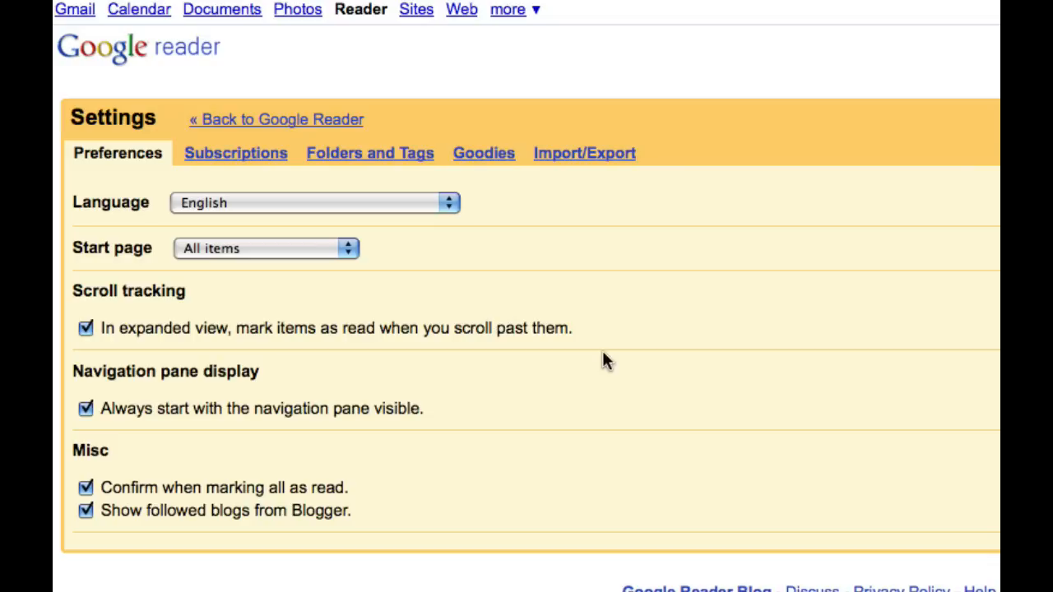
pyautogui.moveTo(251, 354)
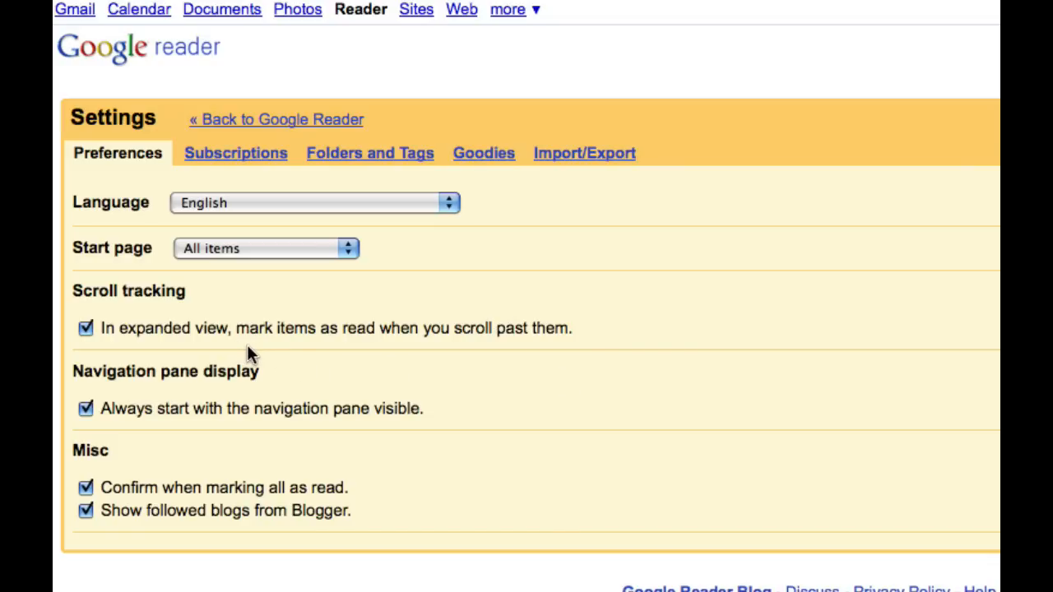
pyautogui.moveTo(323, 352)
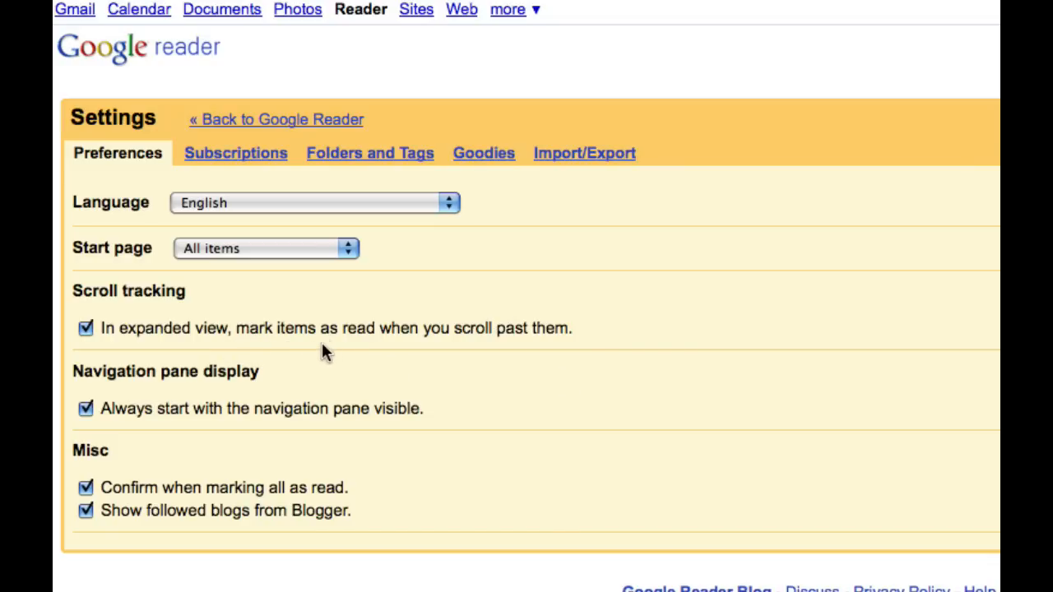
pyautogui.moveTo(281, 387)
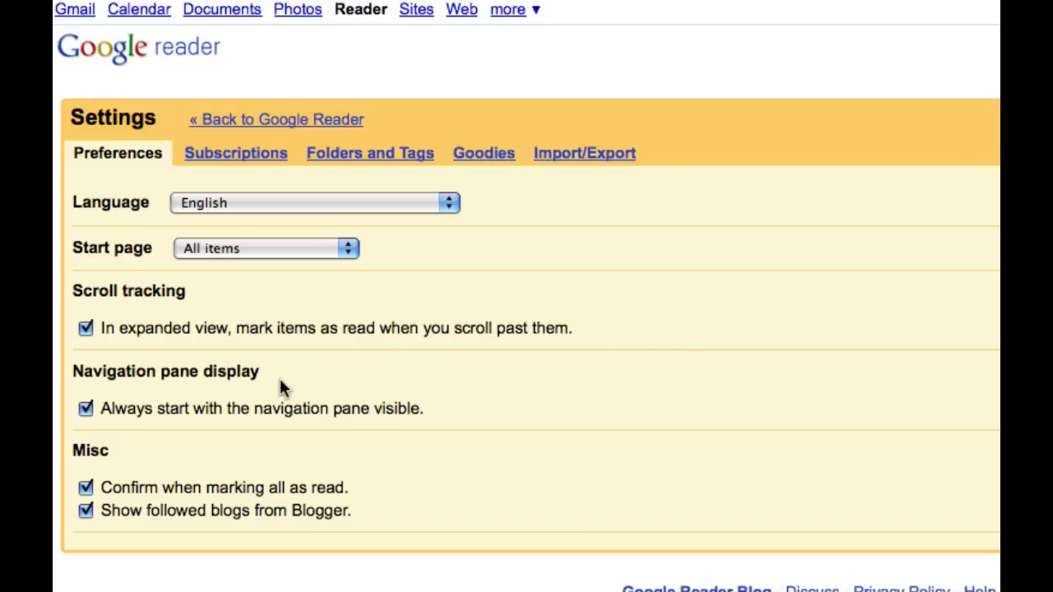
pyautogui.moveTo(278, 345)
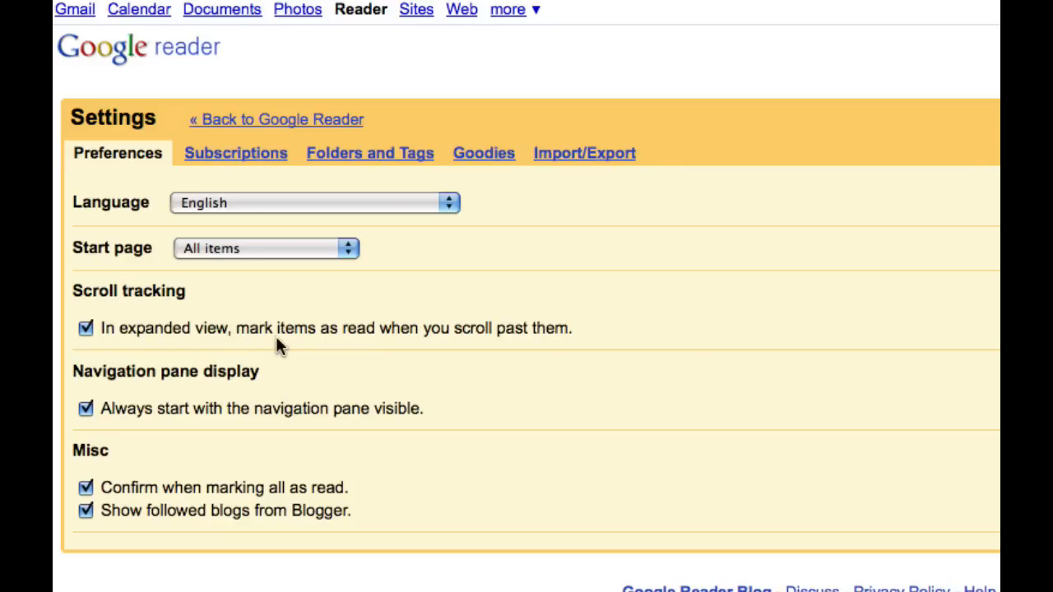
pyautogui.moveTo(278, 375)
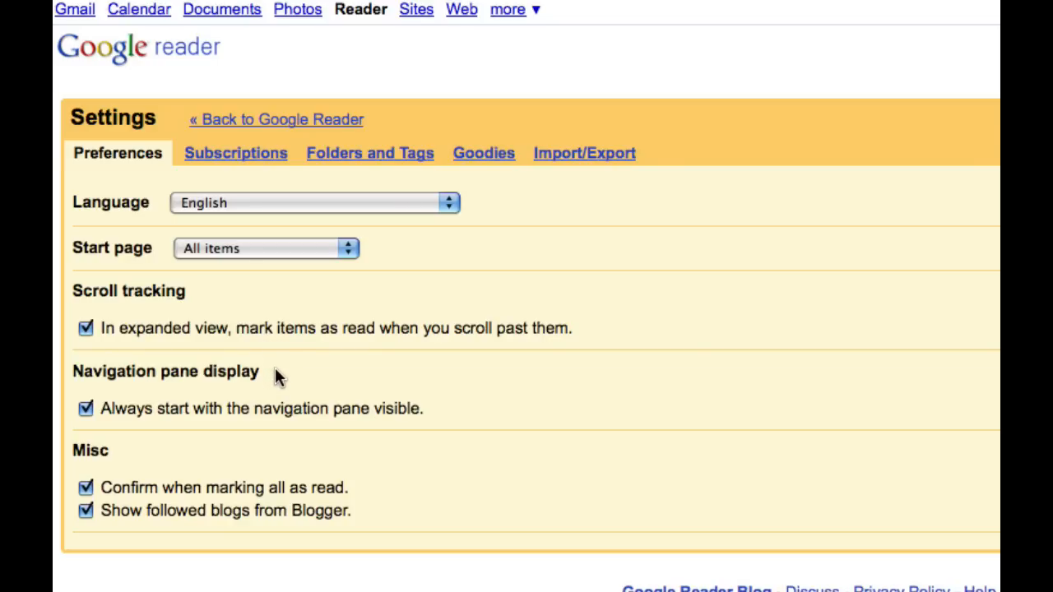
pyautogui.moveTo(280, 381)
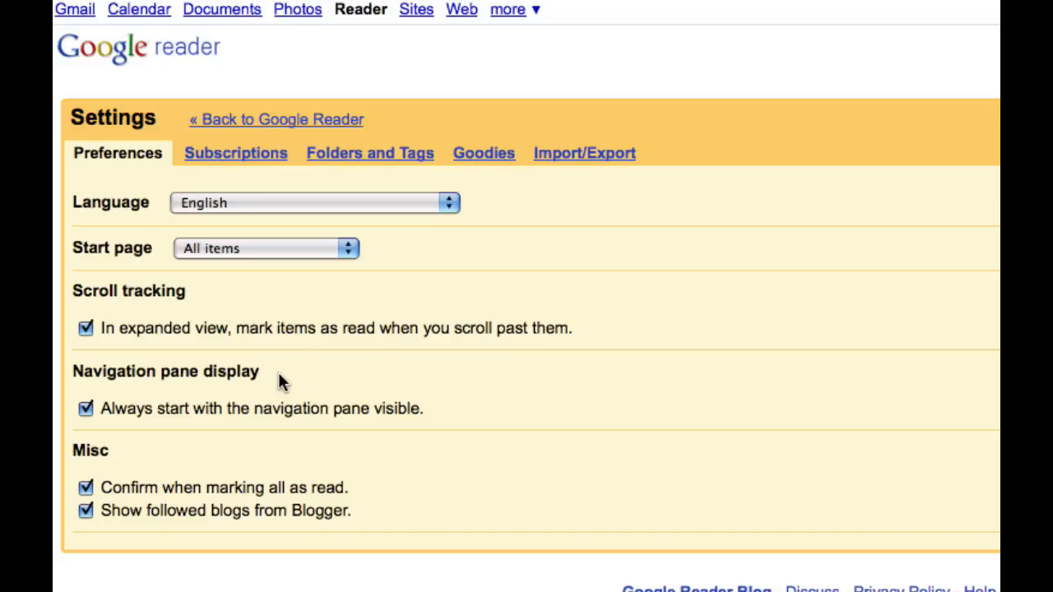
pyautogui.moveTo(319, 409)
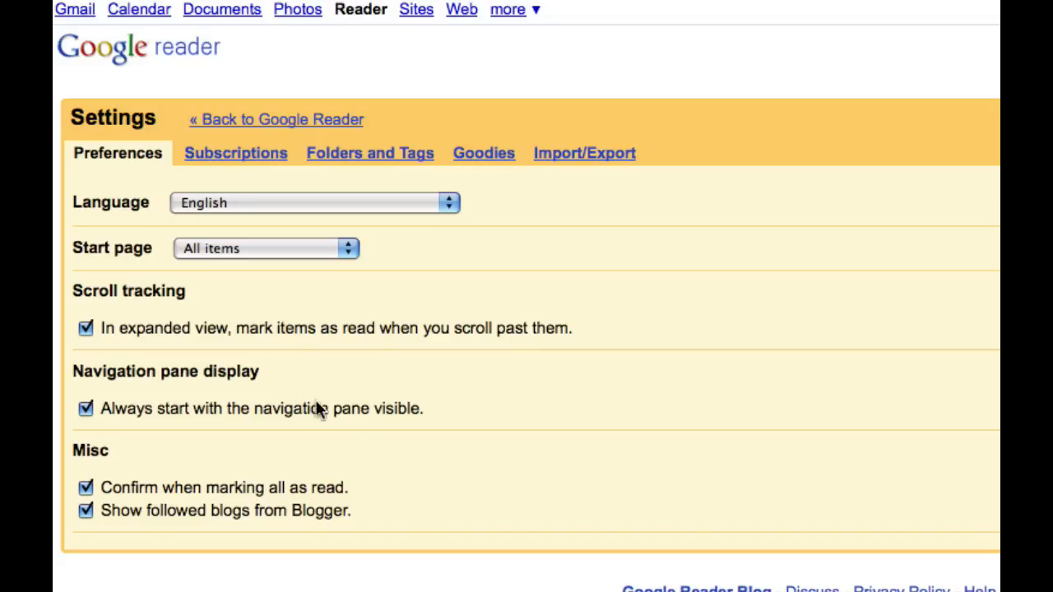
pyautogui.moveTo(327, 436)
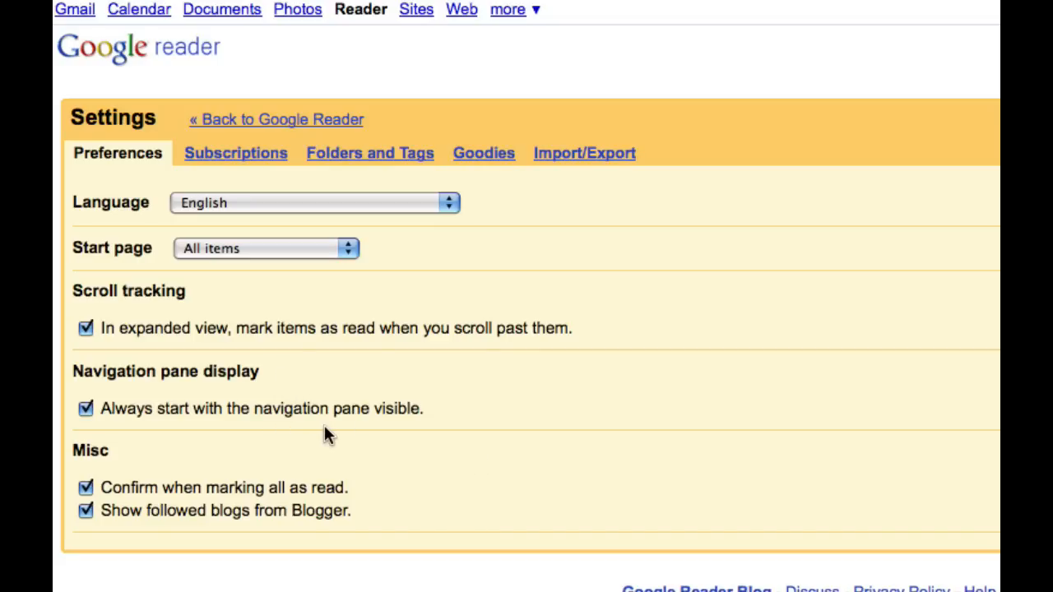
pyautogui.moveTo(181, 502)
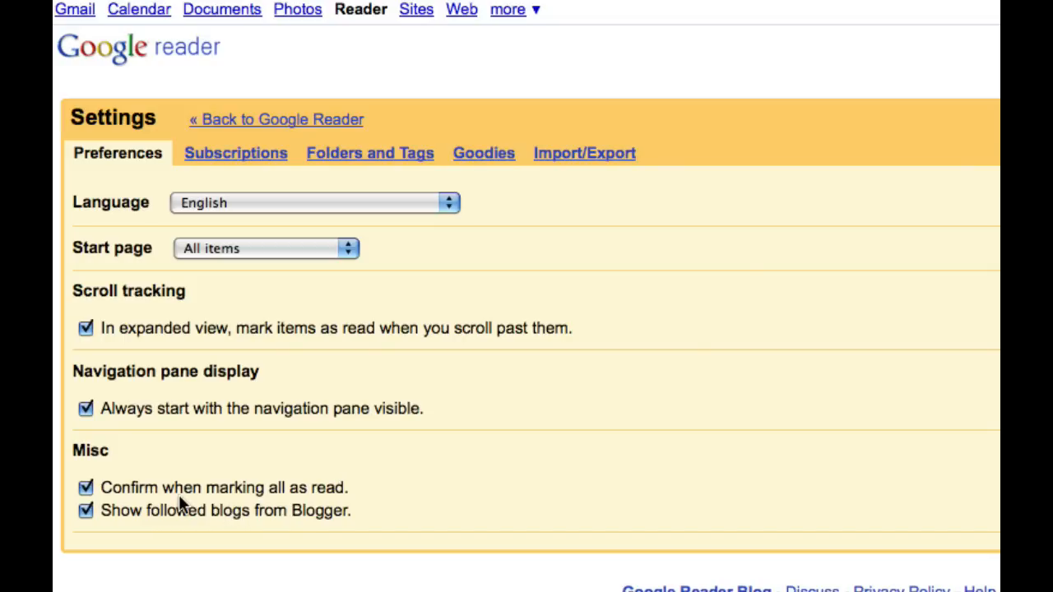
pyautogui.moveTo(239, 524)
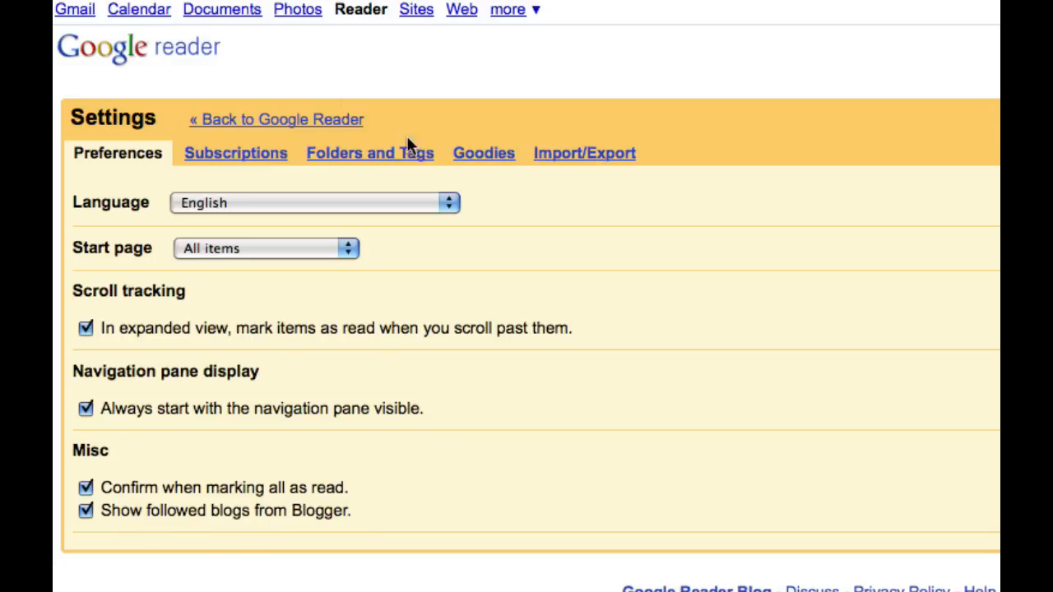
pyautogui.moveTo(237, 157)
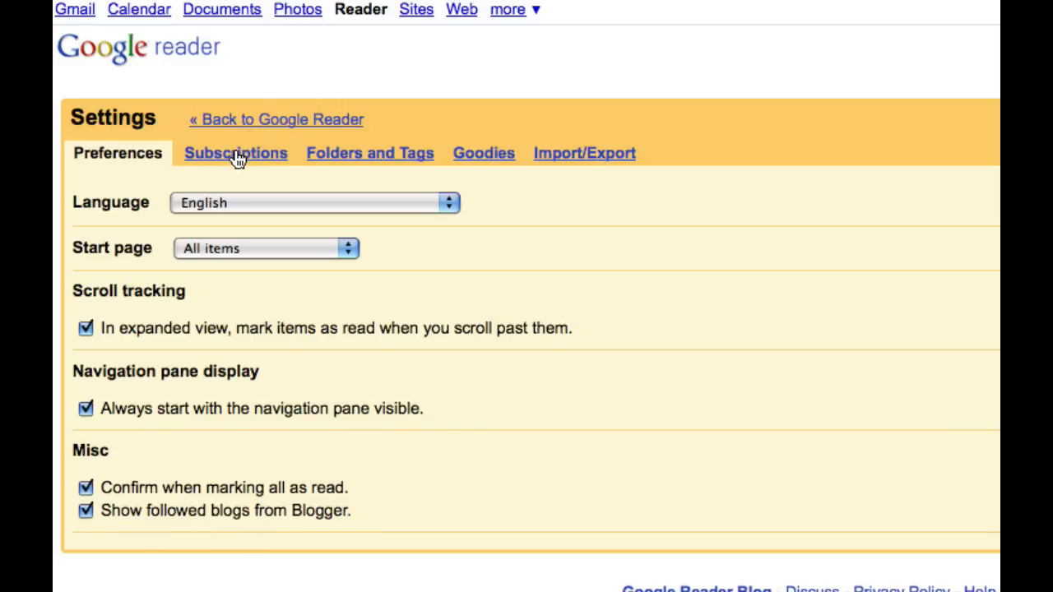
# Step: Show the Subscriptions tab and scroll through the 780 subscriptions and folders
pyautogui.click(236, 153)
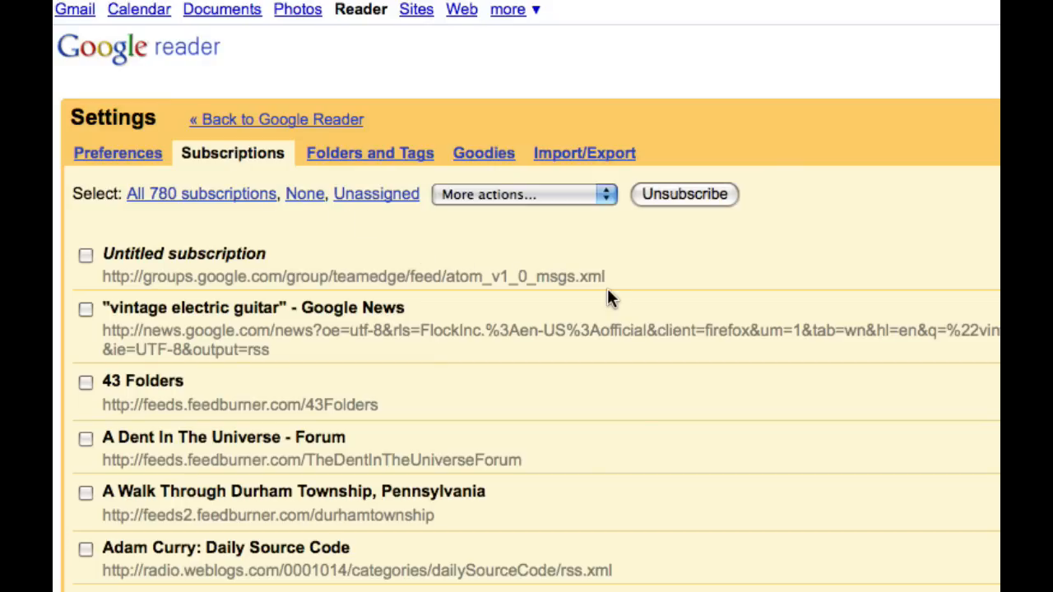
pyautogui.scroll(-3)
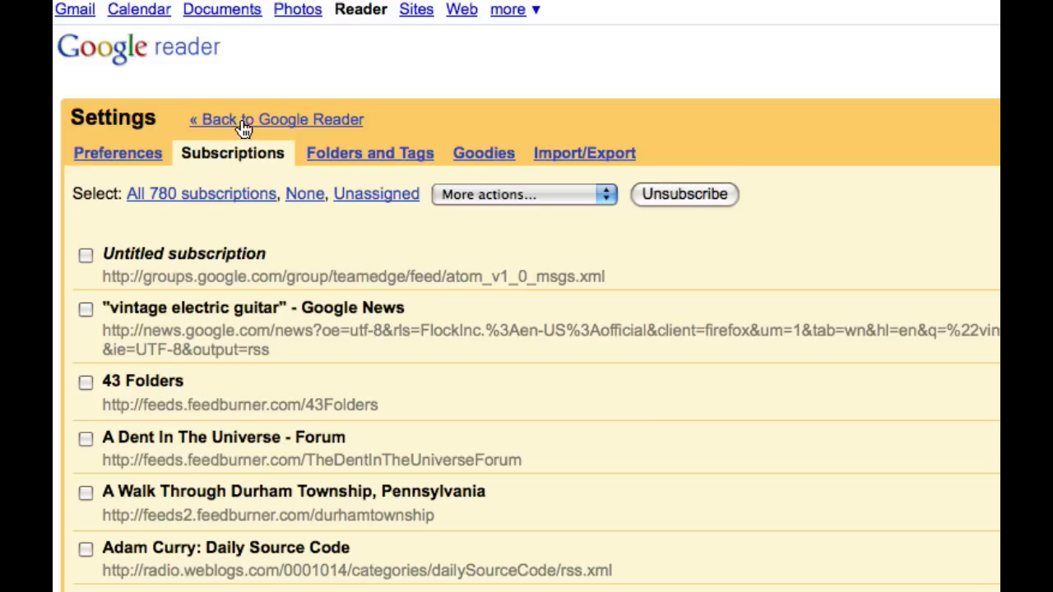
pyautogui.moveTo(246, 127)
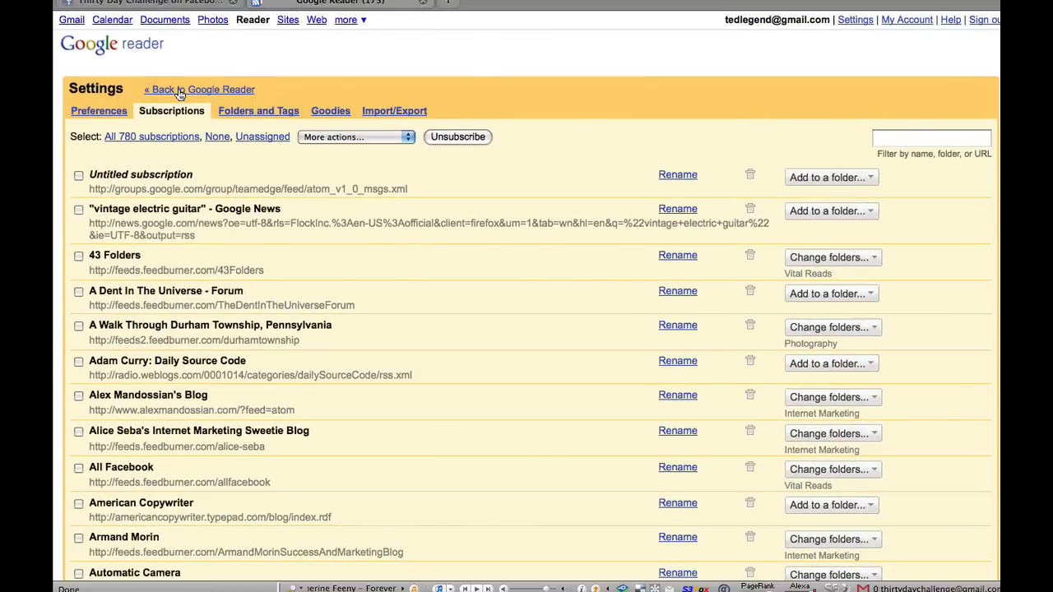
# Step: Return to the Reader Home page and open the Add a subscription box
pyautogui.click(199, 88)
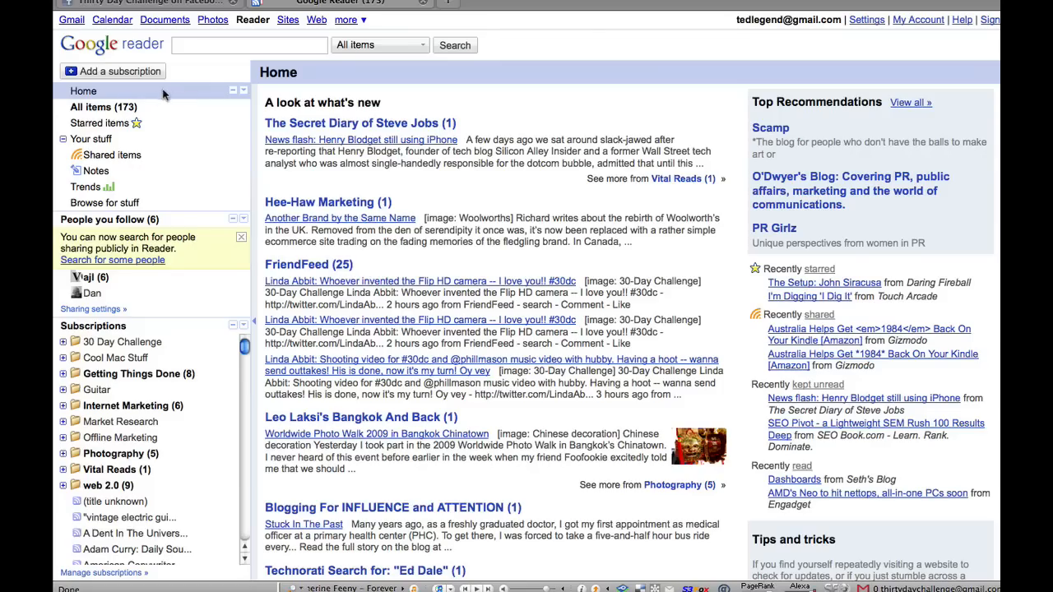
pyautogui.moveTo(191, 136)
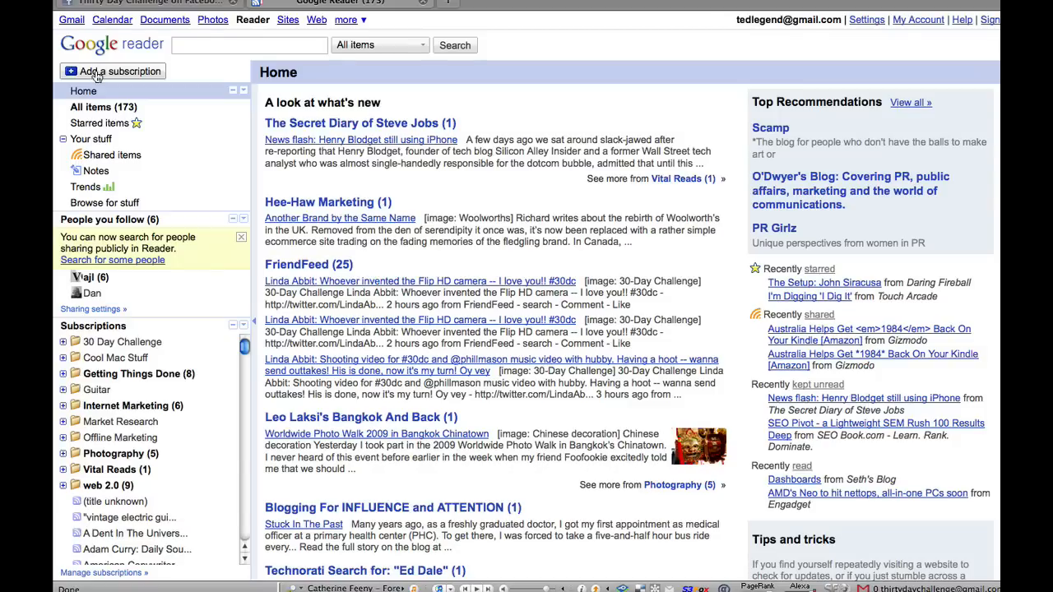
pyautogui.click(112, 71)
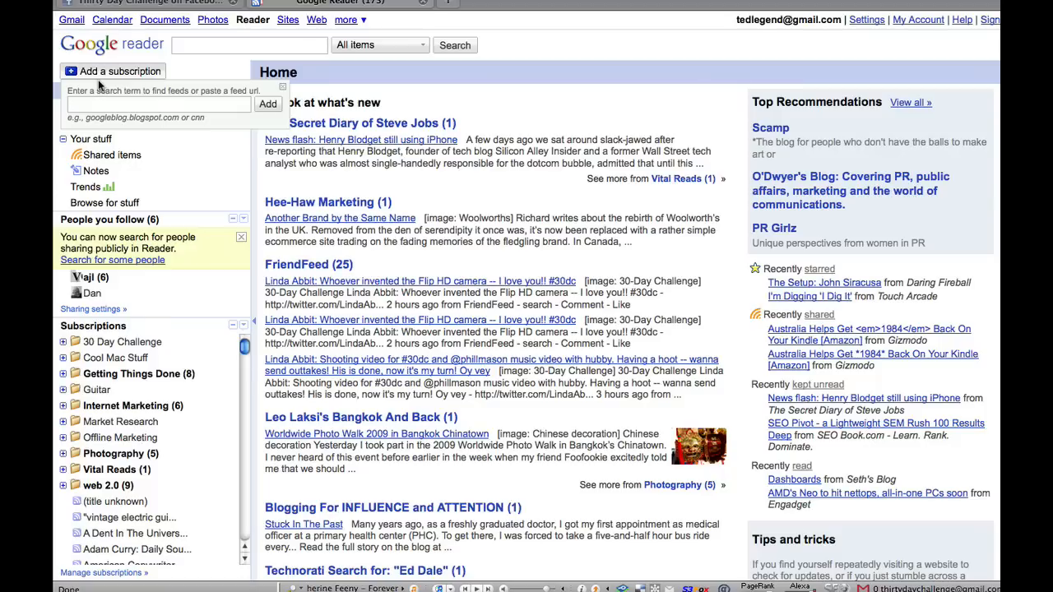
pyautogui.click(156, 104)
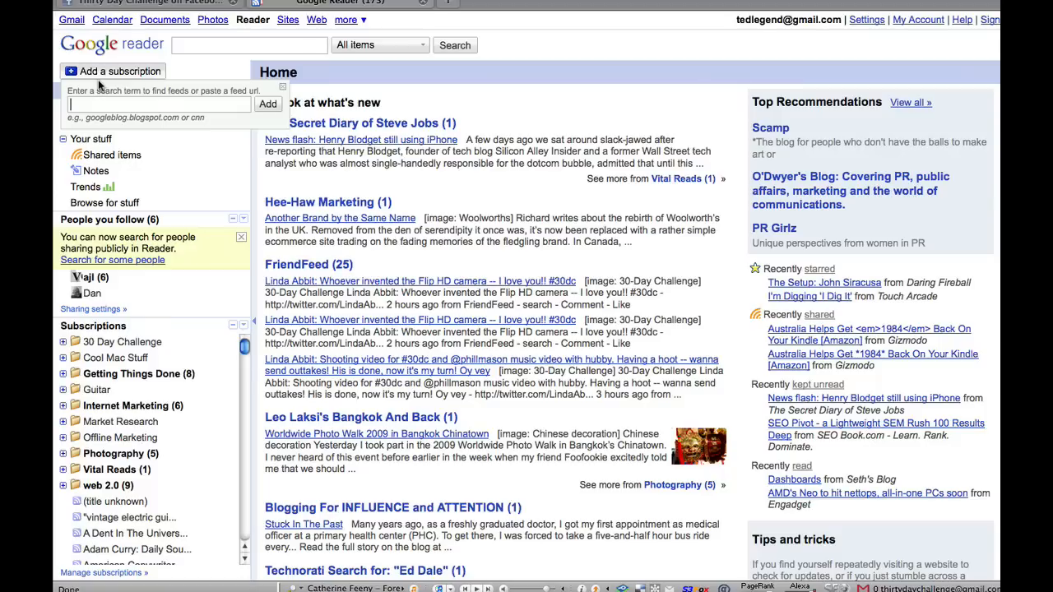
pyautogui.write('www.thirtydaychallenge.com/blog')
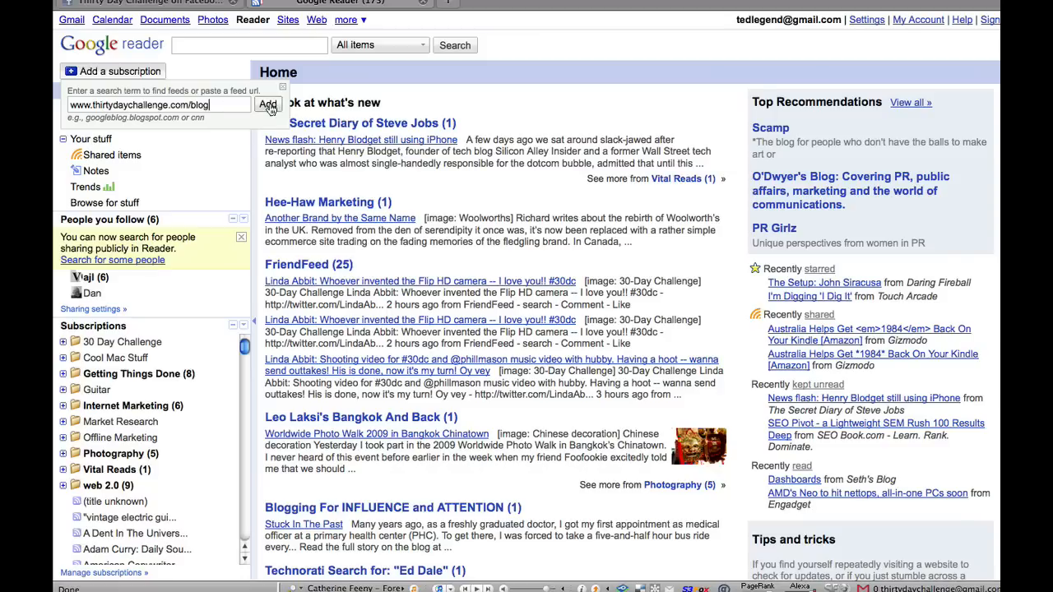
pyautogui.click(268, 105)
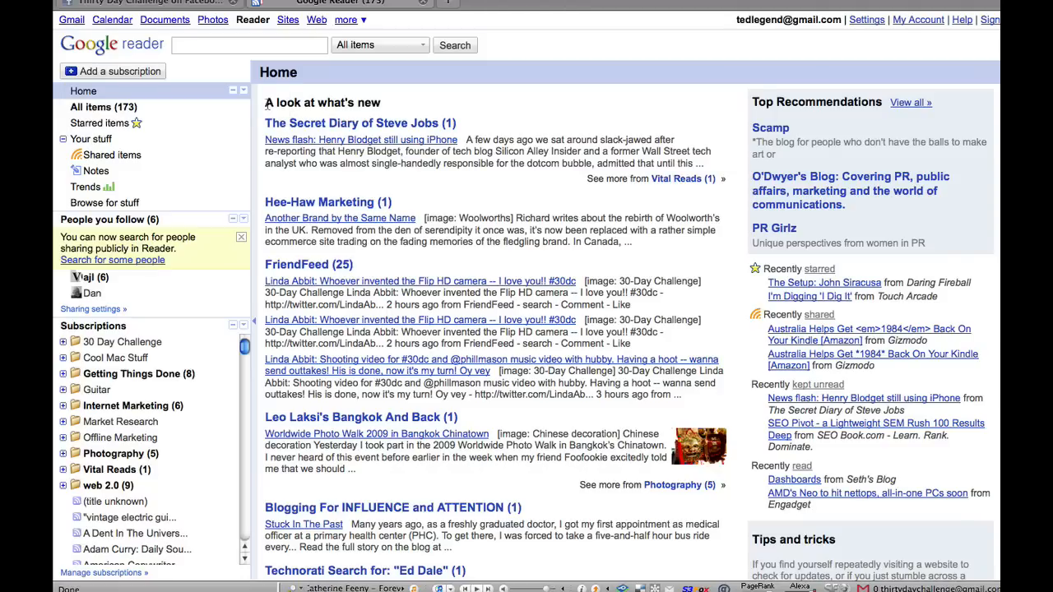
pyautogui.click(141, 557)
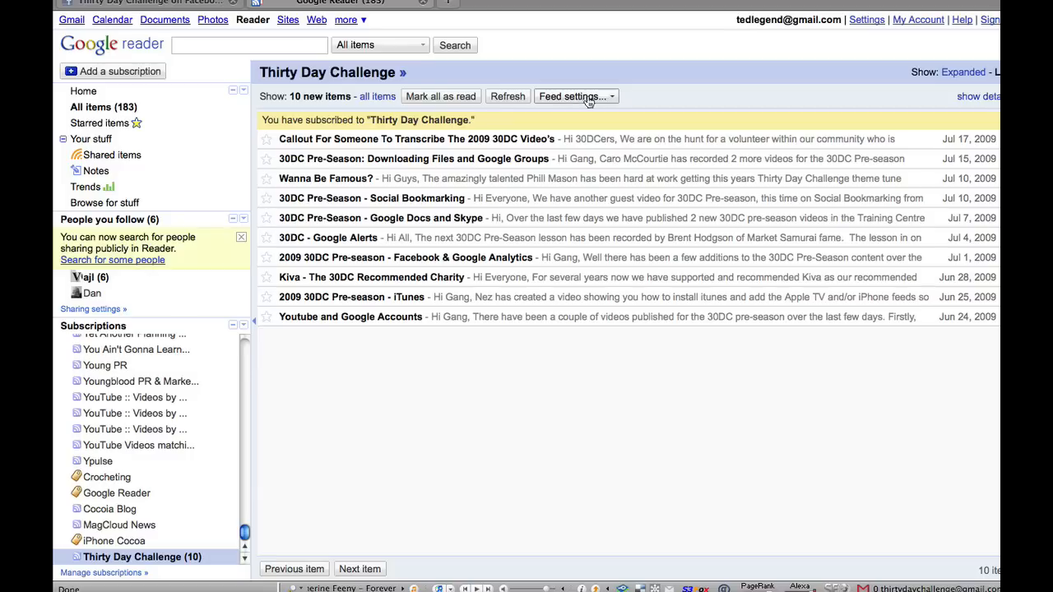
pyautogui.click(573, 97)
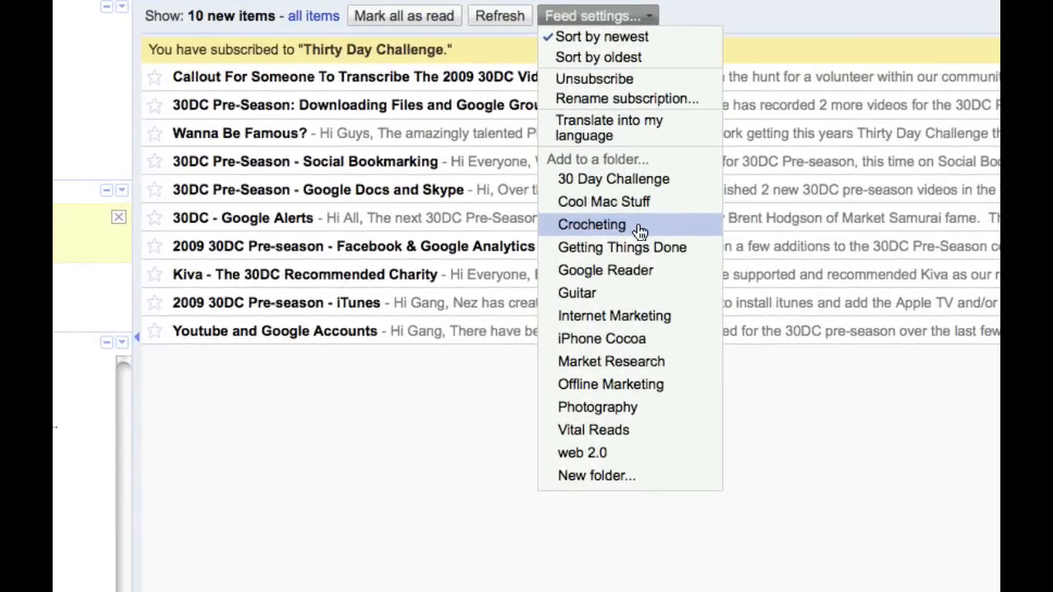
pyautogui.moveTo(602, 338)
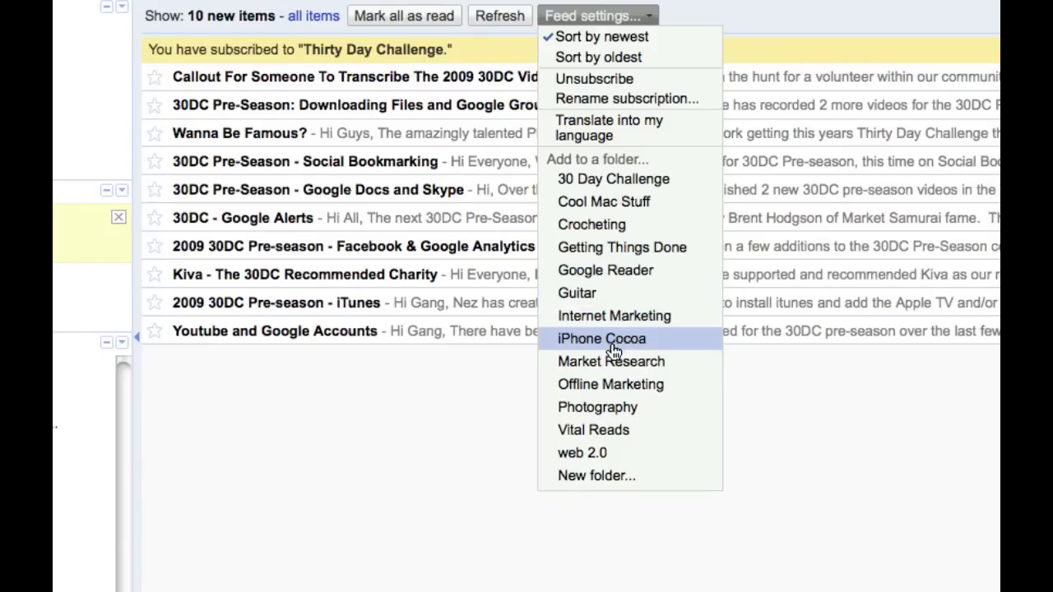
pyautogui.moveTo(644, 467)
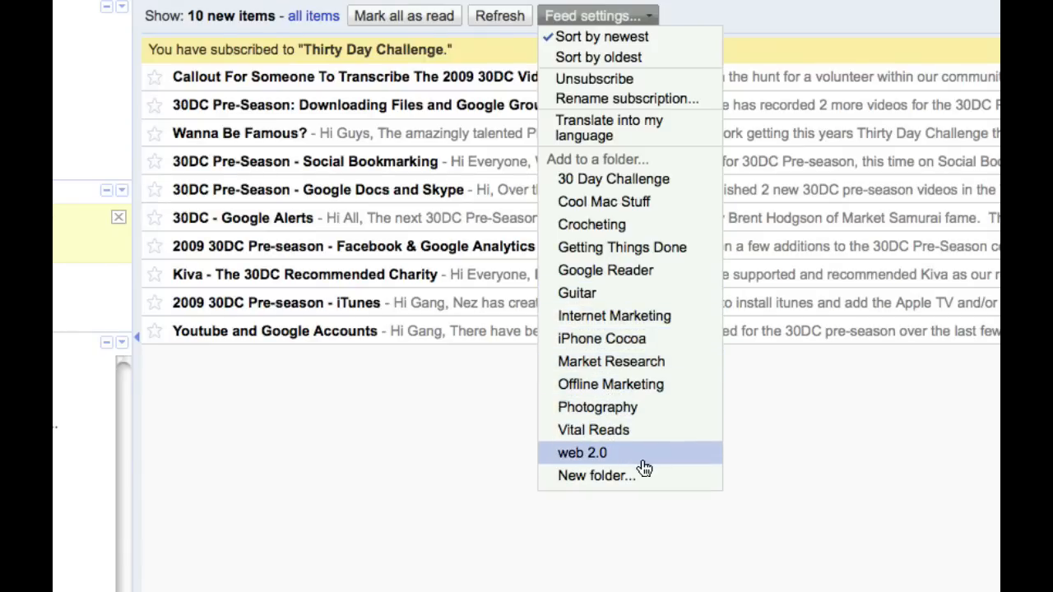
pyautogui.moveTo(674, 403)
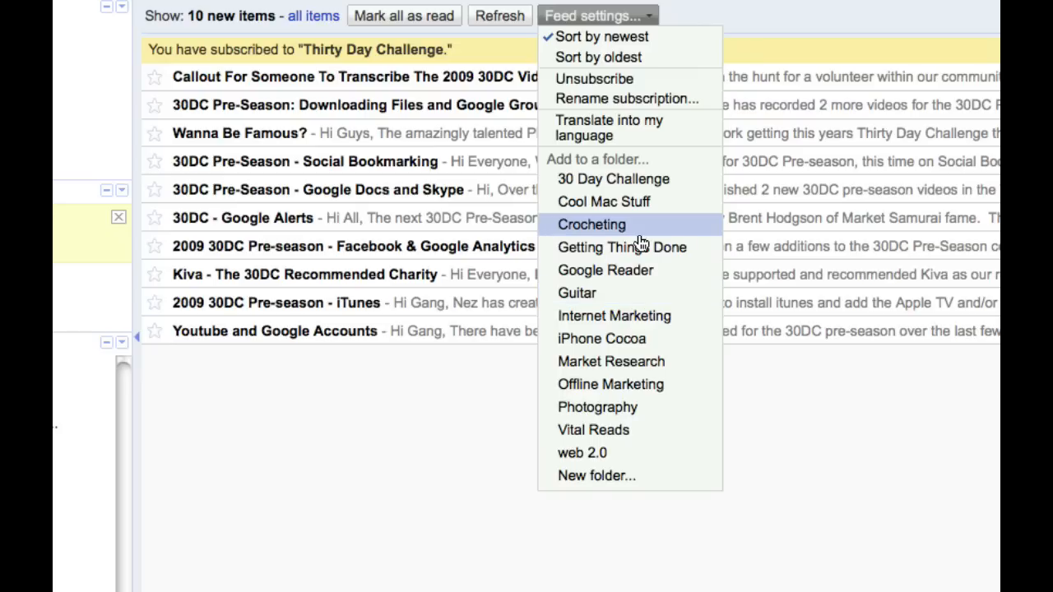
pyautogui.moveTo(614, 315)
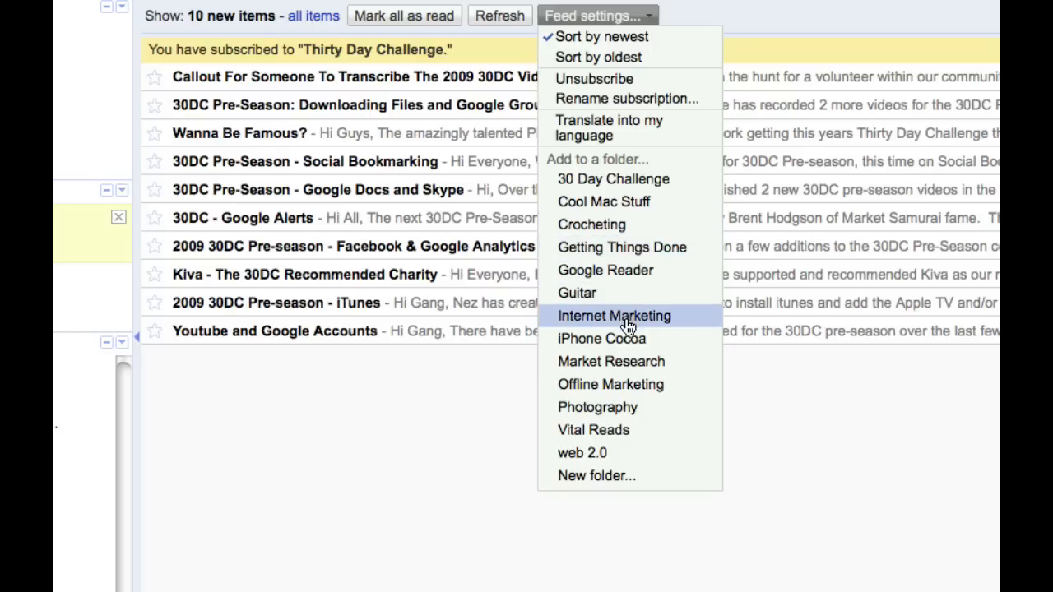
pyautogui.moveTo(634, 329)
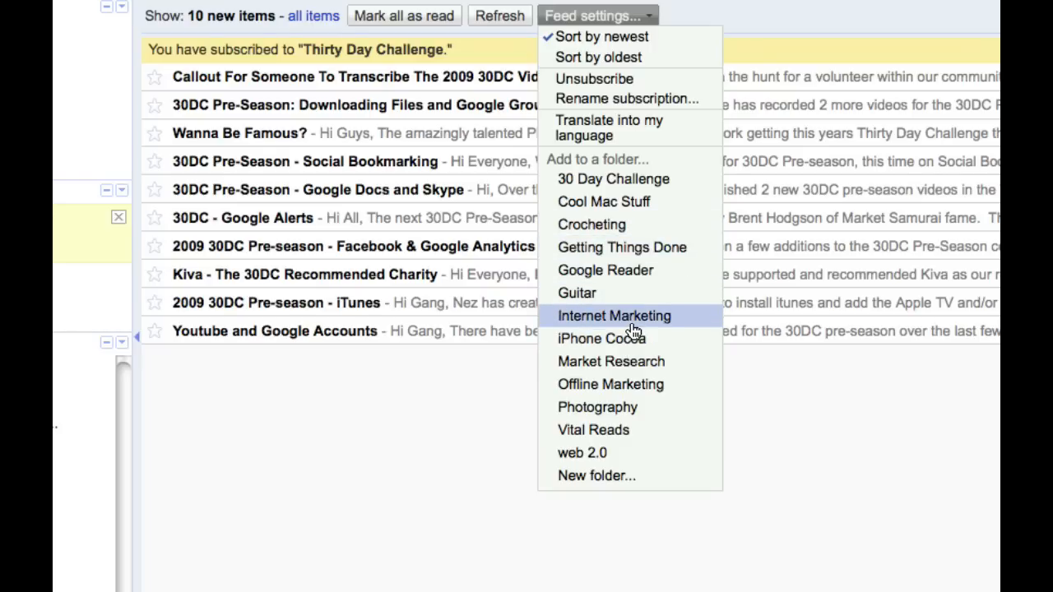
pyautogui.moveTo(625, 201)
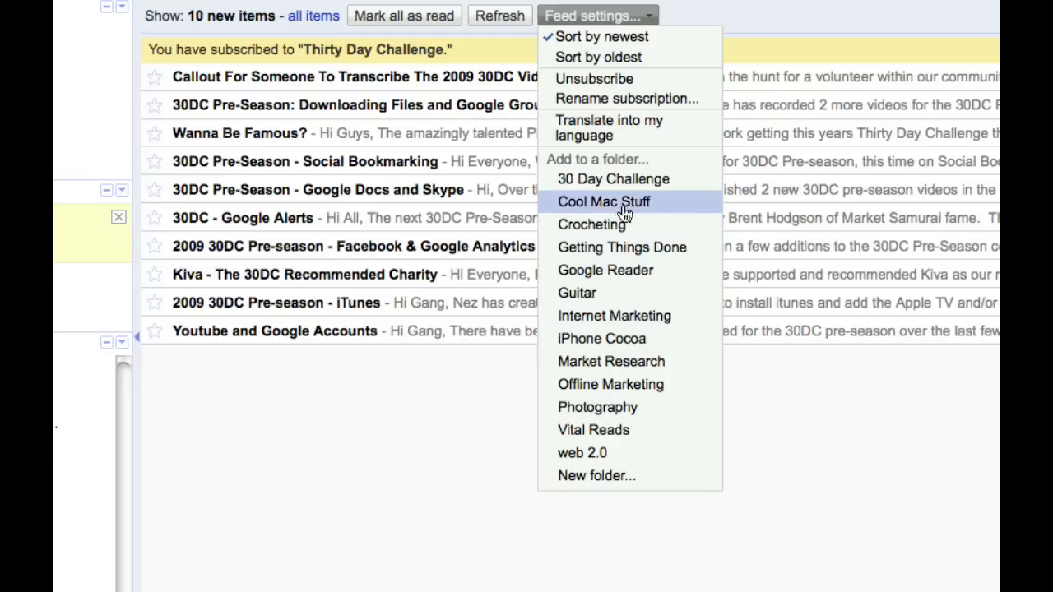
pyautogui.moveTo(612, 178)
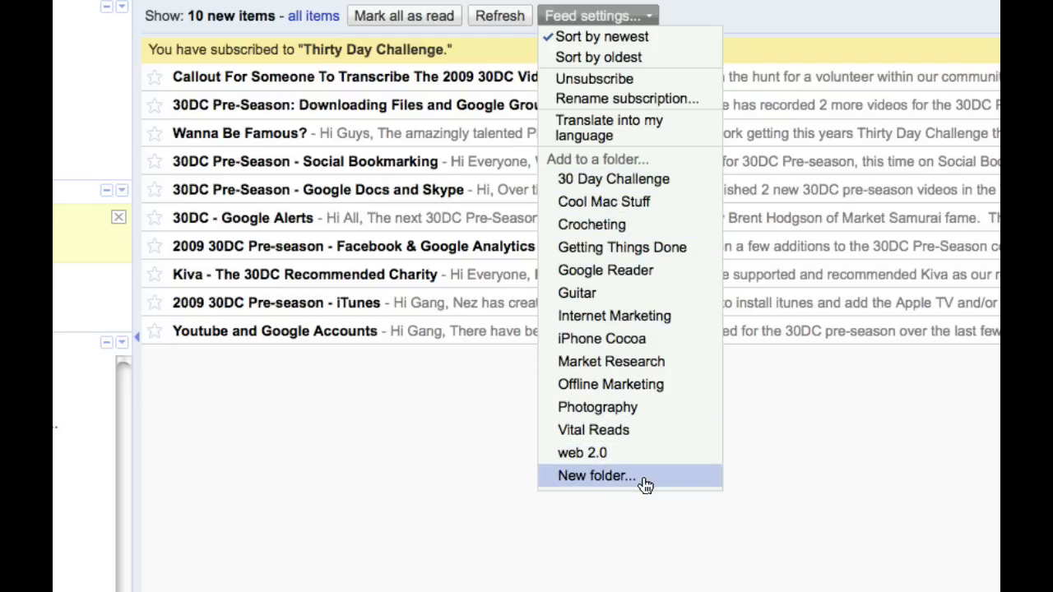
pyautogui.moveTo(644, 484)
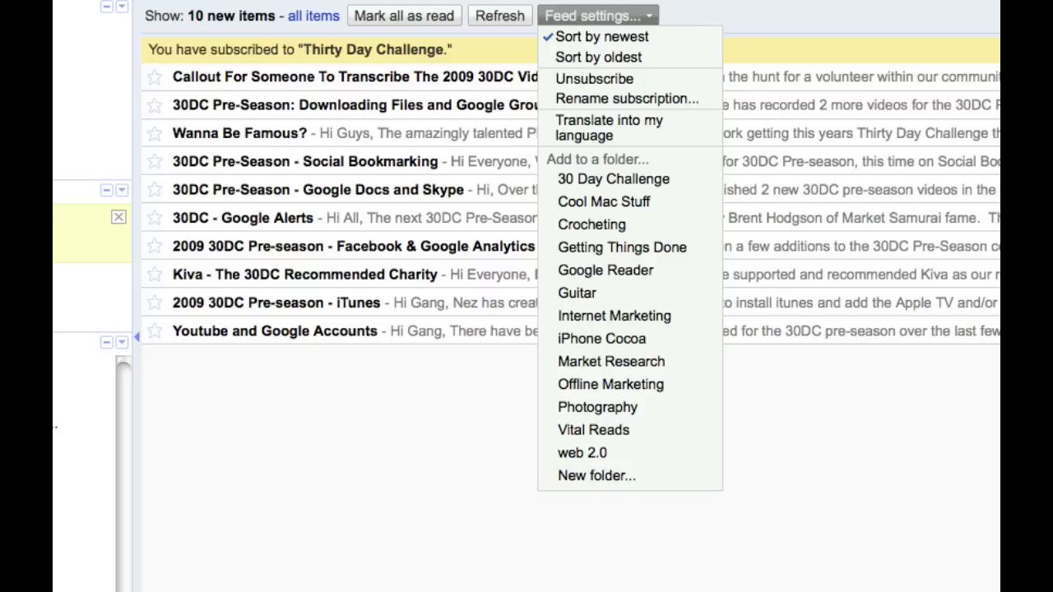
pyautogui.moveTo(603, 406)
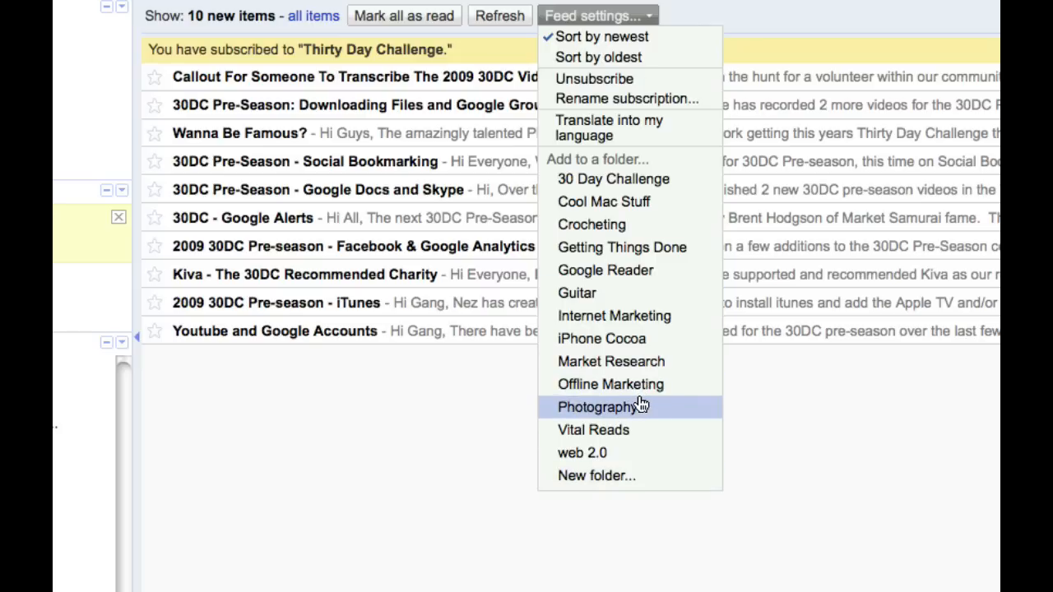
pyautogui.moveTo(612, 179)
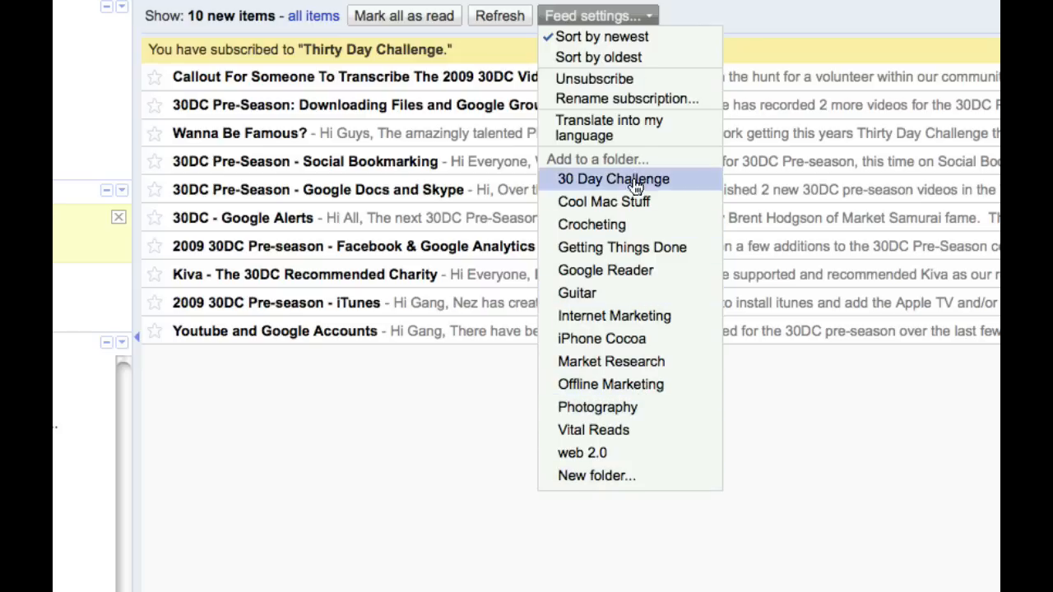
pyautogui.moveTo(628, 270)
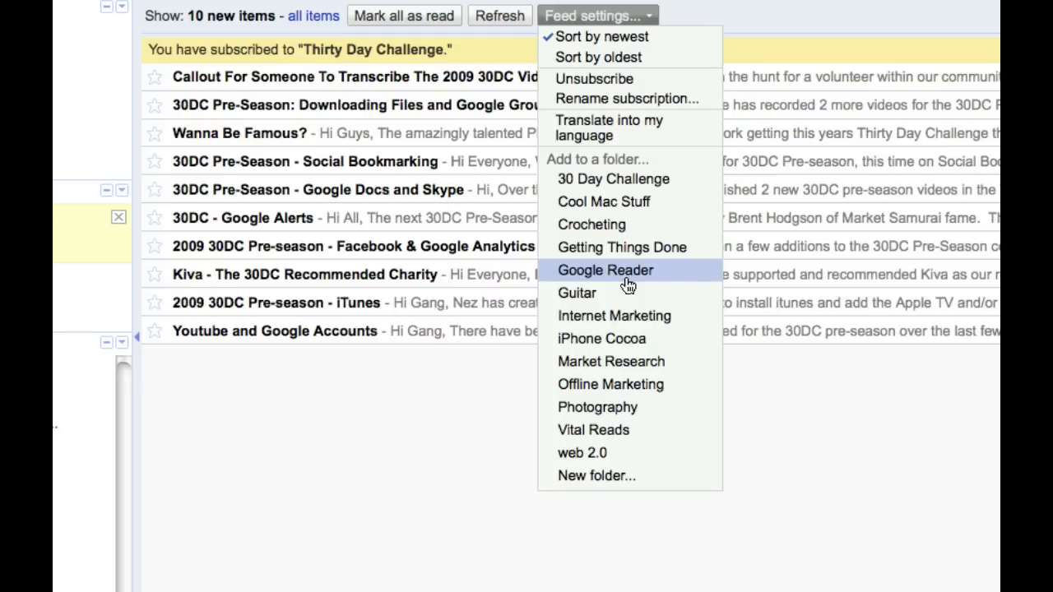
pyautogui.moveTo(614, 315)
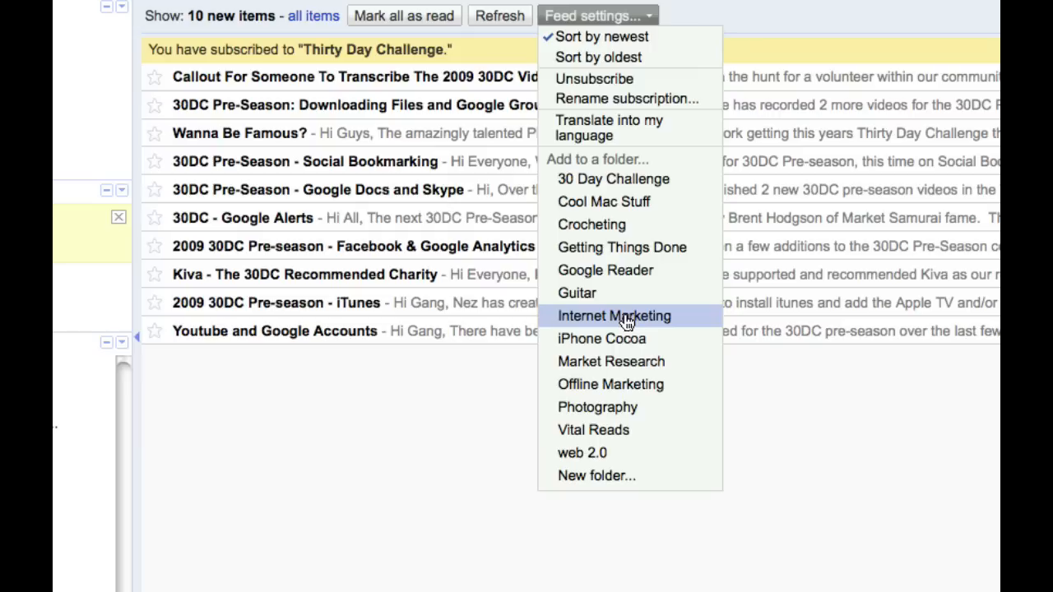
pyautogui.moveTo(621, 246)
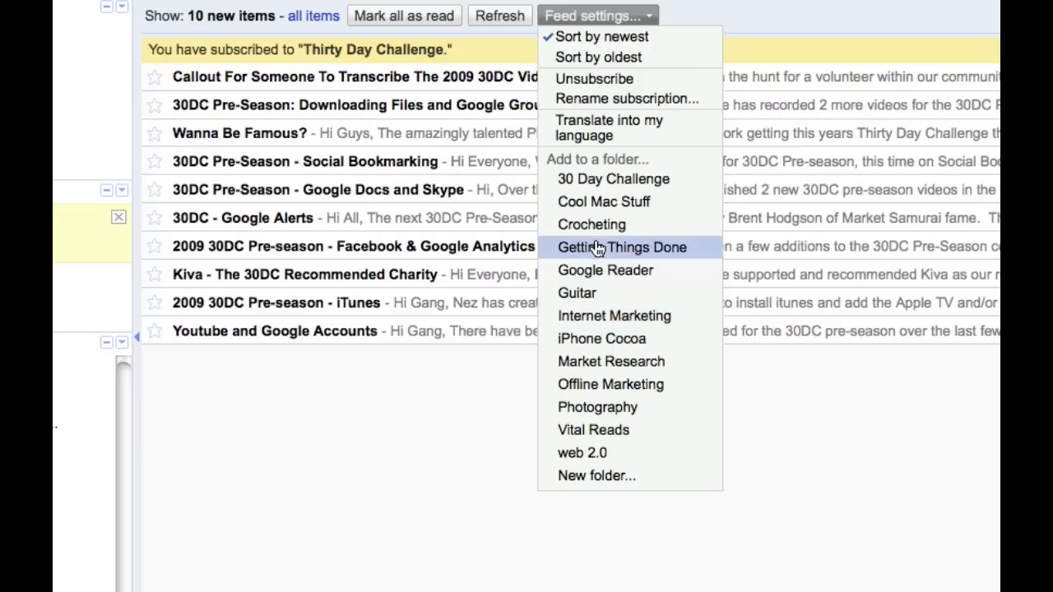
pyautogui.moveTo(613, 178)
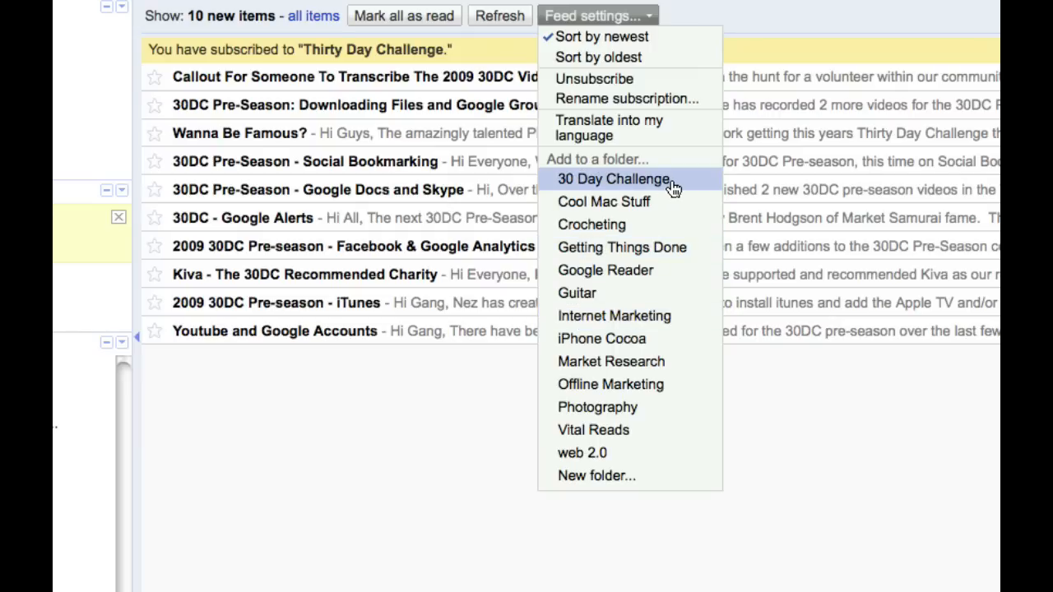
pyautogui.moveTo(593, 430)
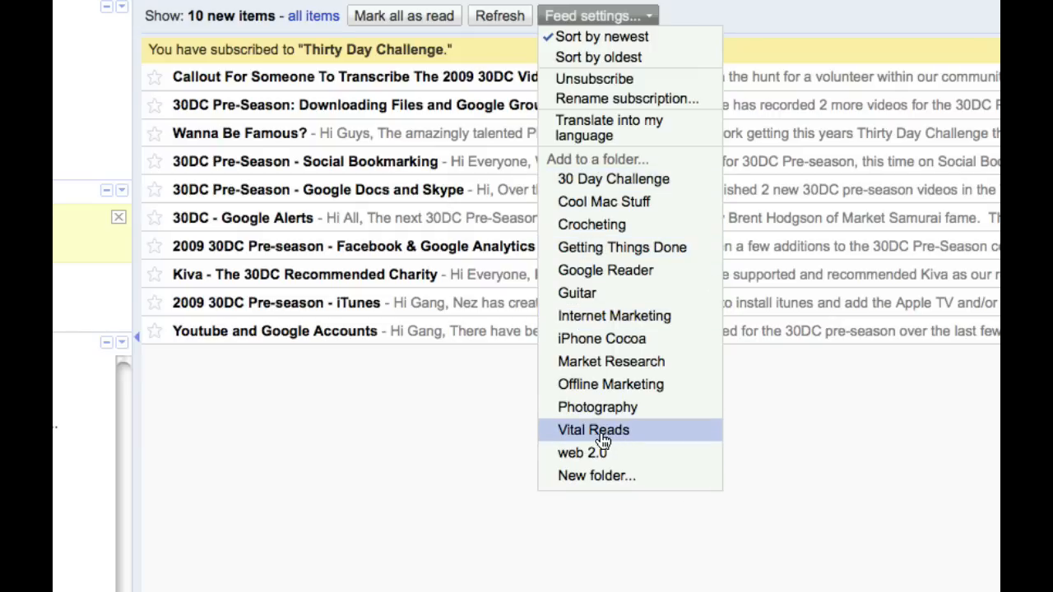
pyautogui.moveTo(637, 436)
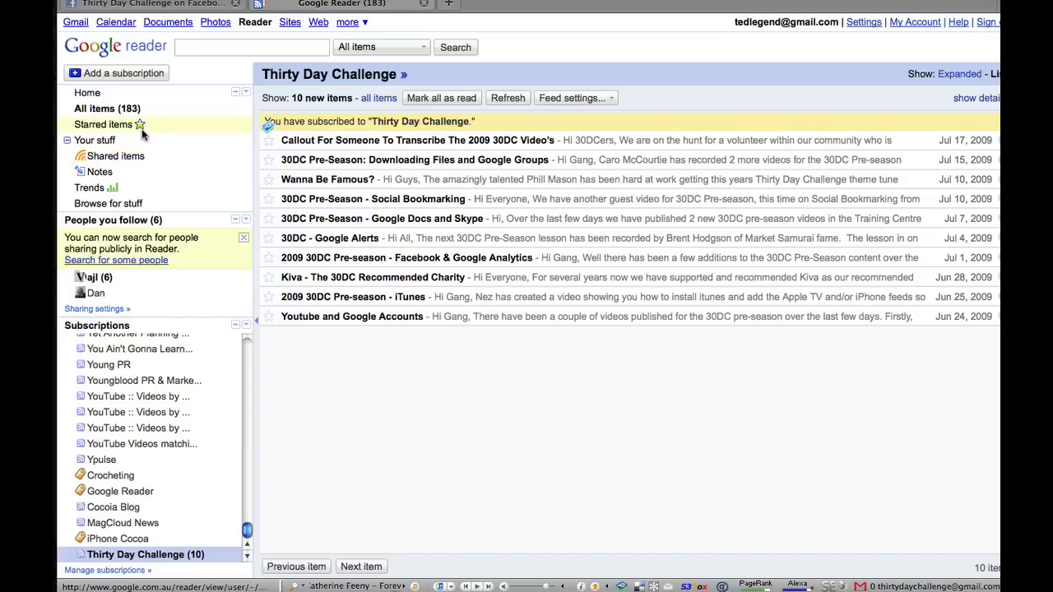
pyautogui.moveTo(175, 172)
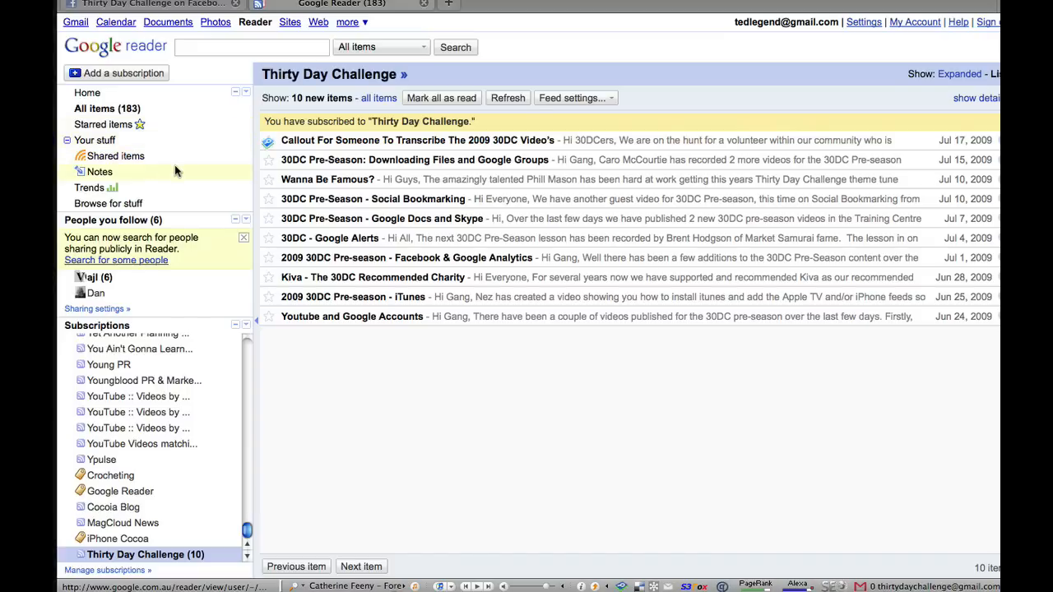
pyautogui.moveTo(115, 156)
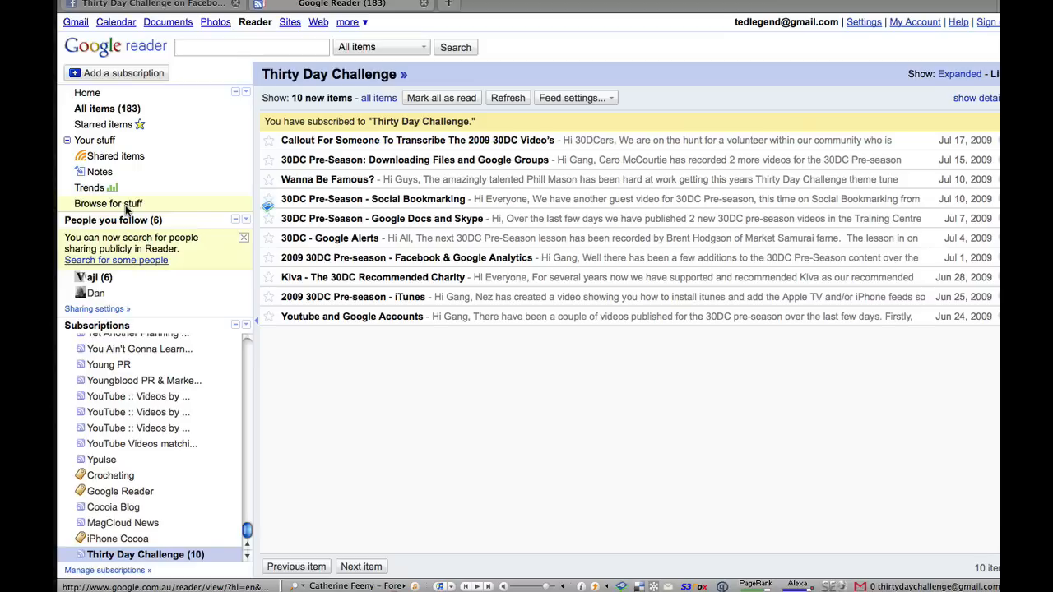
# Step: Browse for stuff and subscribe to the AFL feed bundle
pyautogui.click(108, 203)
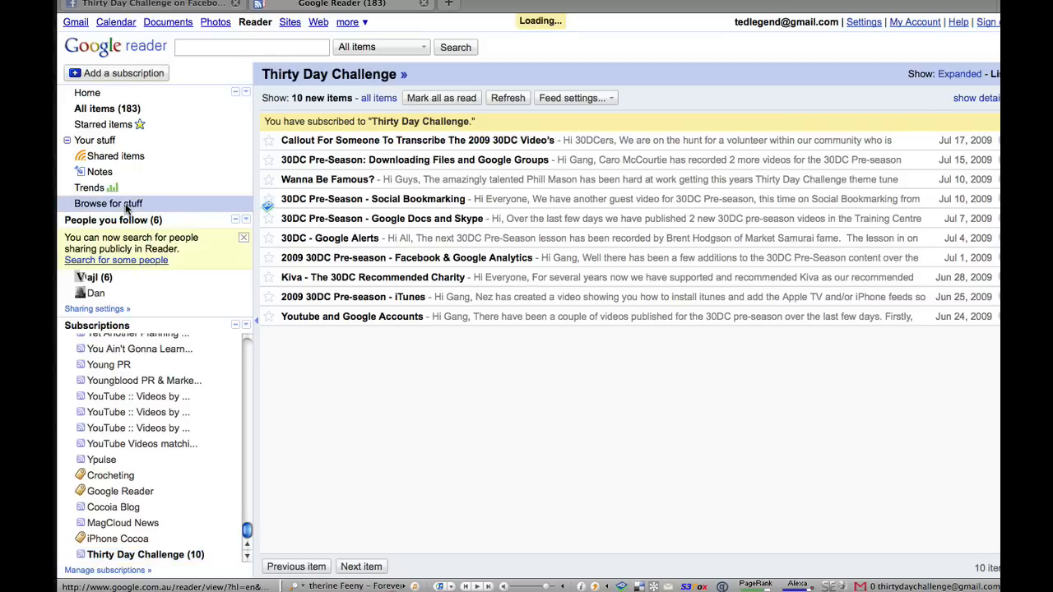
pyautogui.click(108, 203)
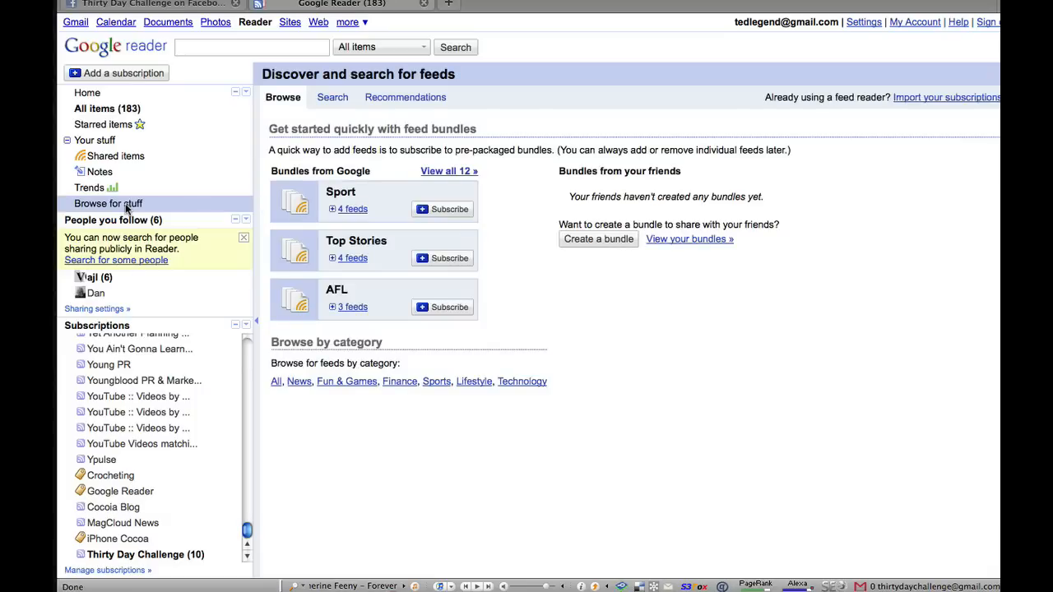
pyautogui.moveTo(393, 262)
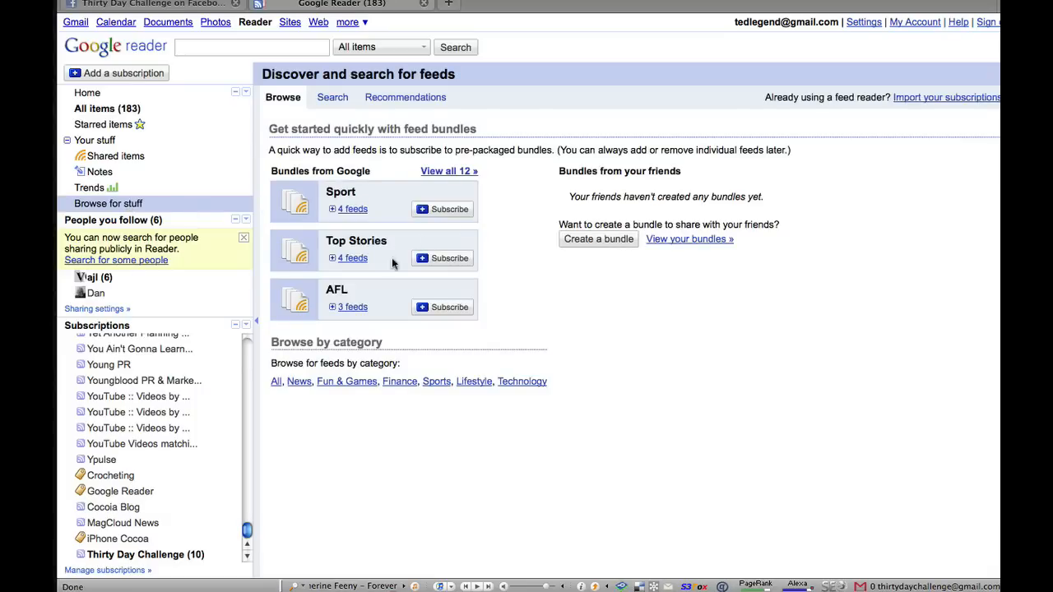
pyautogui.moveTo(330, 291)
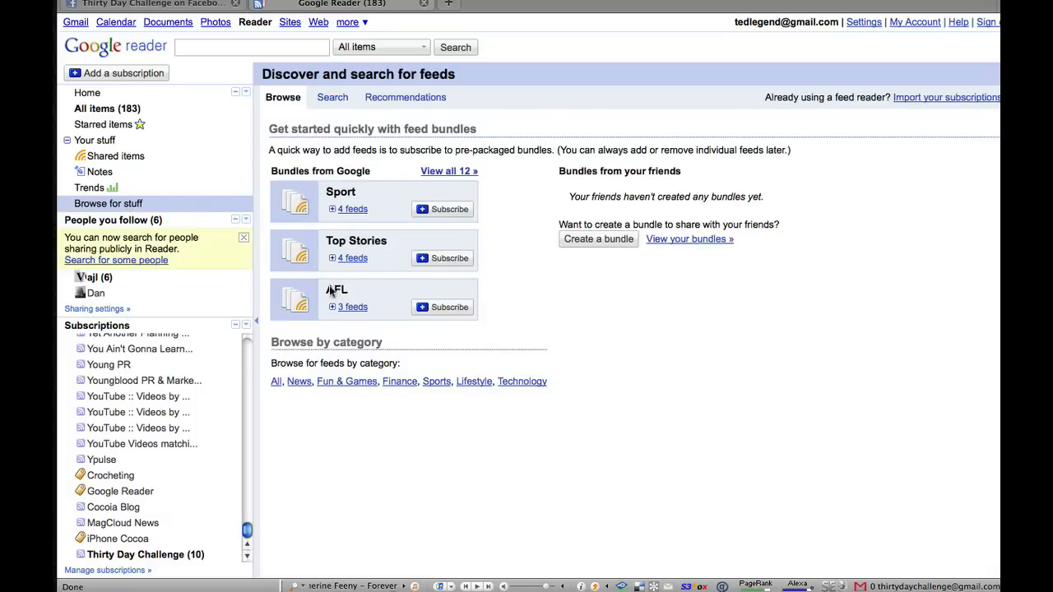
pyautogui.moveTo(338, 195)
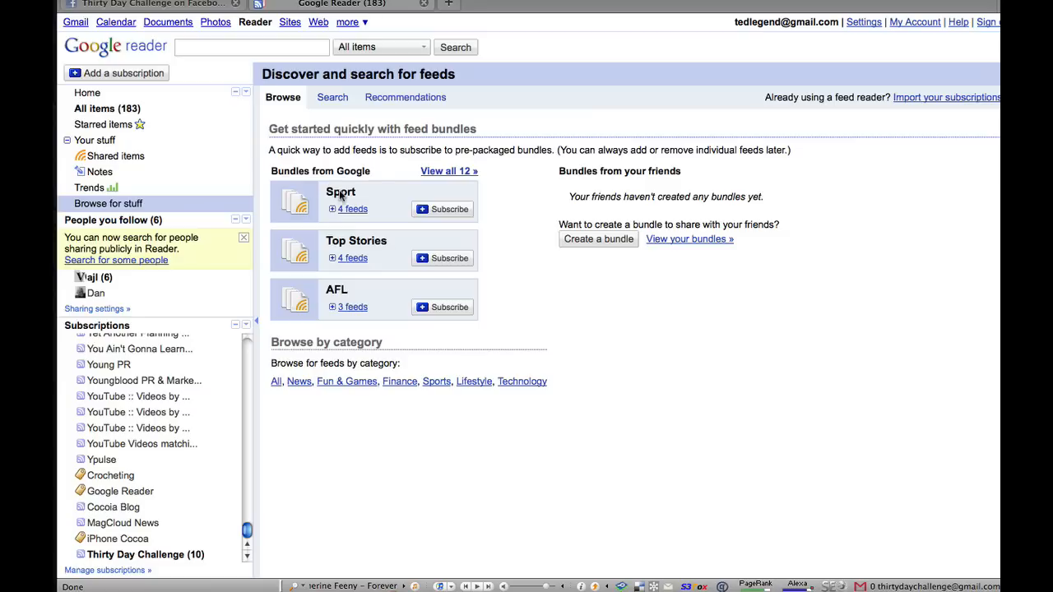
pyautogui.moveTo(494, 366)
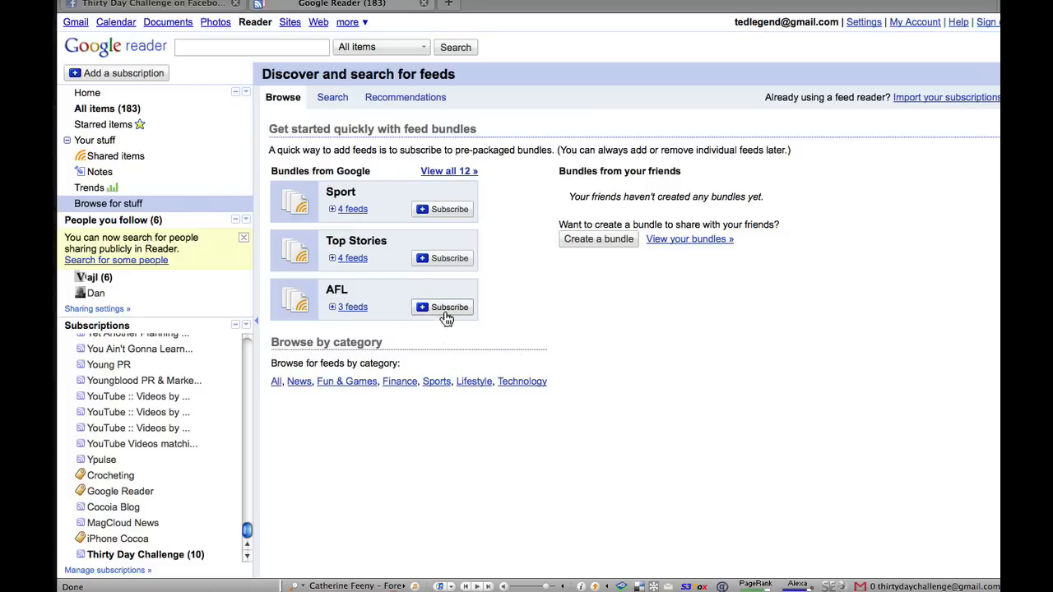
pyautogui.click(443, 307)
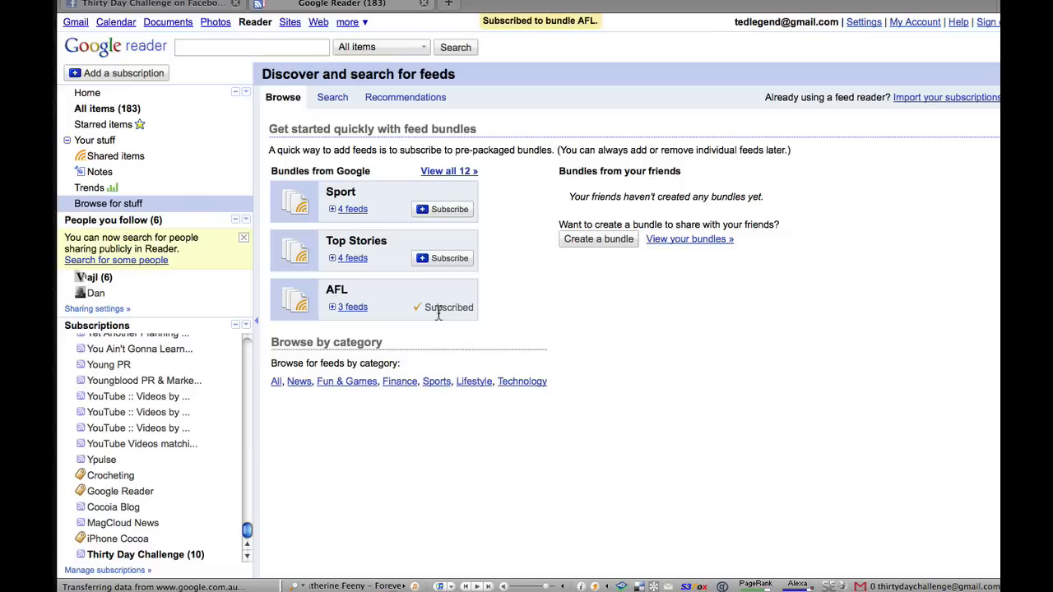
pyautogui.moveTo(277, 331)
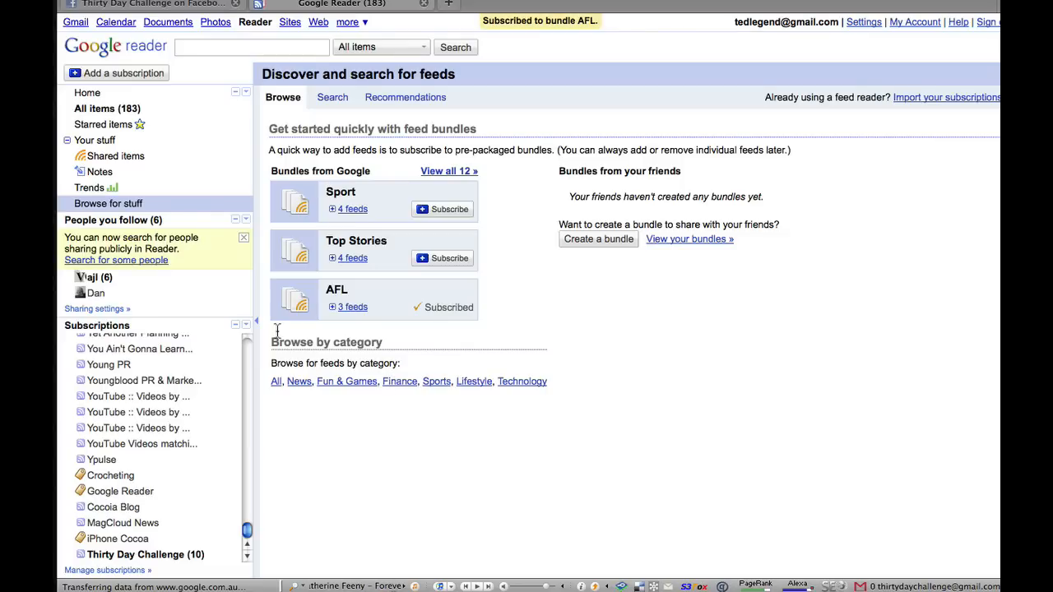
pyautogui.moveTo(178, 233)
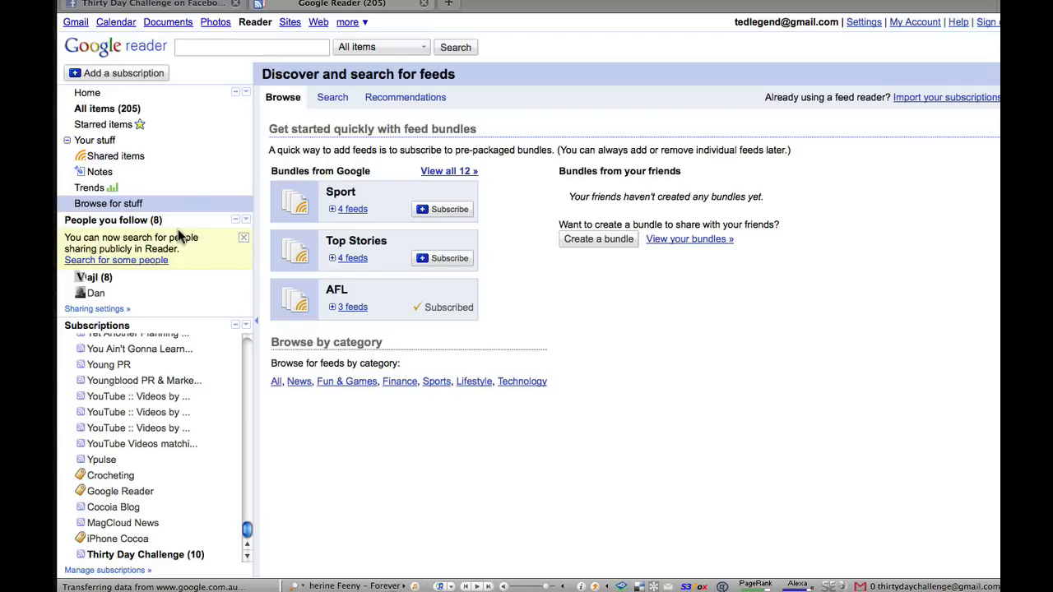
pyautogui.moveTo(95, 293)
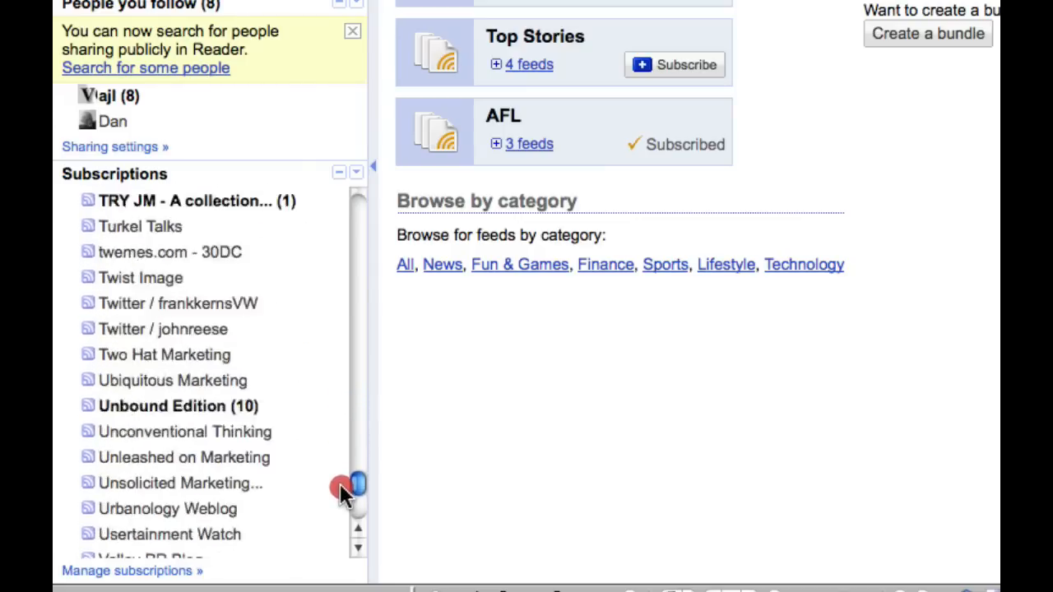
pyautogui.scroll(-3)
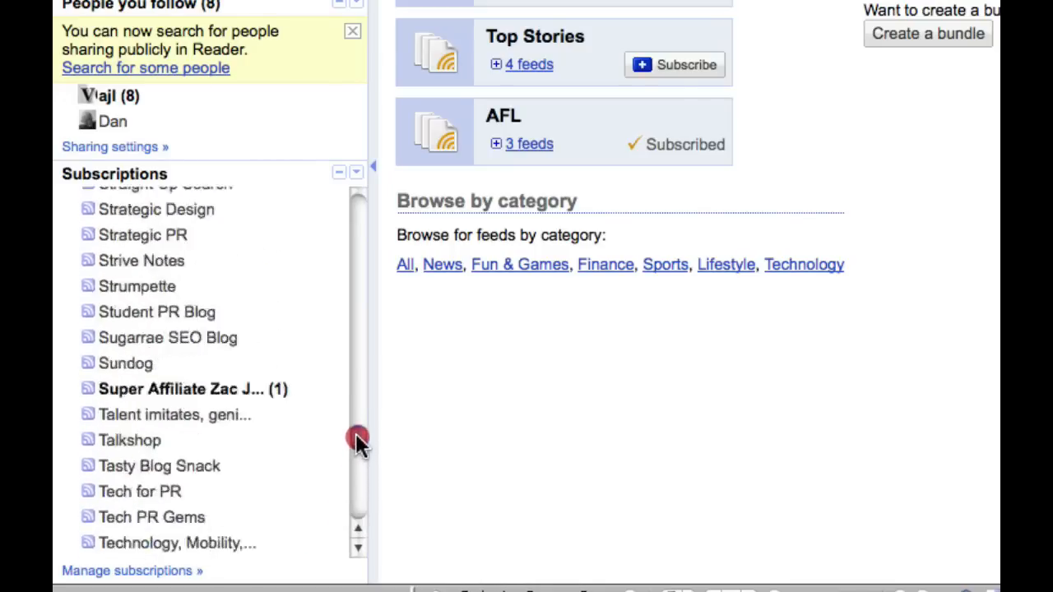
pyautogui.moveTo(358, 435); pyautogui.dragTo(358, 264)
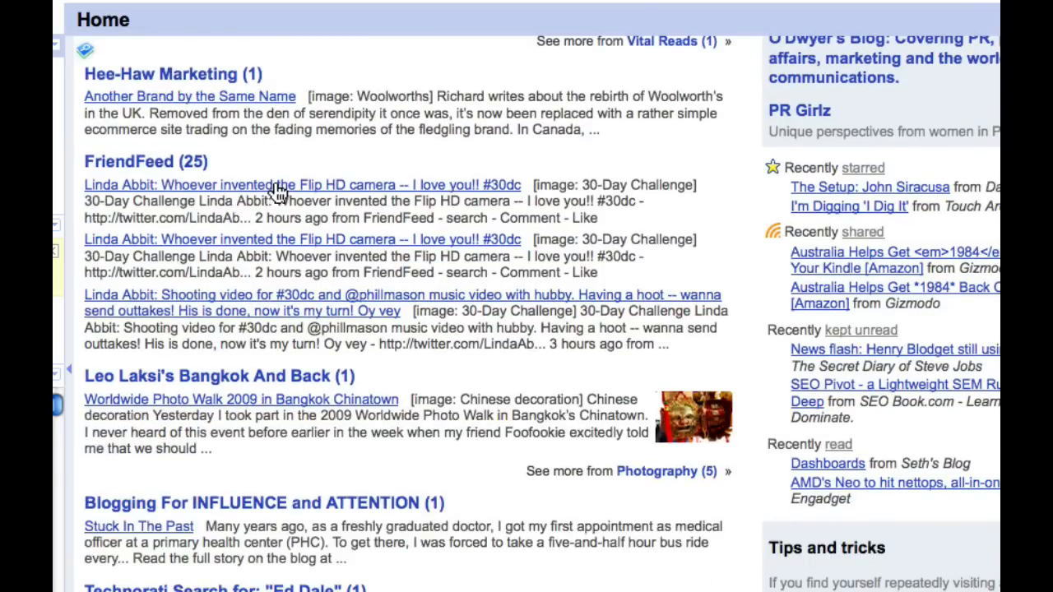
# Step: Scroll the Home page to view folders like Photography and web 2.0
pyautogui.scroll(-3)
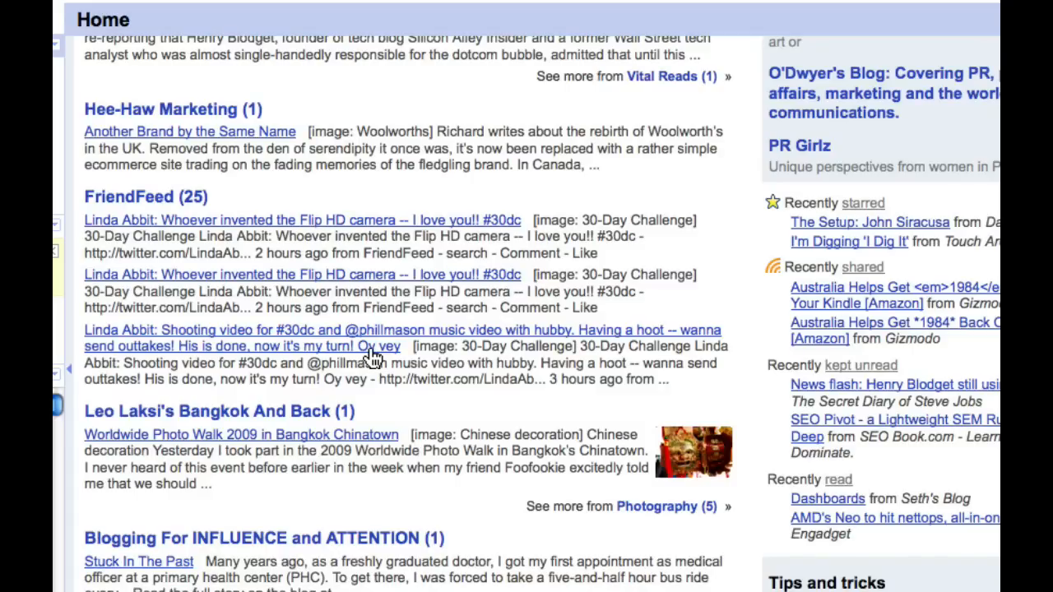
pyautogui.scroll(-3)
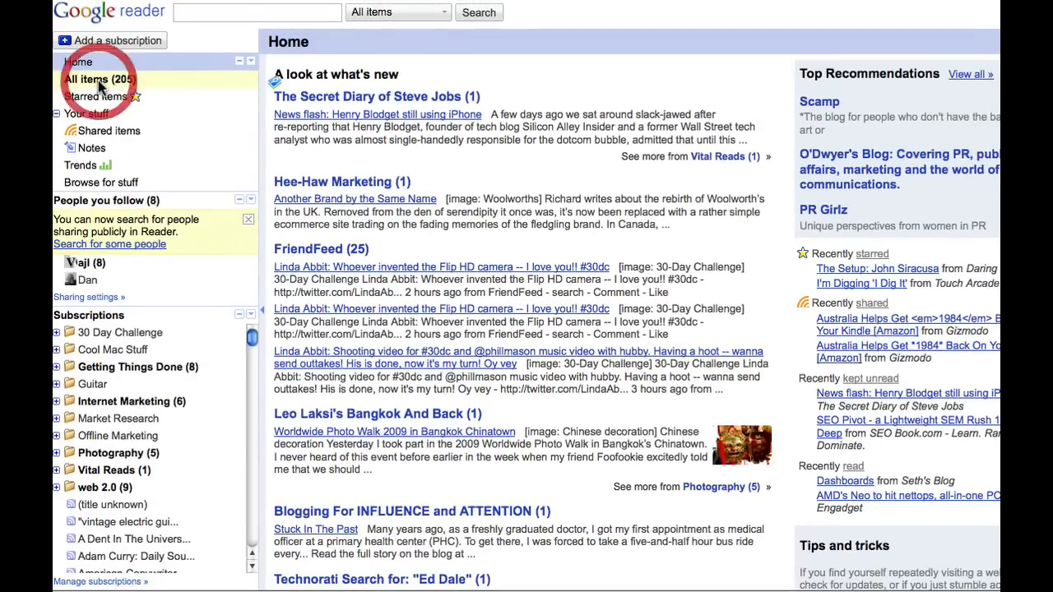
# Step: Open All items to list the 205 new headlines from every subscription
pyautogui.click(99, 79)
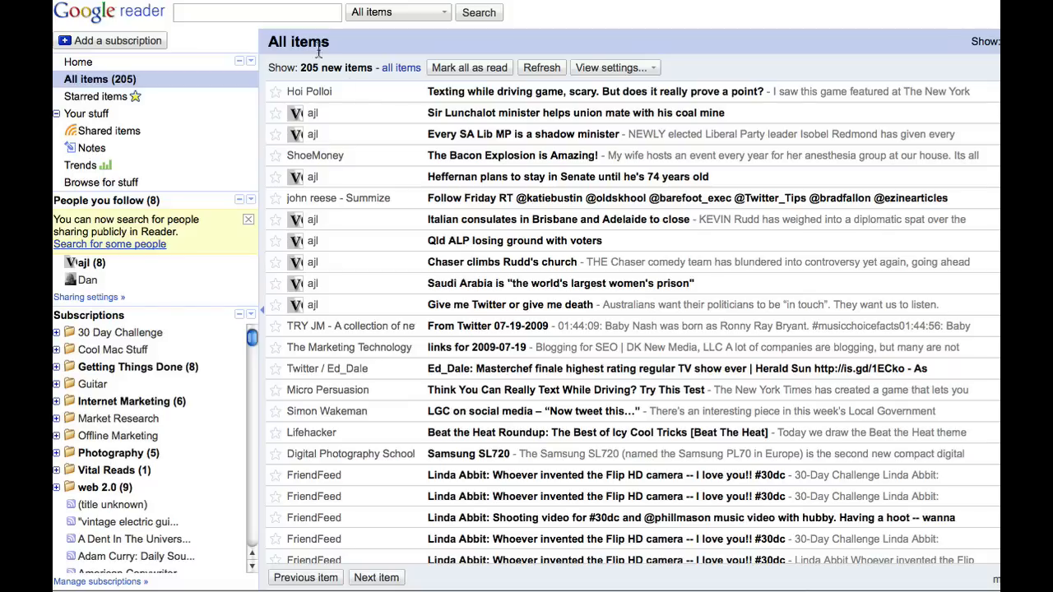
pyautogui.moveTo(570, 146)
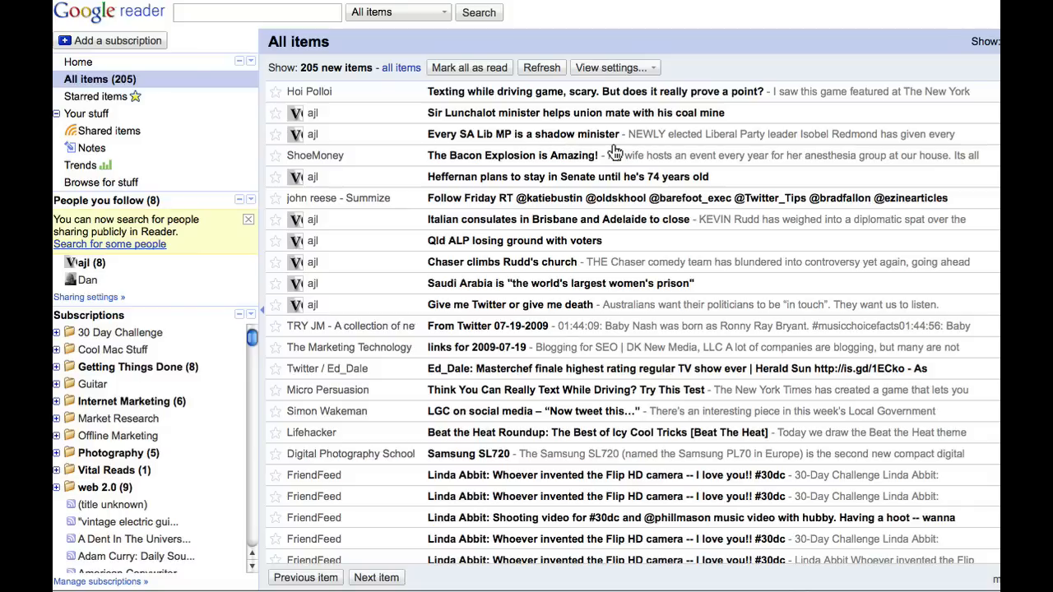
pyautogui.moveTo(600, 140)
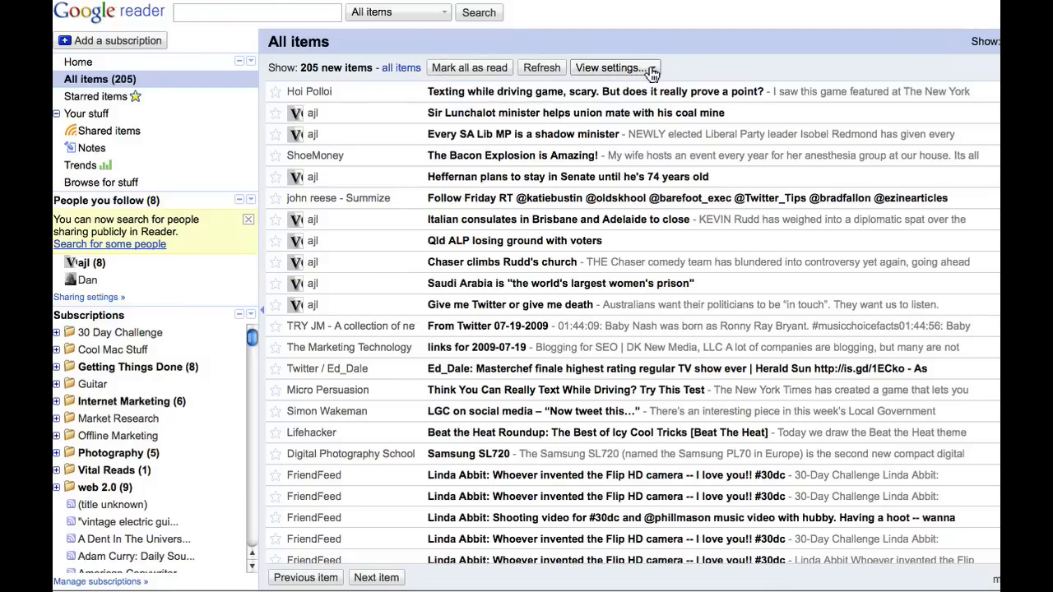
pyautogui.click(613, 67)
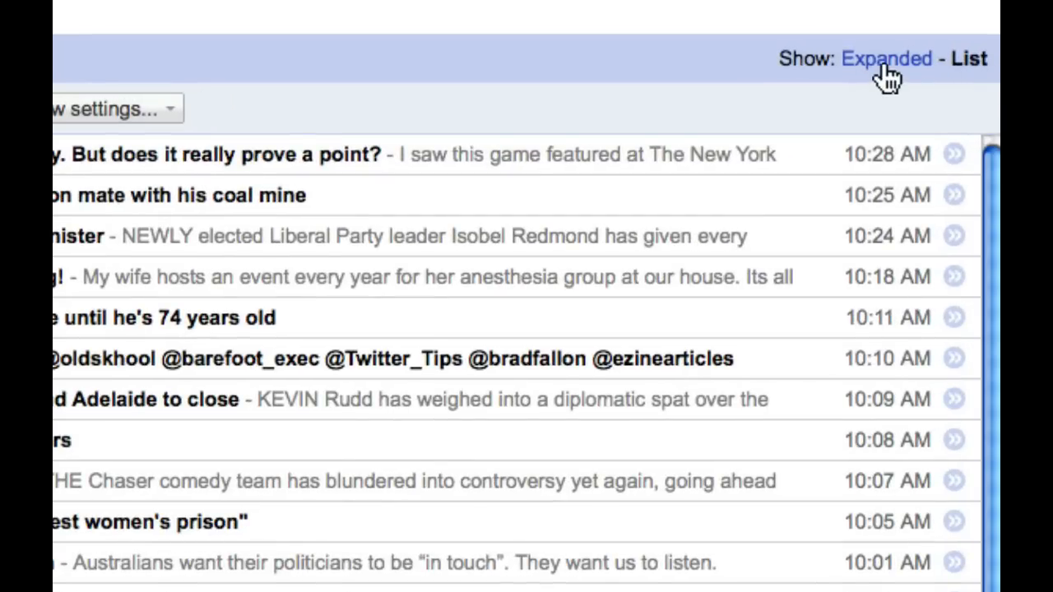
# Step: Show All items as expanded articles and scroll down through them
pyautogui.click(887, 59)
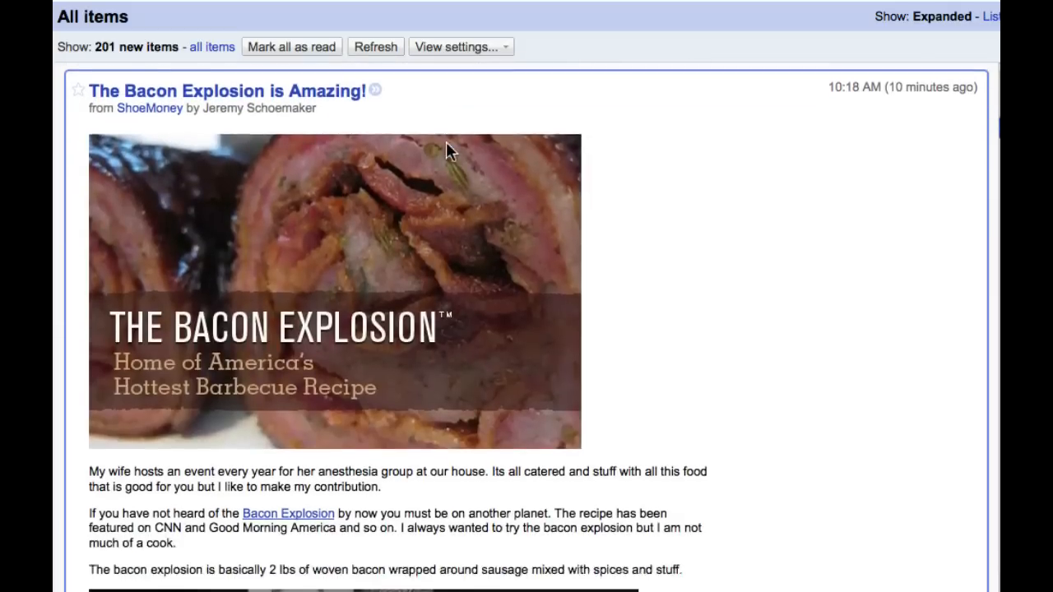
pyautogui.scroll(-3)
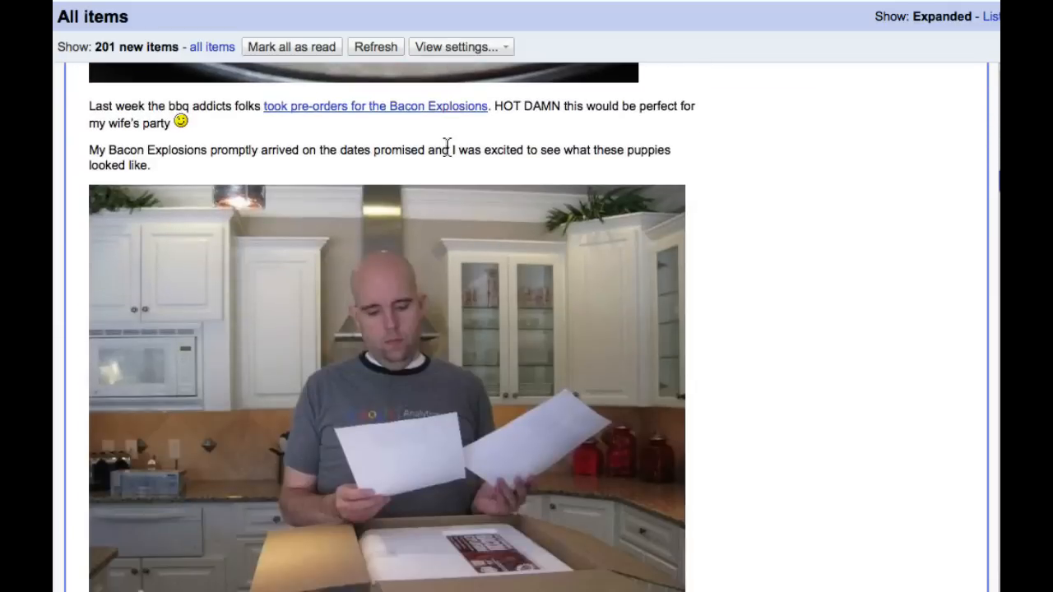
pyautogui.scroll(-3)
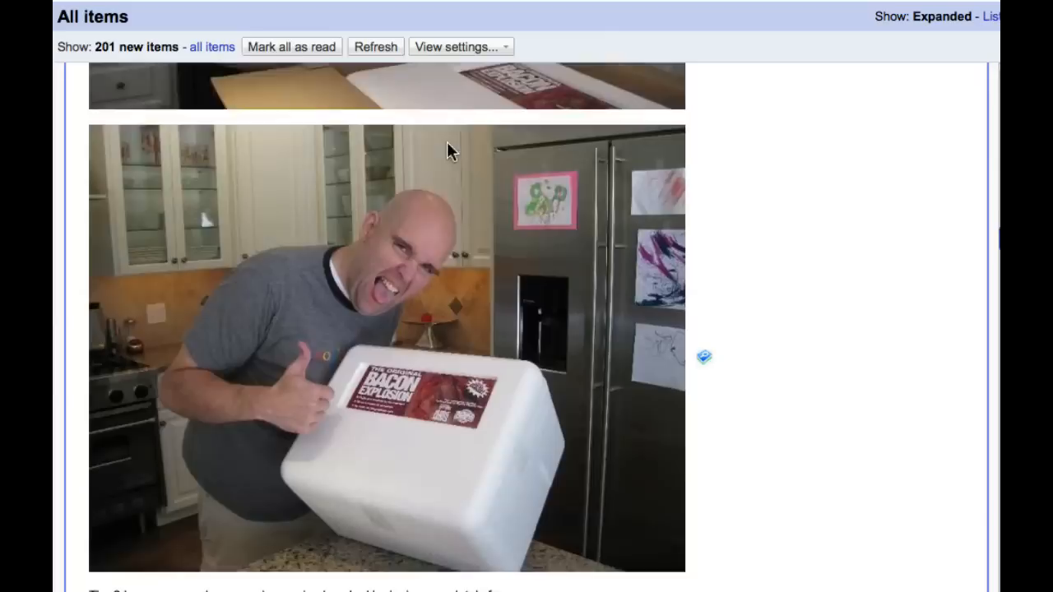
pyautogui.scroll(-3)
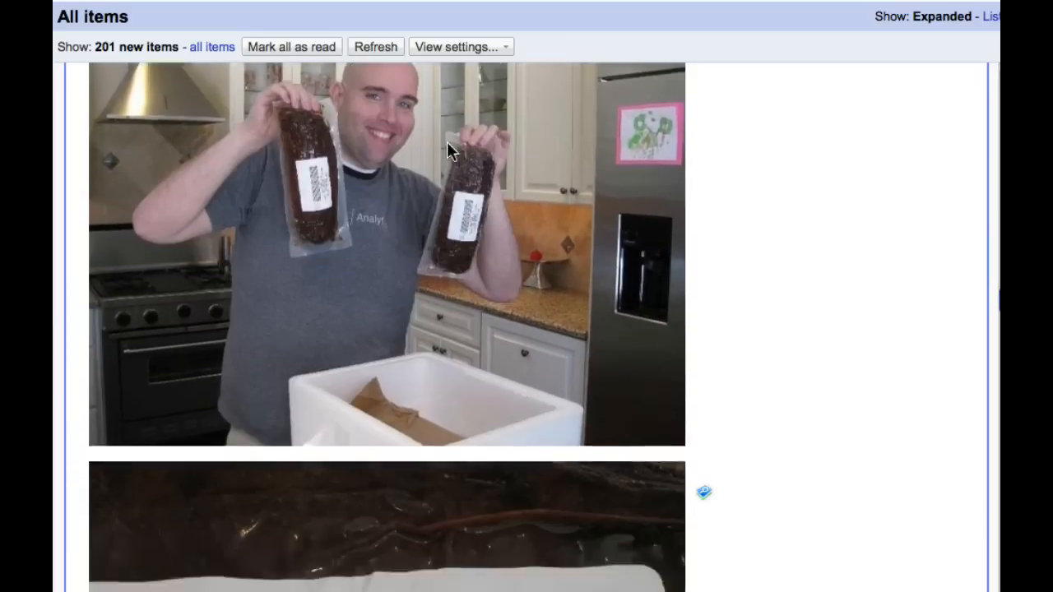
pyautogui.scroll(-3)
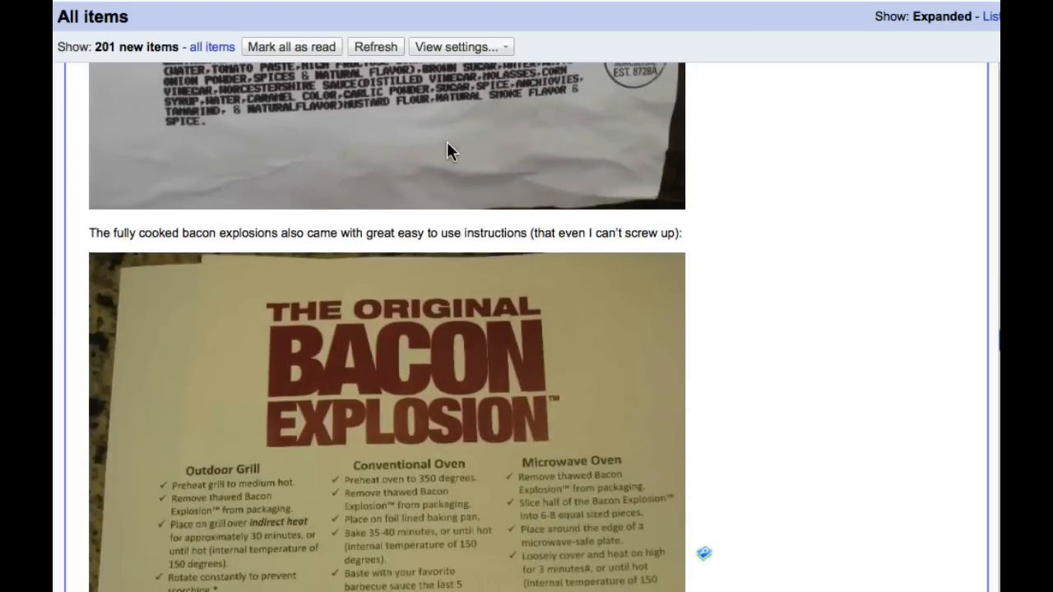
pyautogui.scroll(-3)
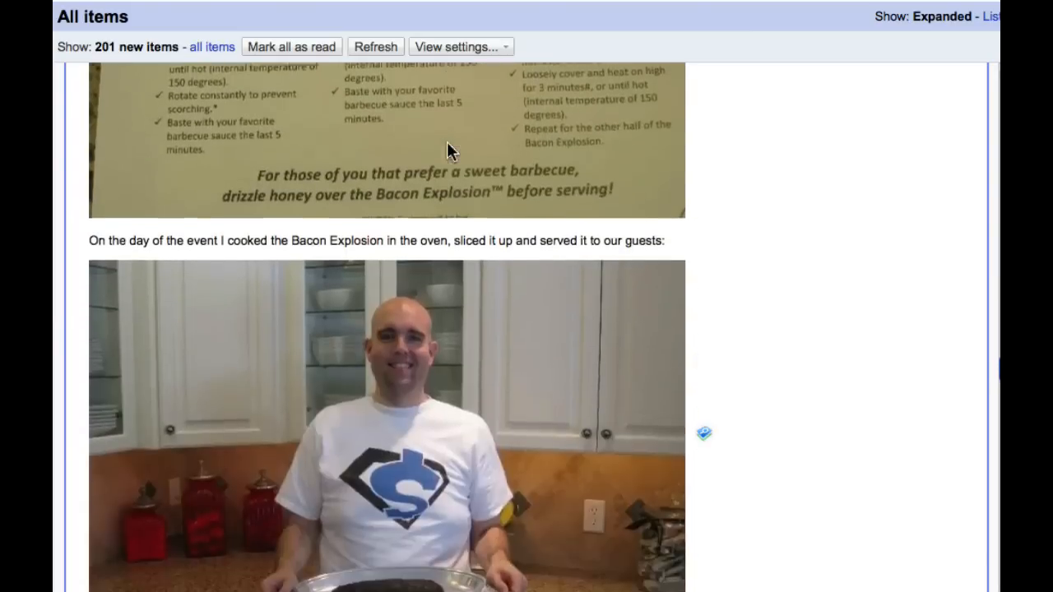
pyautogui.scroll(-3)
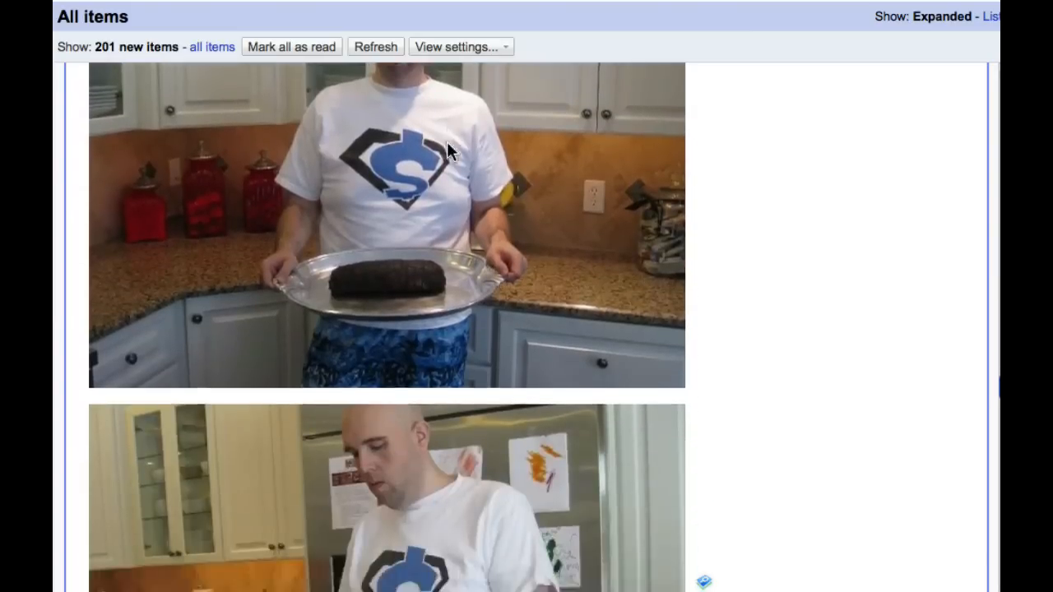
pyautogui.scroll(-3)
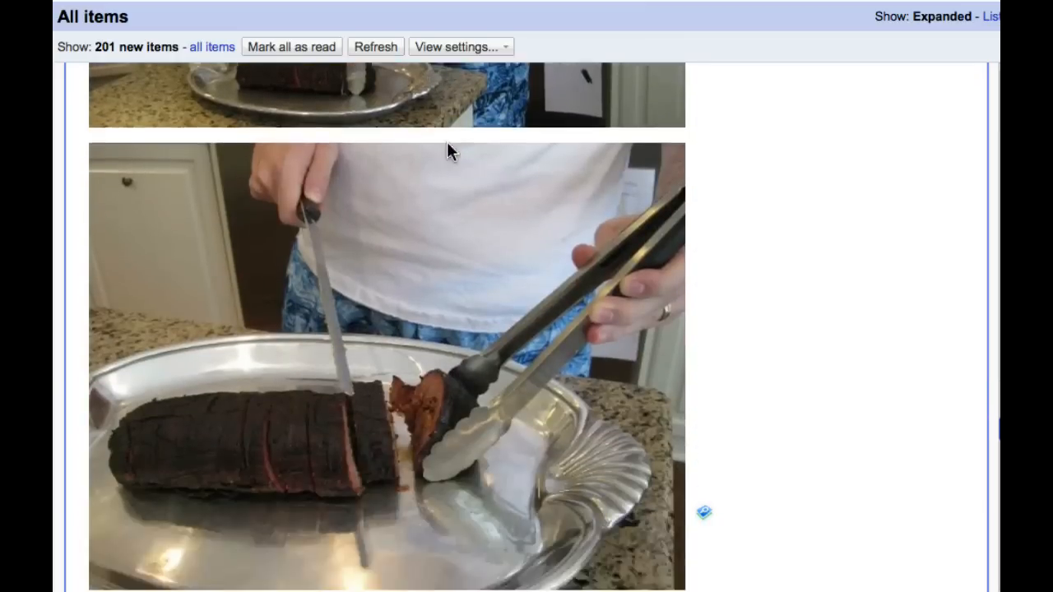
pyautogui.scroll(-3)
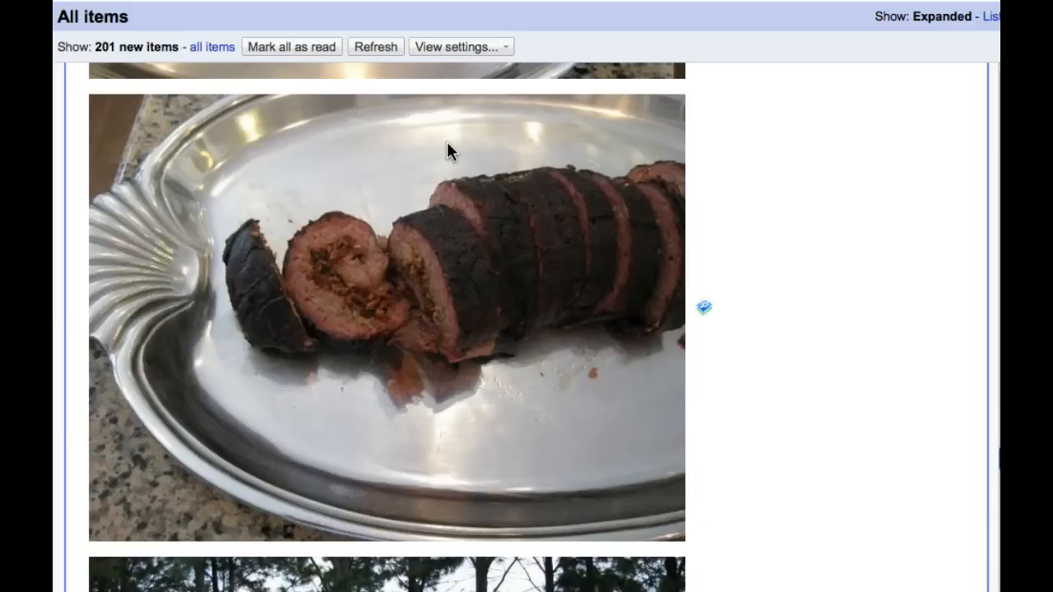
pyautogui.scroll(-3)
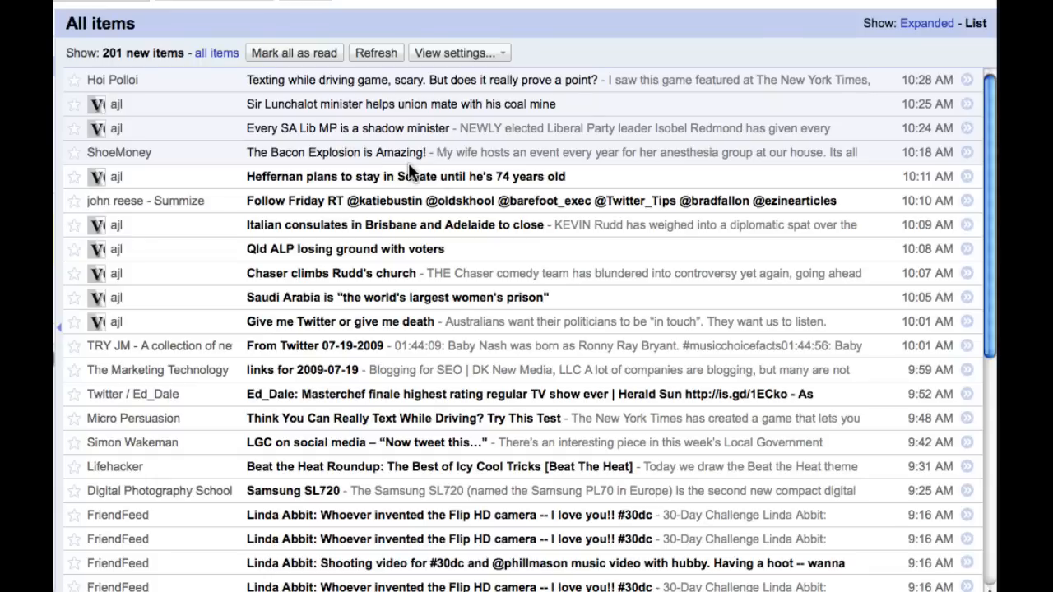
# Step: Scroll down and open the 'An iPhone App for Buying the Latest Fashions' story
pyautogui.scroll(-3)
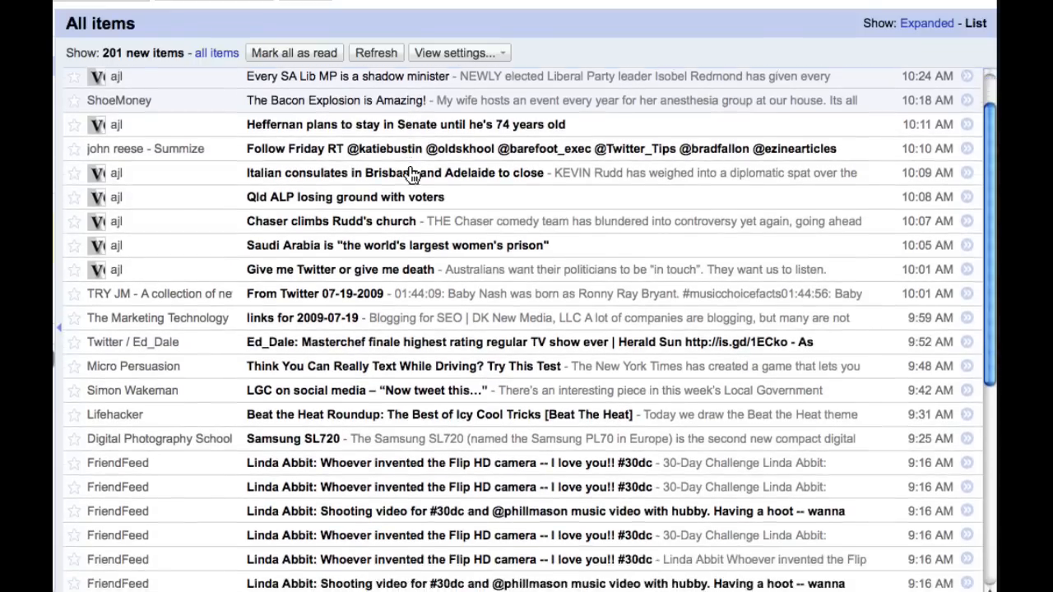
pyautogui.scroll(-3)
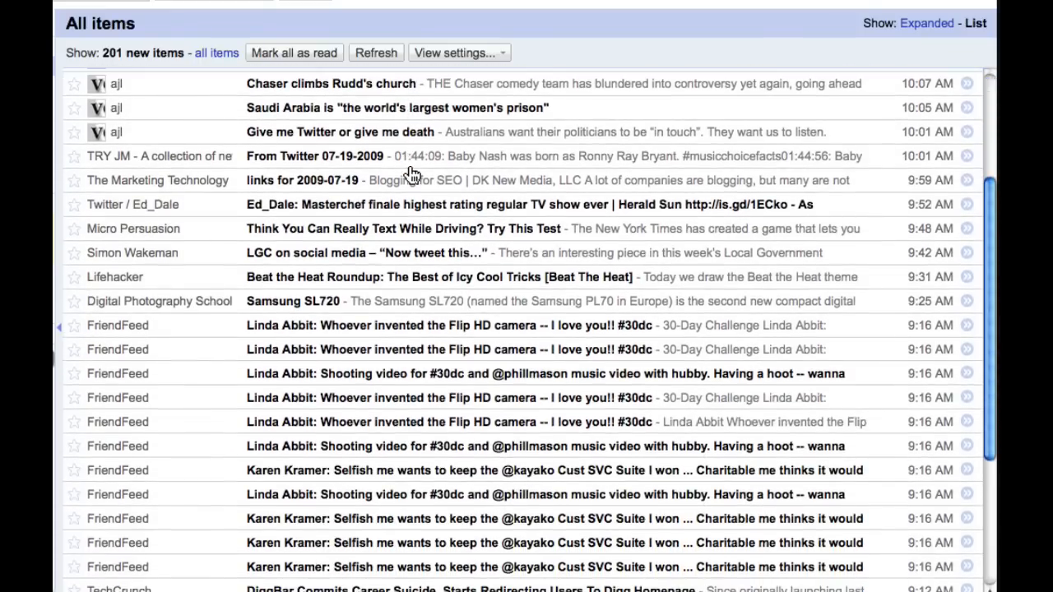
pyautogui.scroll(-3)
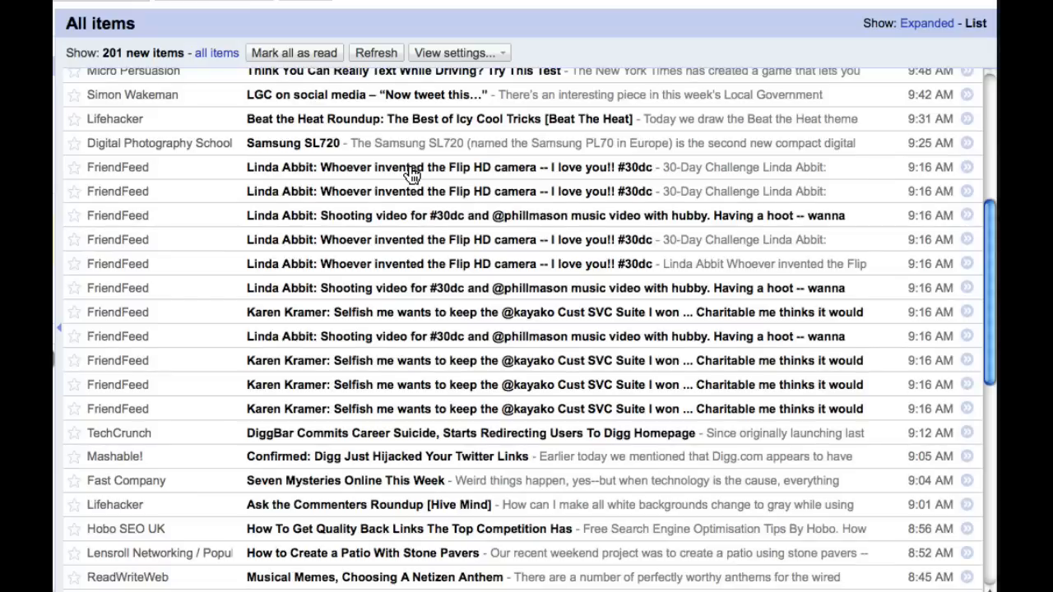
pyautogui.scroll(-3)
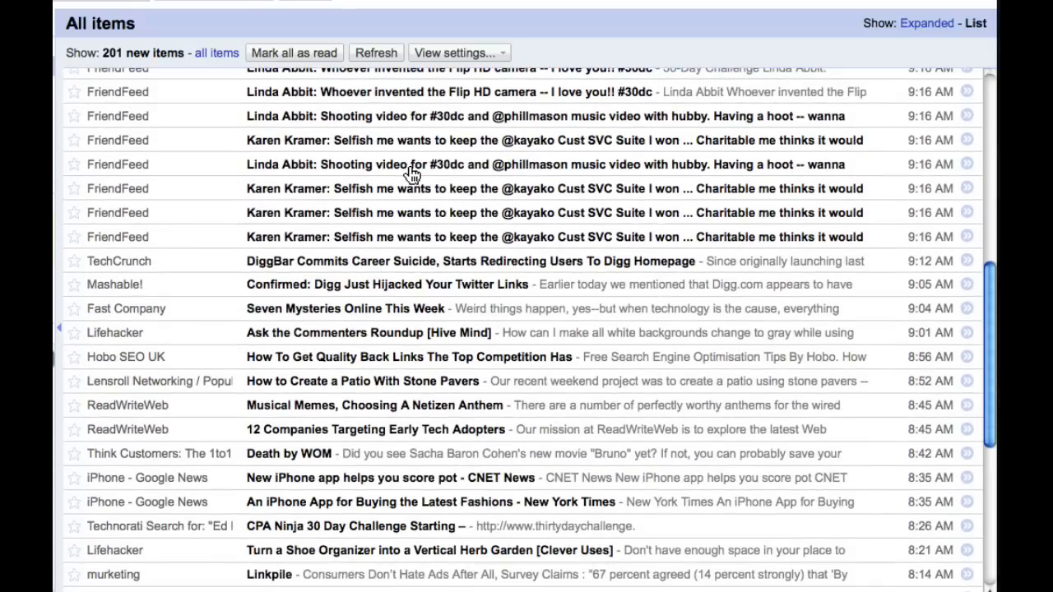
pyautogui.scroll(-3)
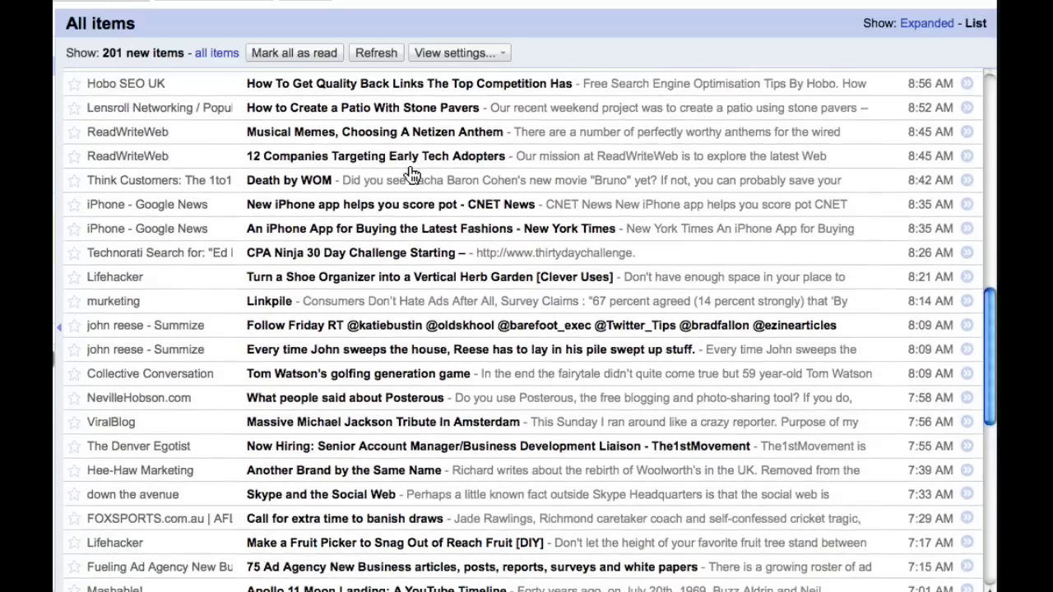
pyautogui.scroll(-3)
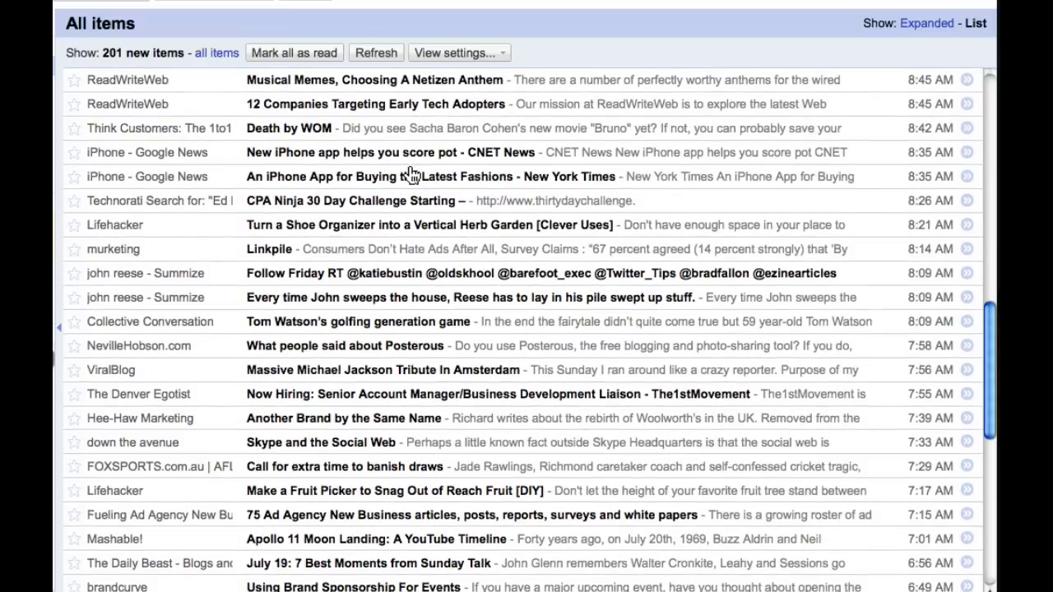
pyautogui.click(411, 175)
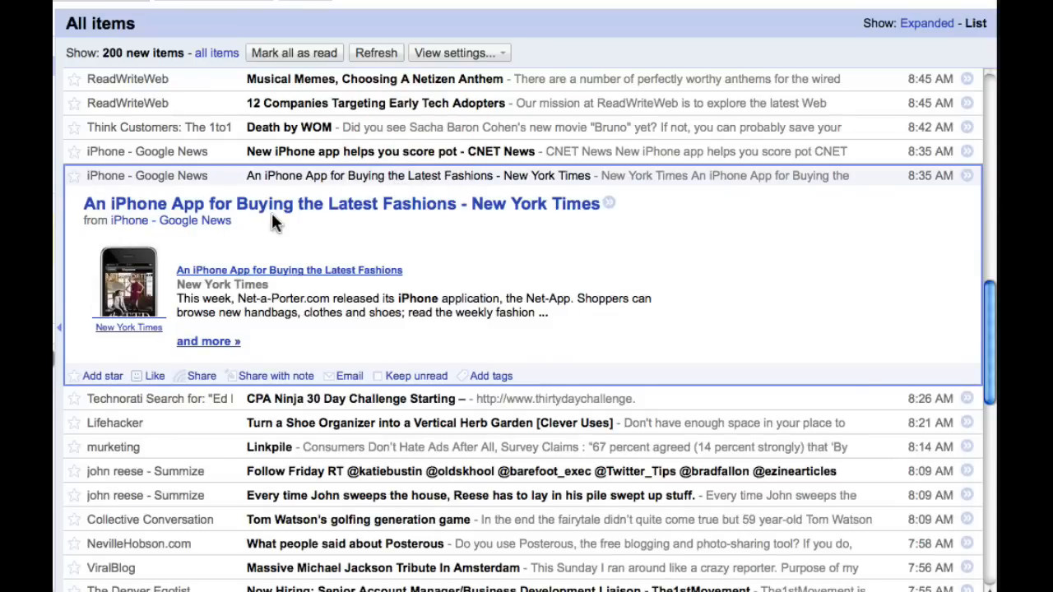
pyautogui.moveTo(317, 261)
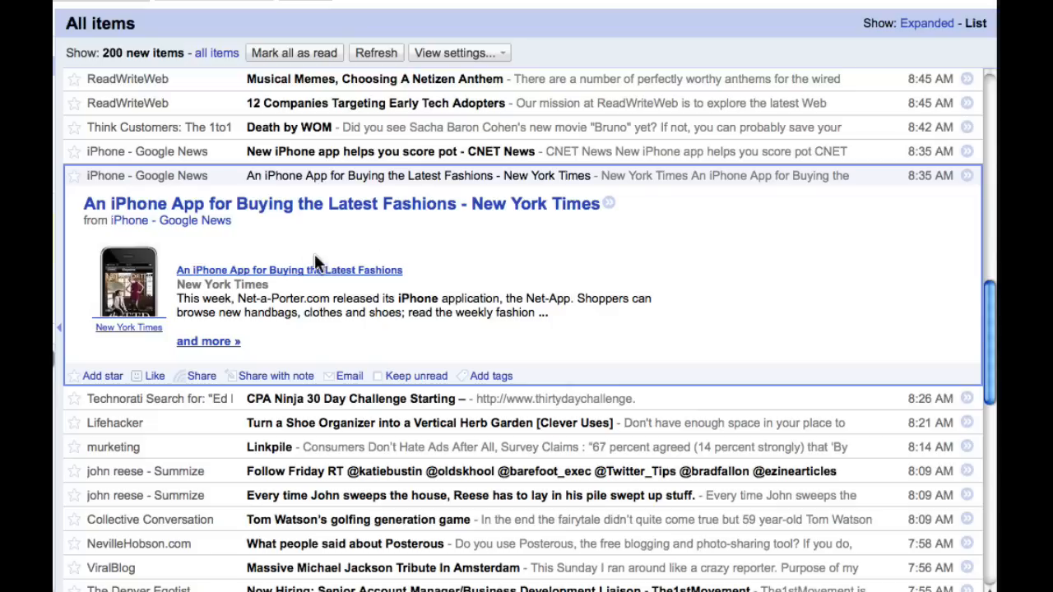
pyautogui.moveTo(303, 269)
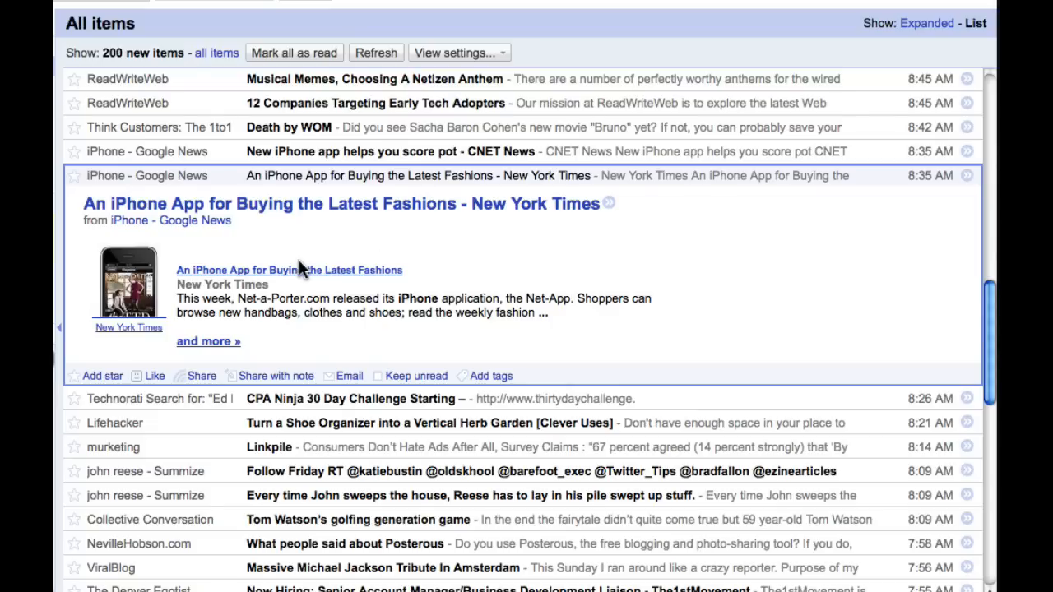
pyautogui.moveTo(334, 255)
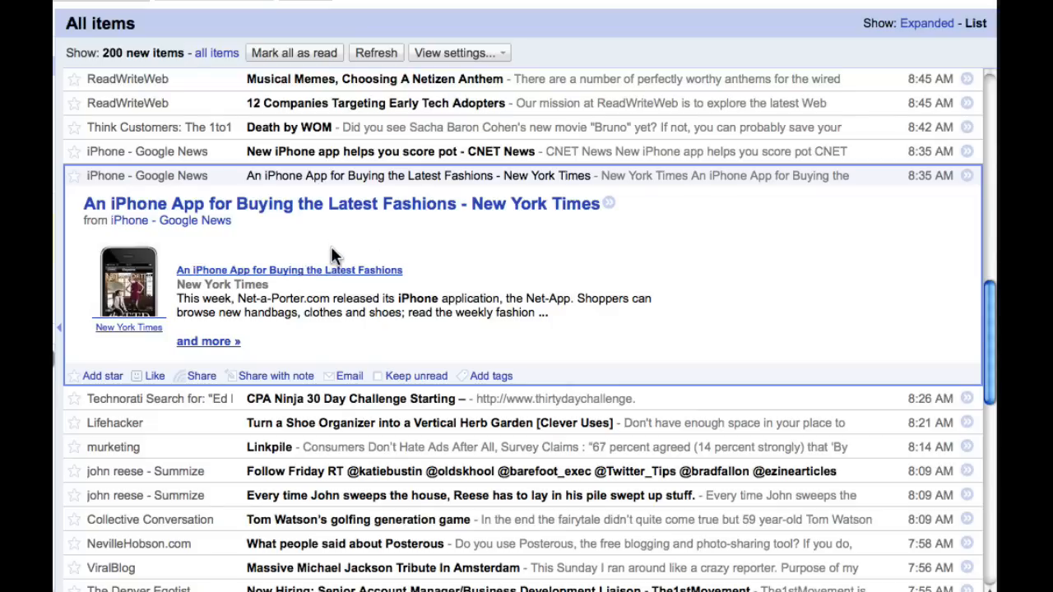
pyautogui.moveTo(337, 285)
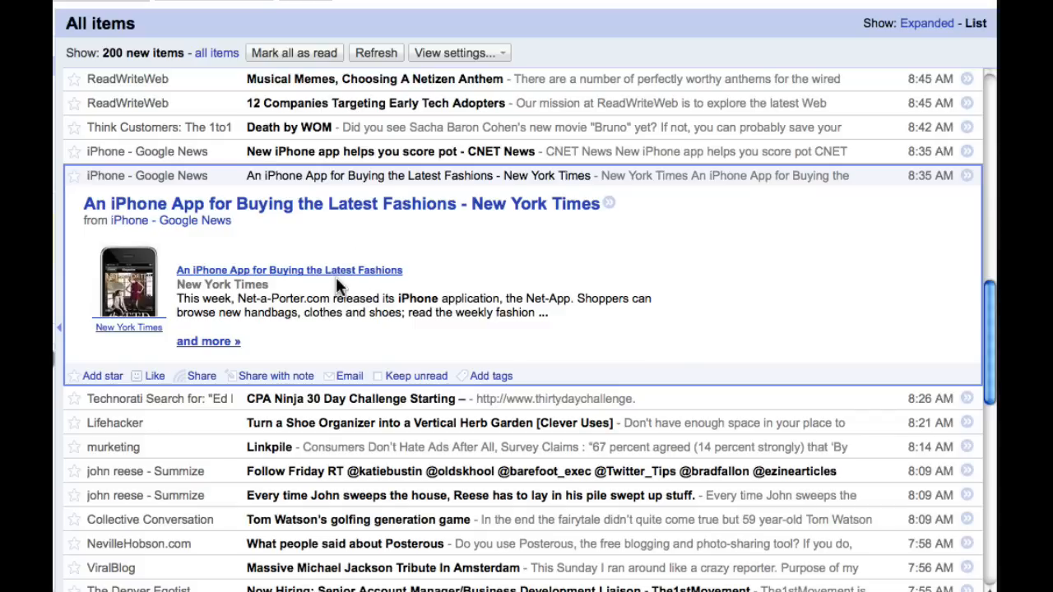
# Step: Open and read through the CPA Ninja 30 Day Challenge item
pyautogui.scroll(-3)
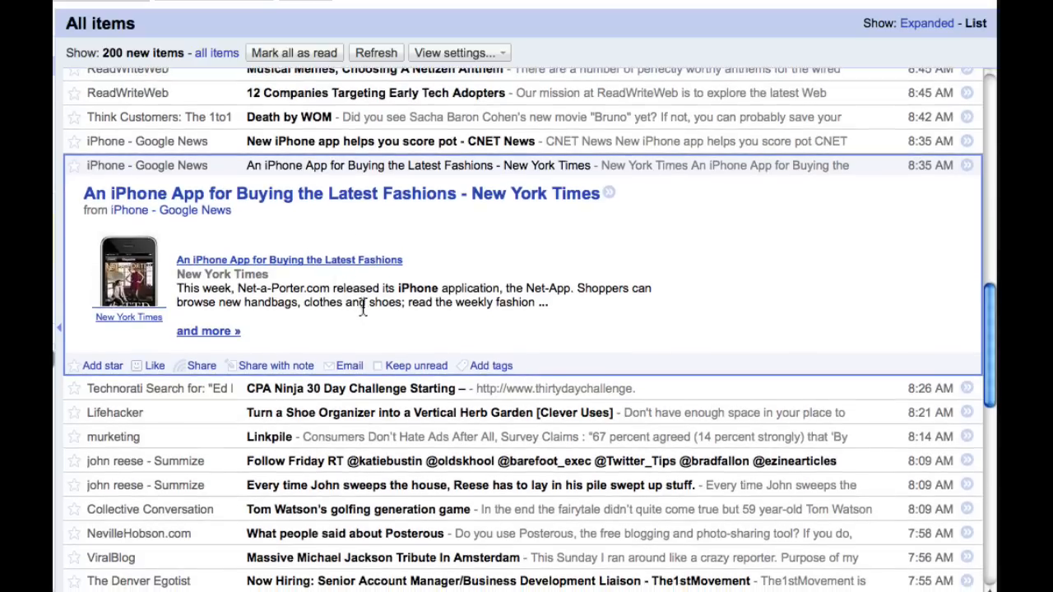
pyautogui.scroll(-3)
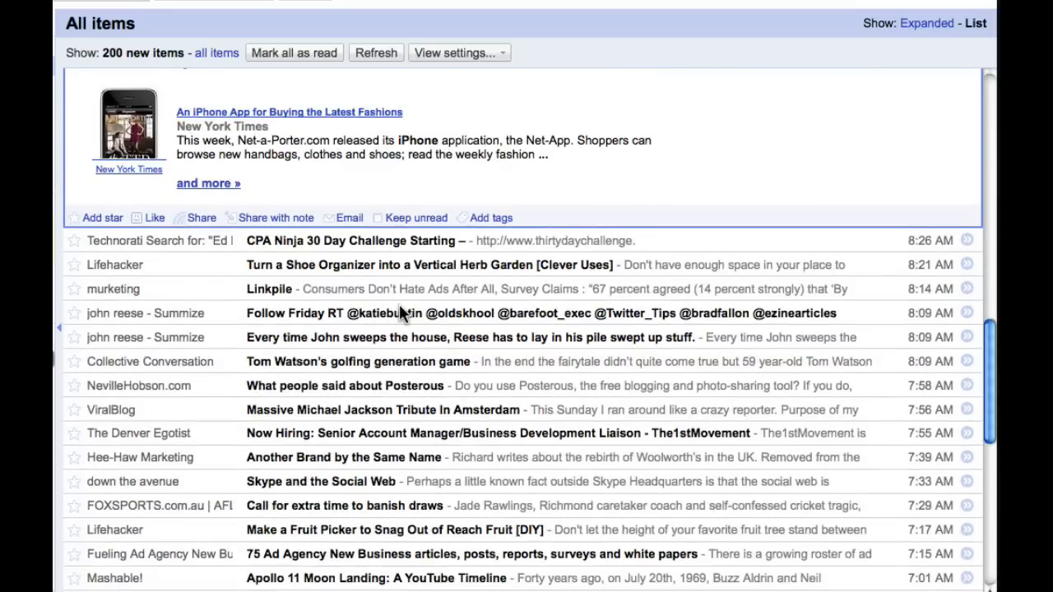
pyautogui.scroll(-3)
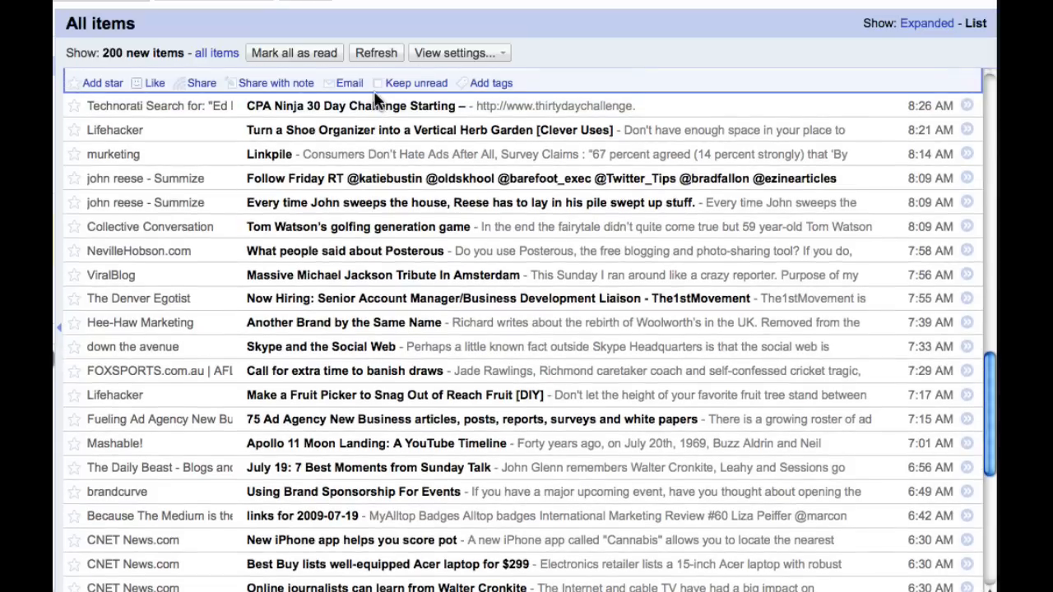
pyautogui.click(353, 105)
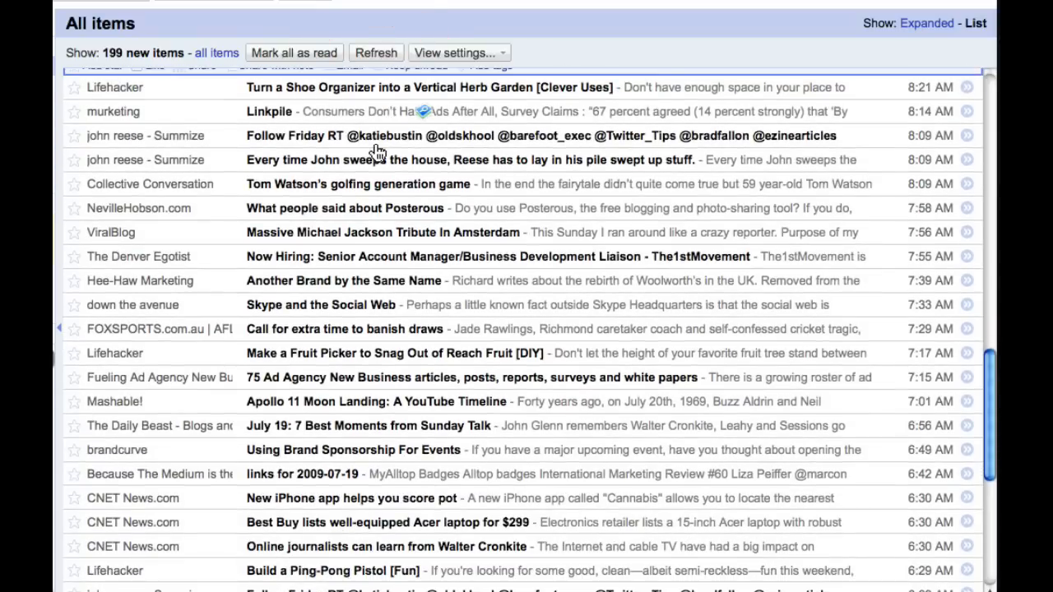
pyautogui.scroll(-3)
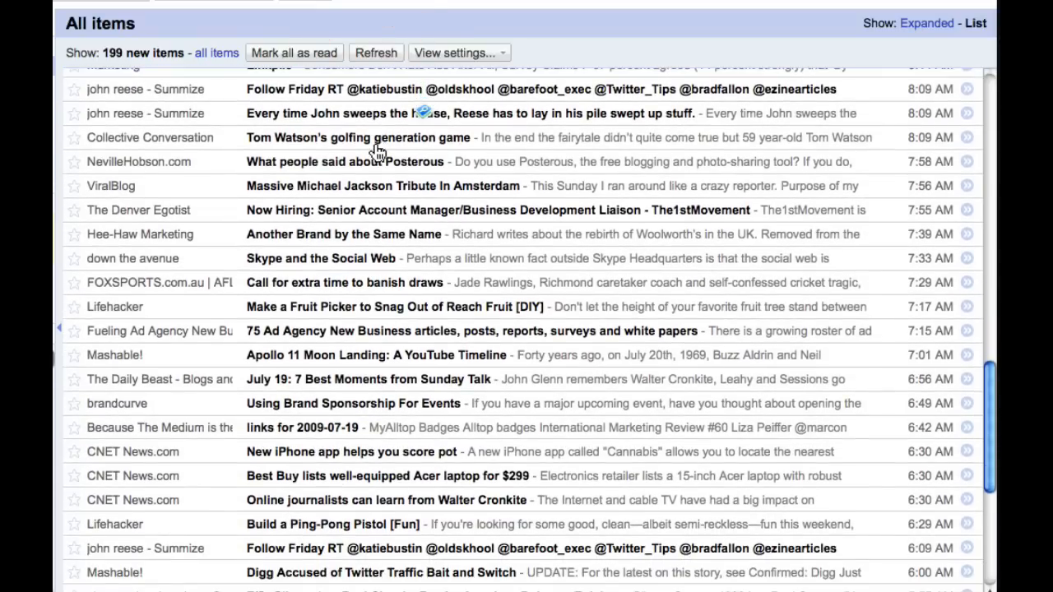
pyautogui.scroll(-3)
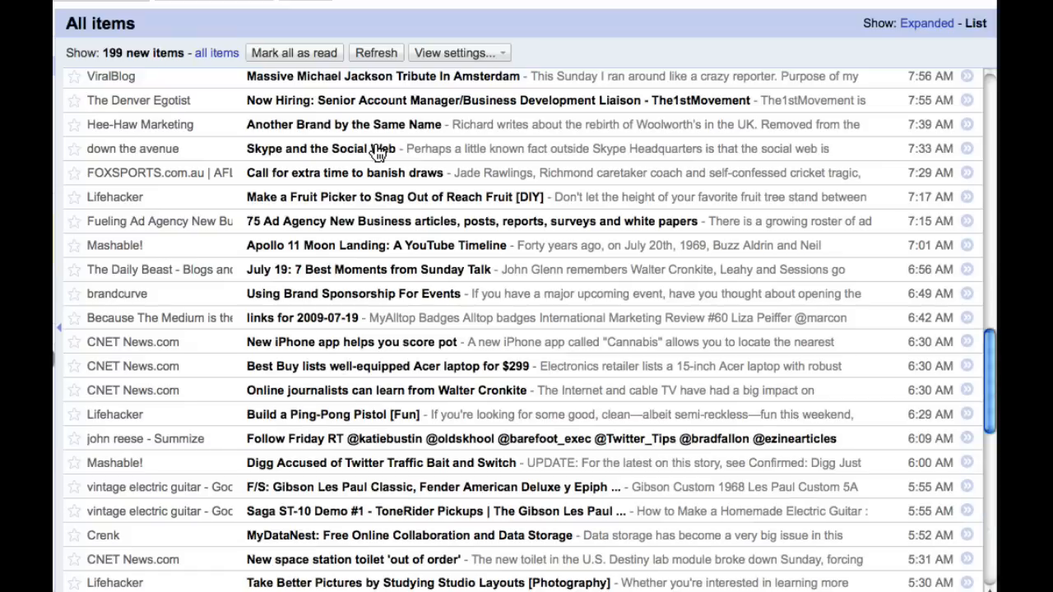
pyautogui.scroll(-3)
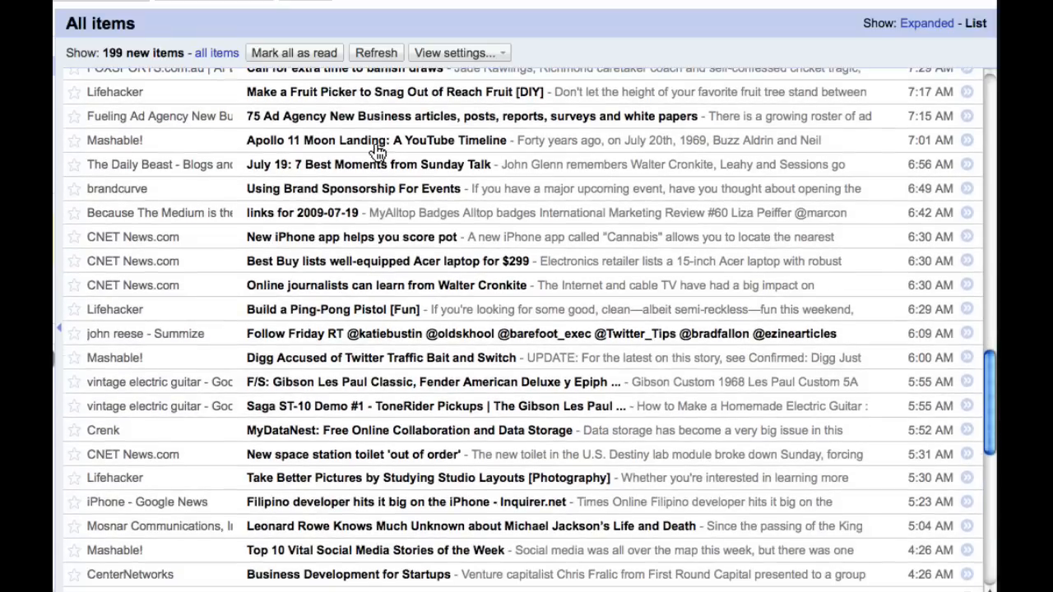
# Step: Read Mashable's Apollo 11 Moon Landing YouTube timeline post, then scroll down the list
pyautogui.click(386, 139)
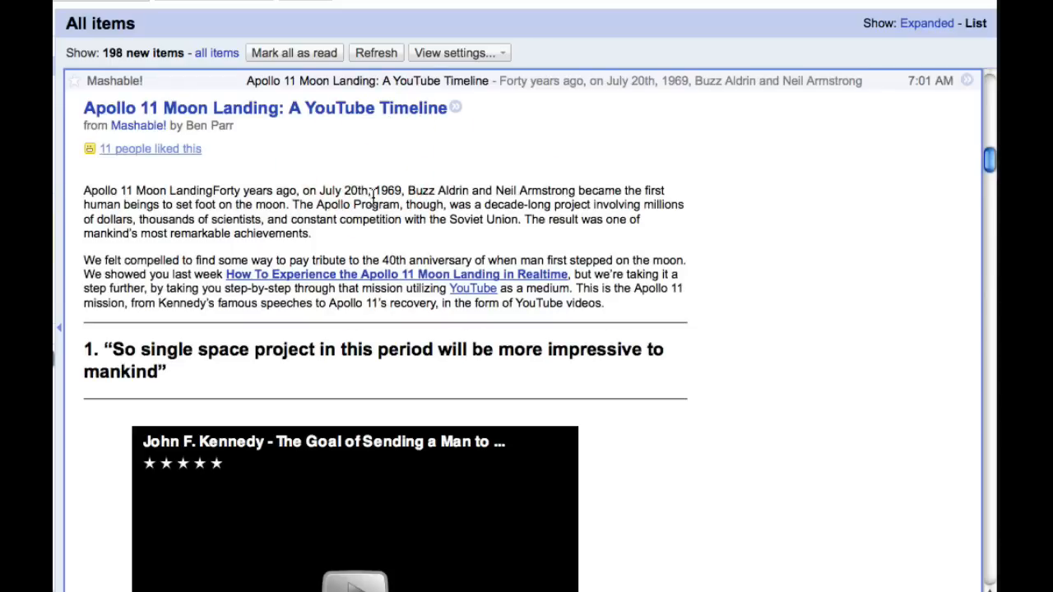
pyautogui.scroll(-3)
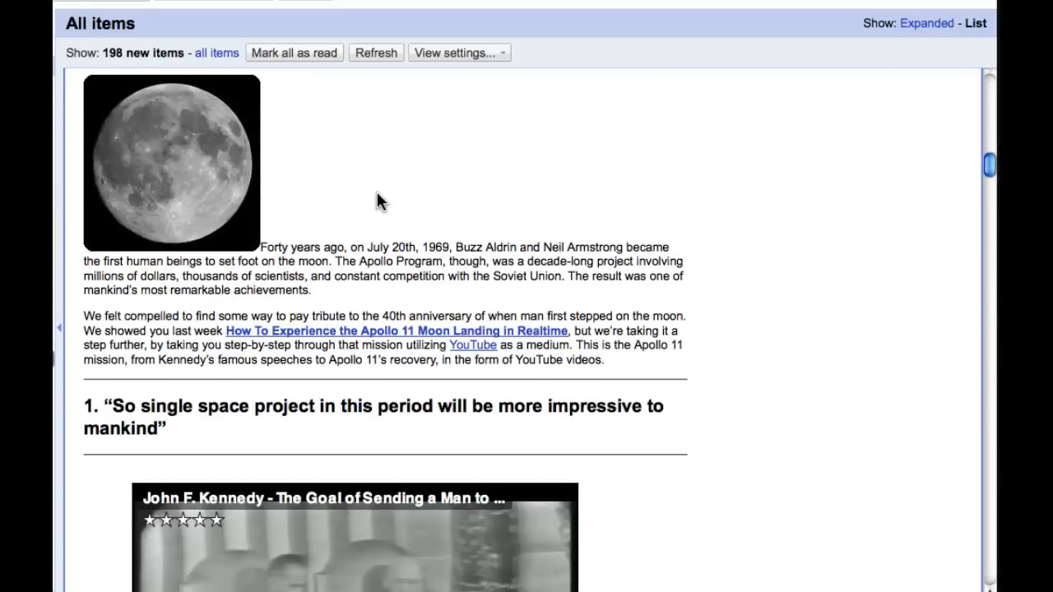
pyautogui.scroll(-3)
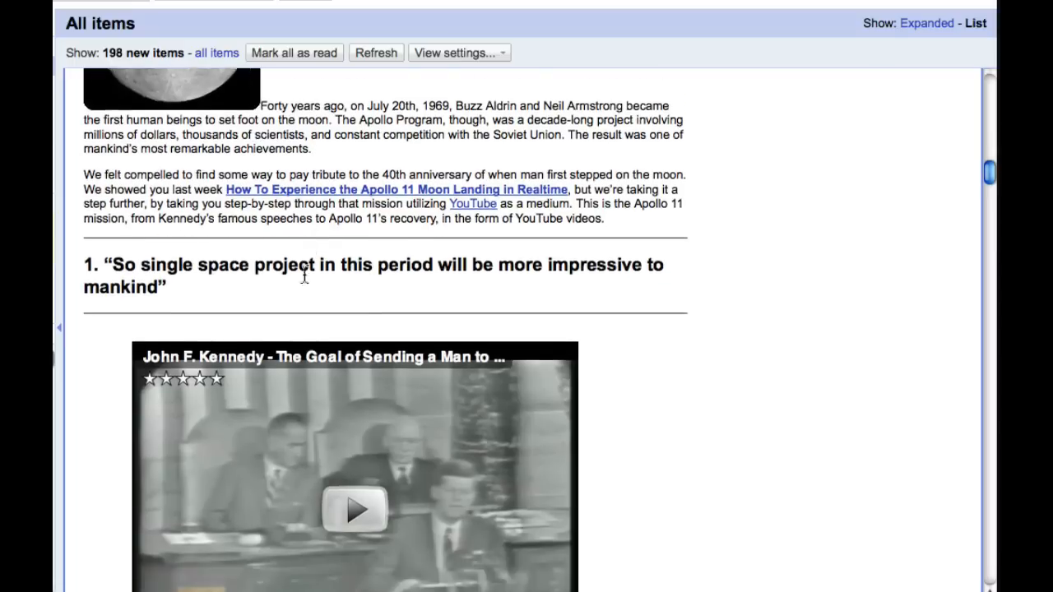
pyautogui.click(353, 508)
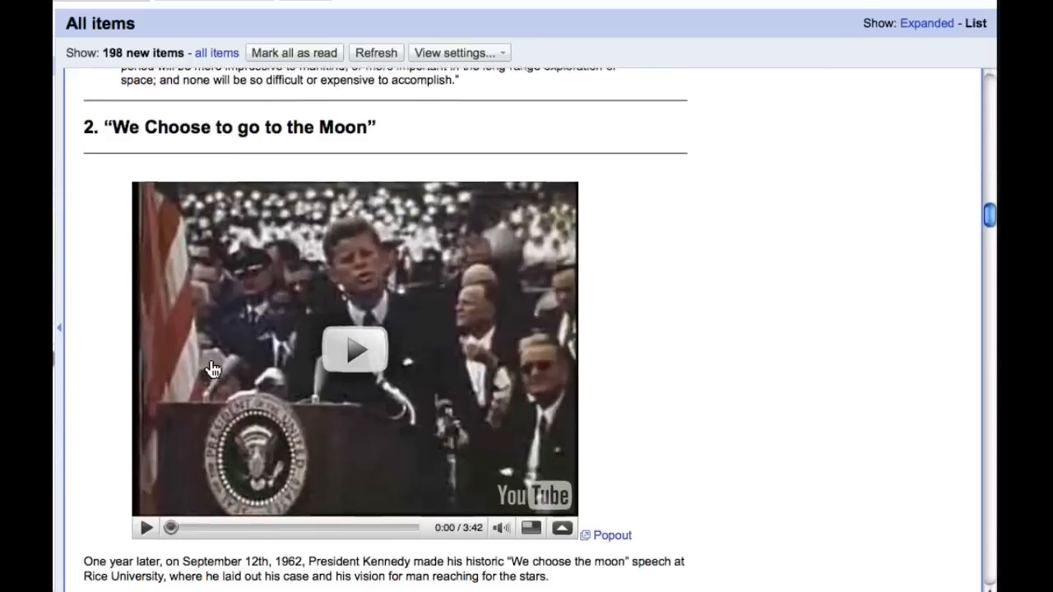
pyautogui.scroll(-3)
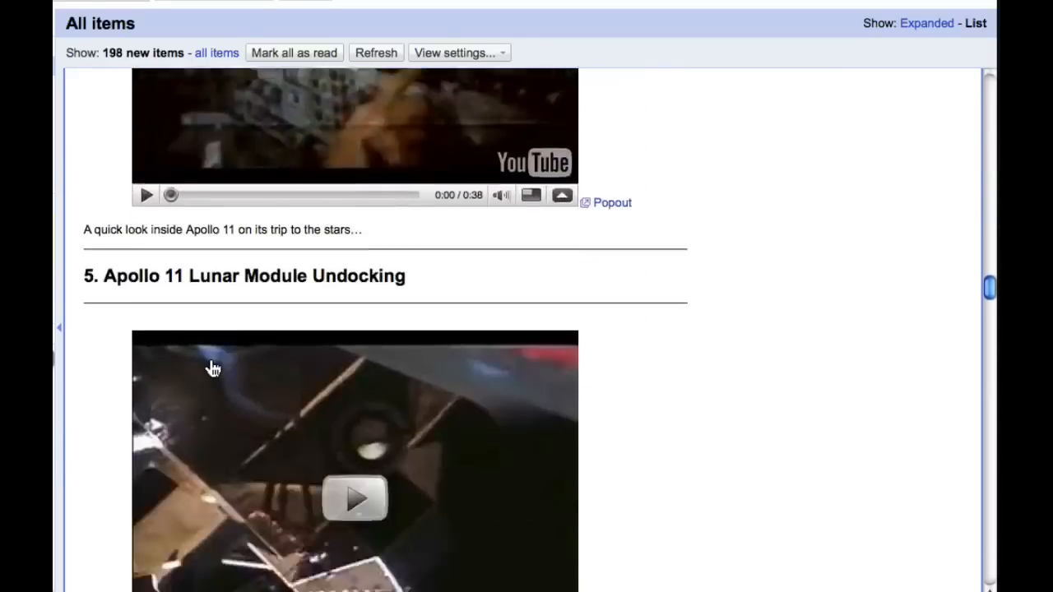
pyautogui.scroll(-3)
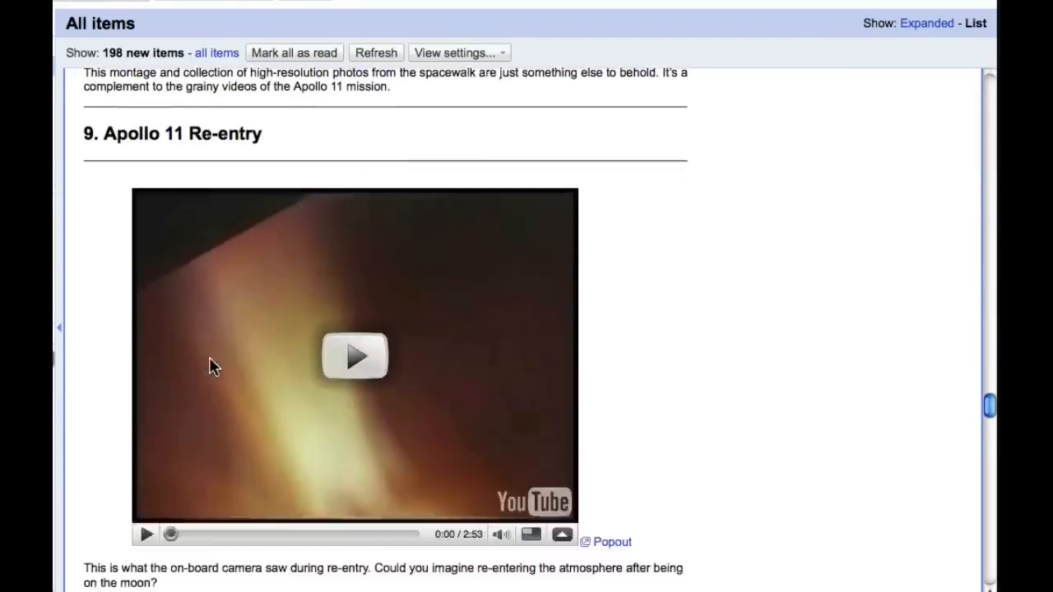
pyautogui.scroll(-3)
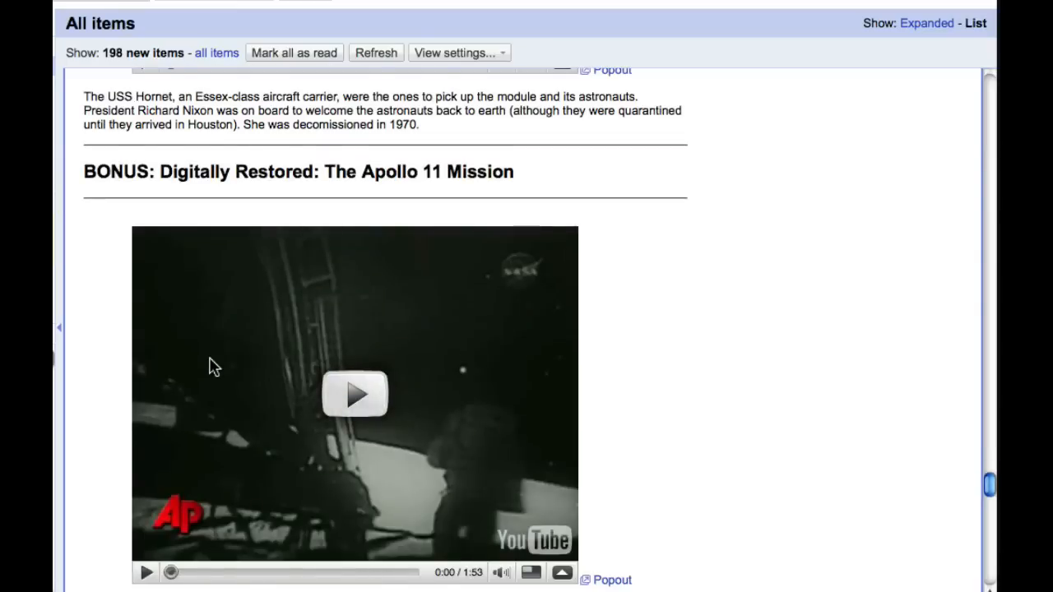
pyautogui.scroll(-3)
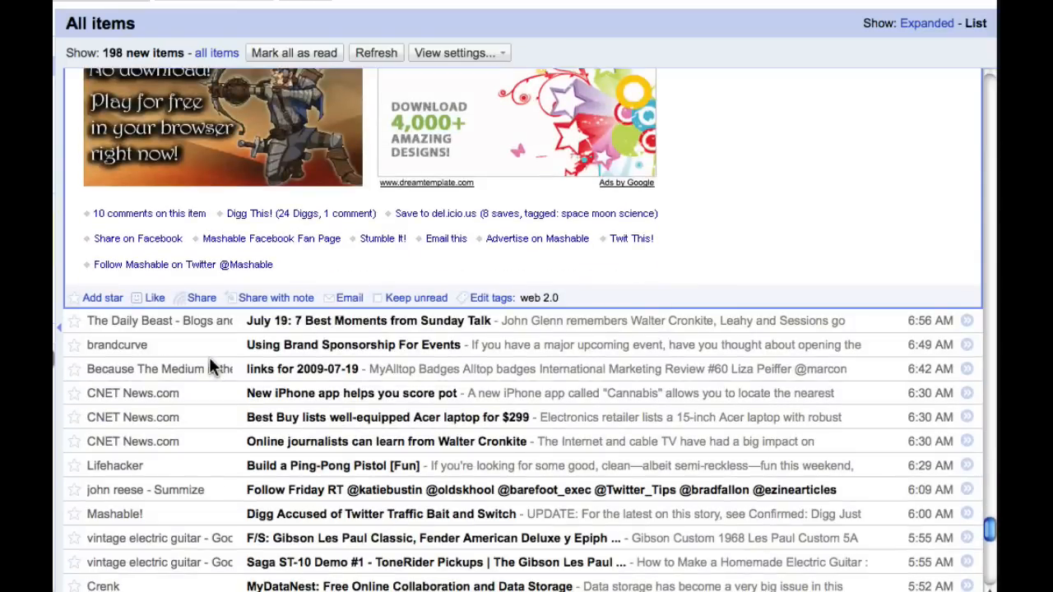
pyautogui.scroll(-3)
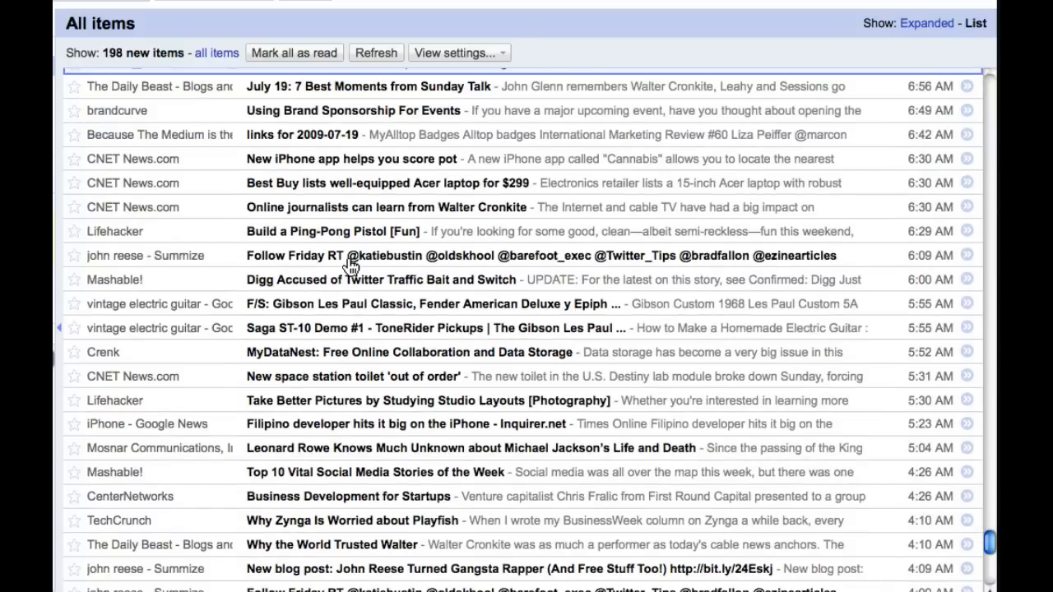
pyautogui.scroll(-3)
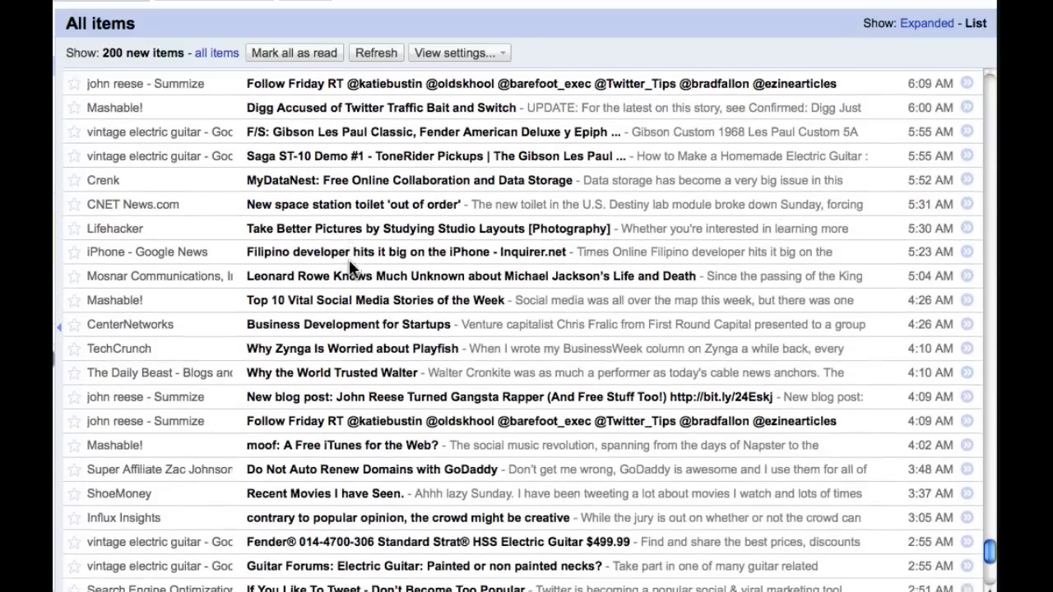
pyautogui.scroll(-3)
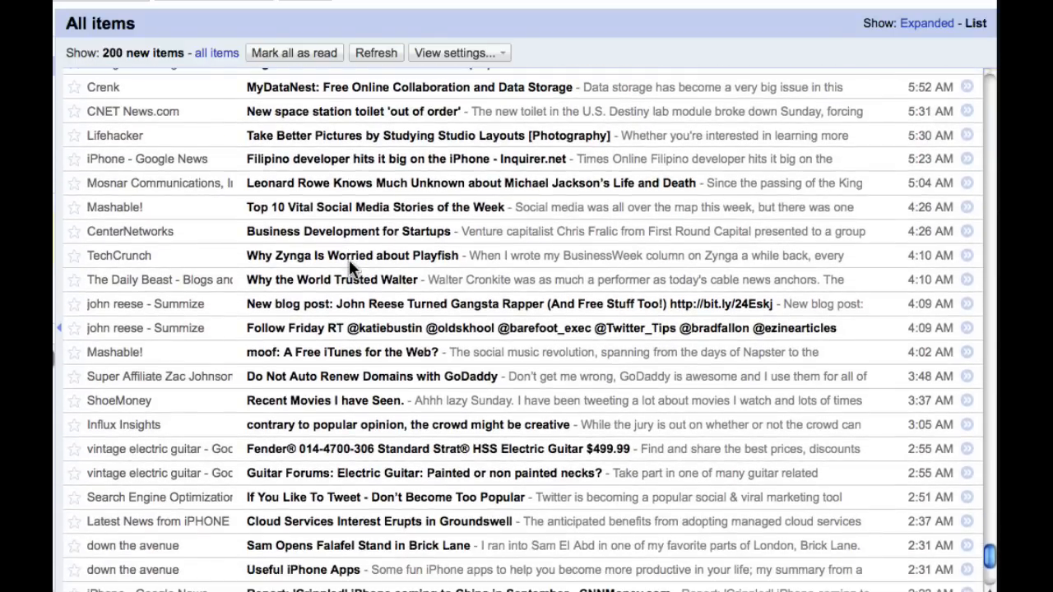
pyautogui.scroll(-3)
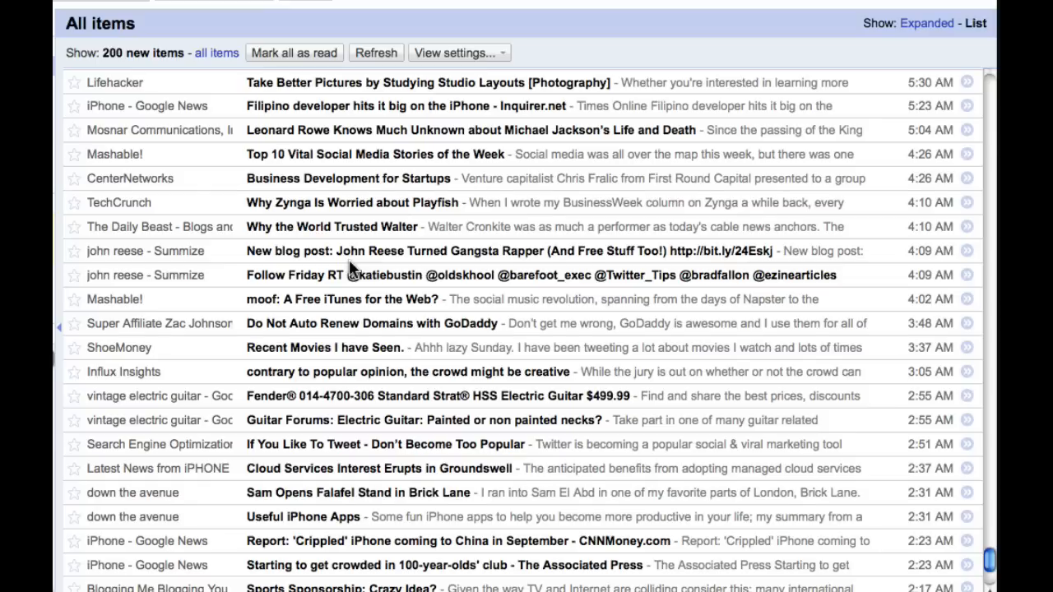
pyautogui.scroll(-3)
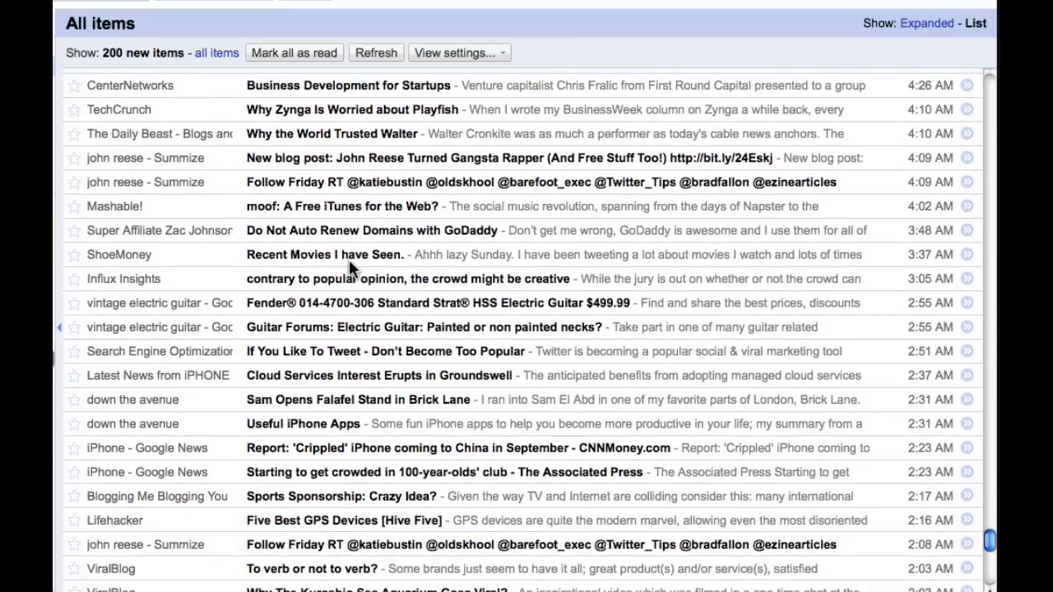
pyautogui.scroll(-3)
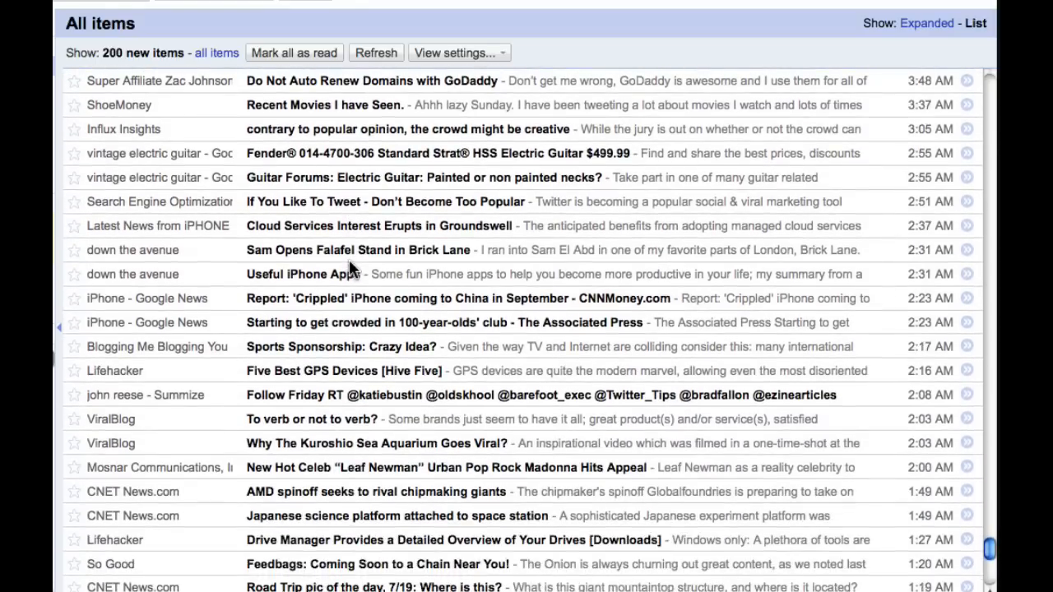
pyautogui.scroll(-3)
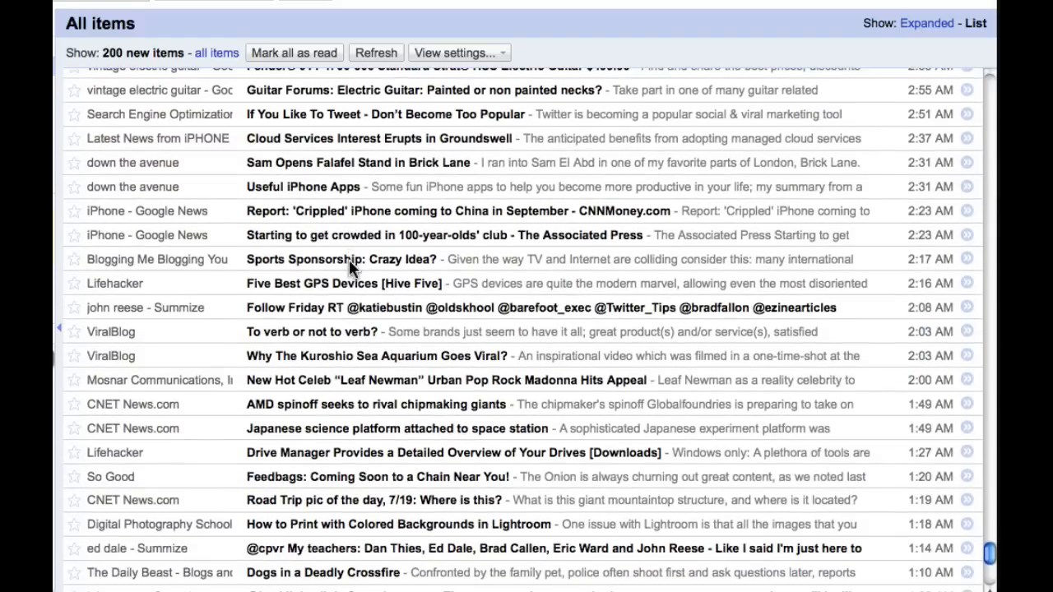
pyautogui.scroll(-3)
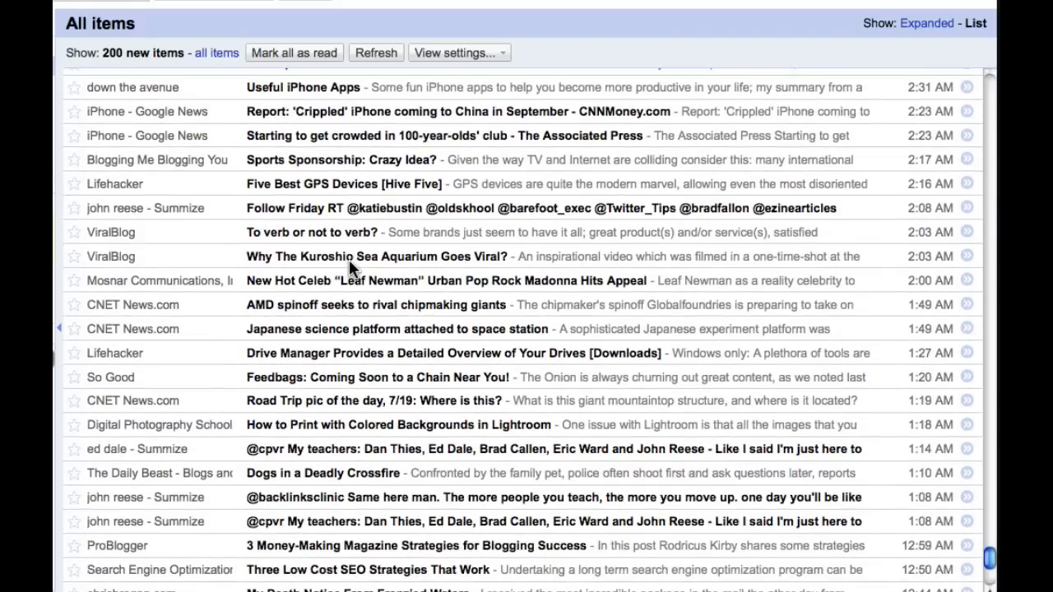
pyautogui.scroll(-3)
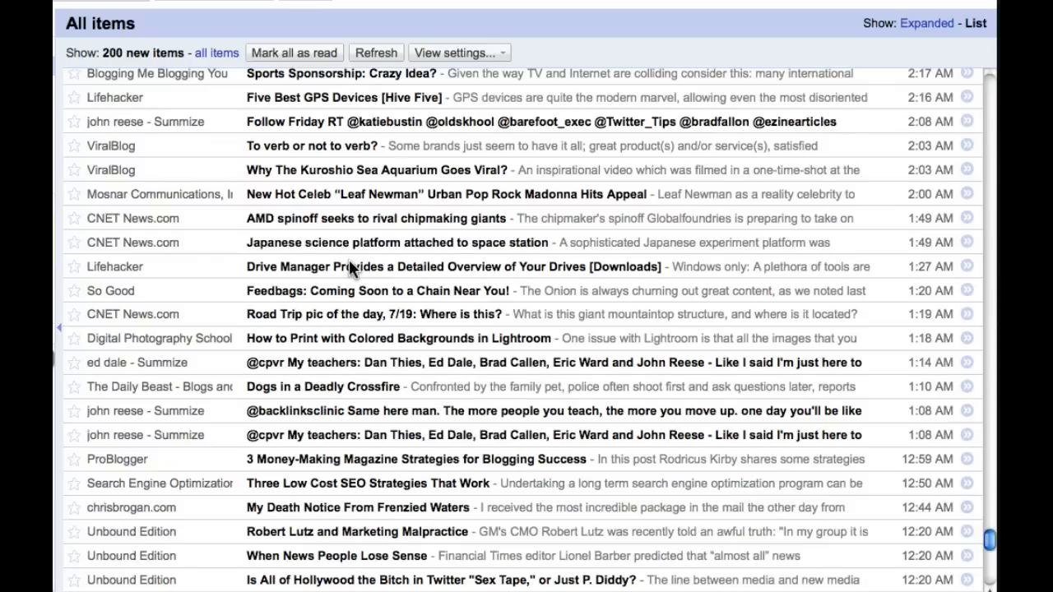
pyautogui.scroll(-3)
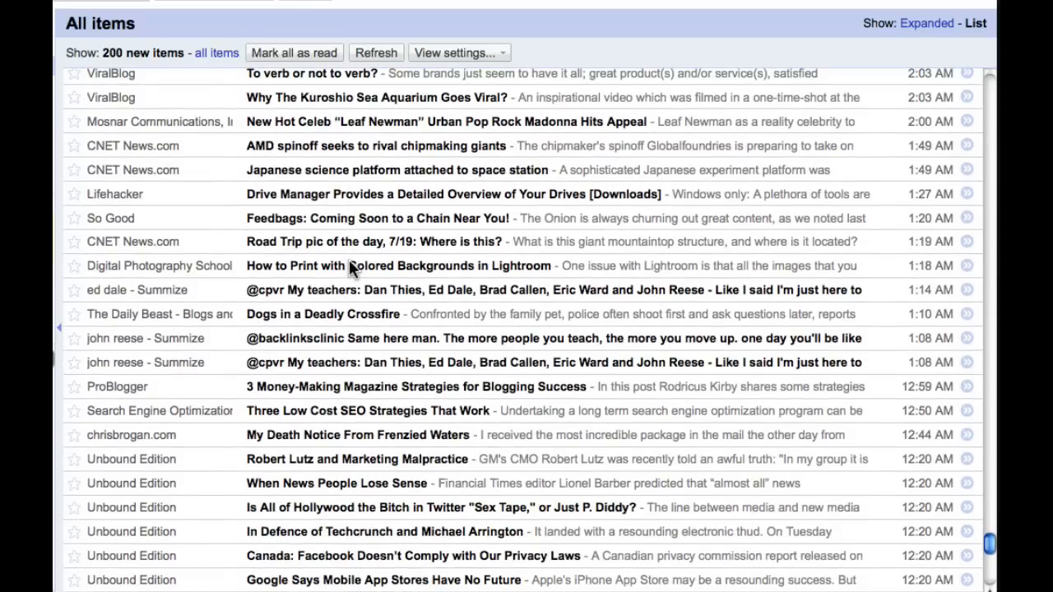
pyautogui.scroll(-3)
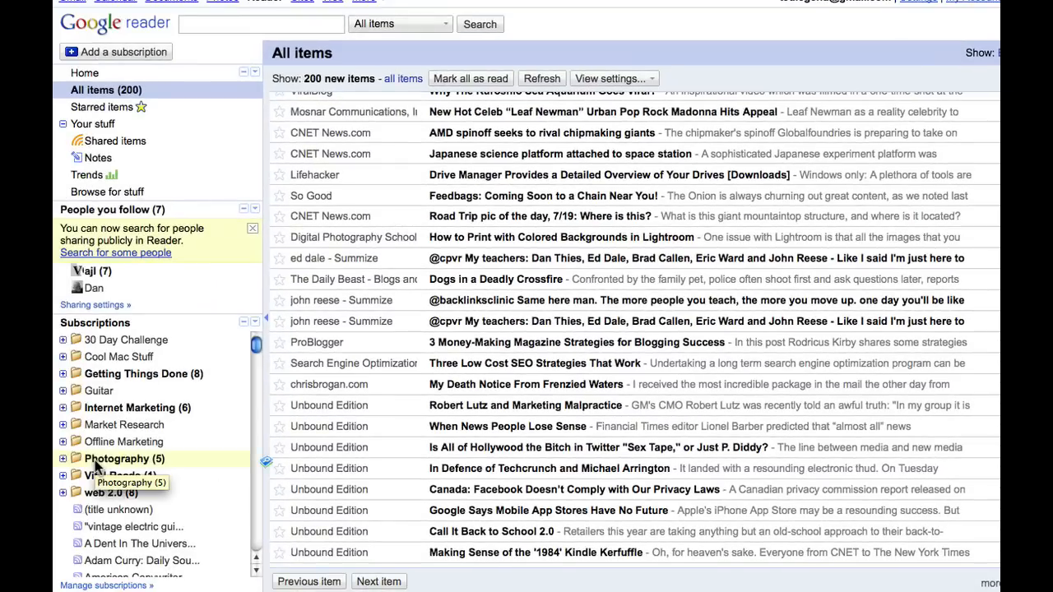
# Step: Open the Photography folder and read the scottcritiques.com Photo Book Review post
pyautogui.click(124, 458)
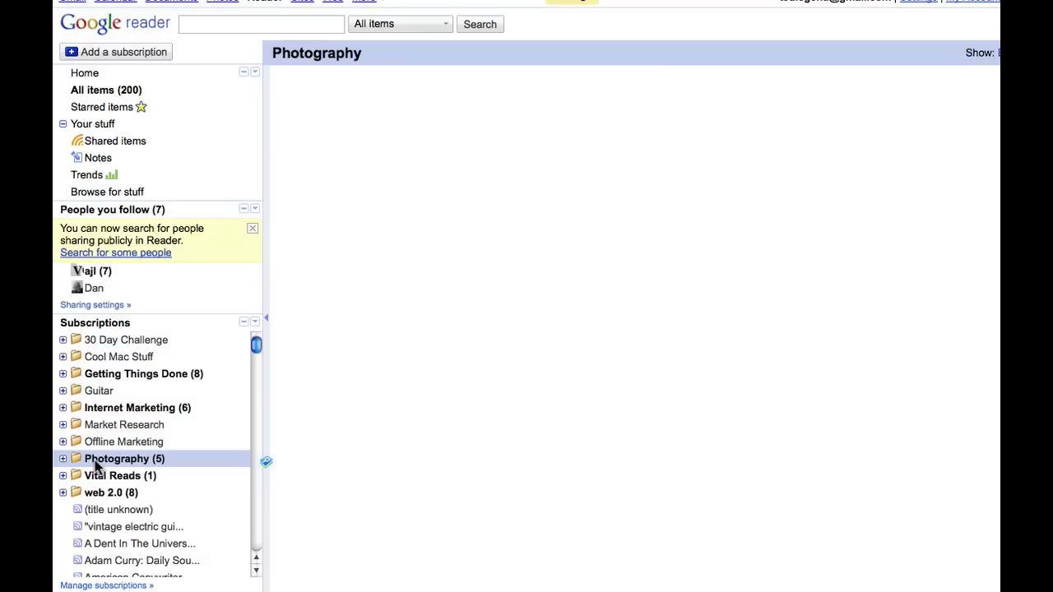
pyautogui.click(117, 458)
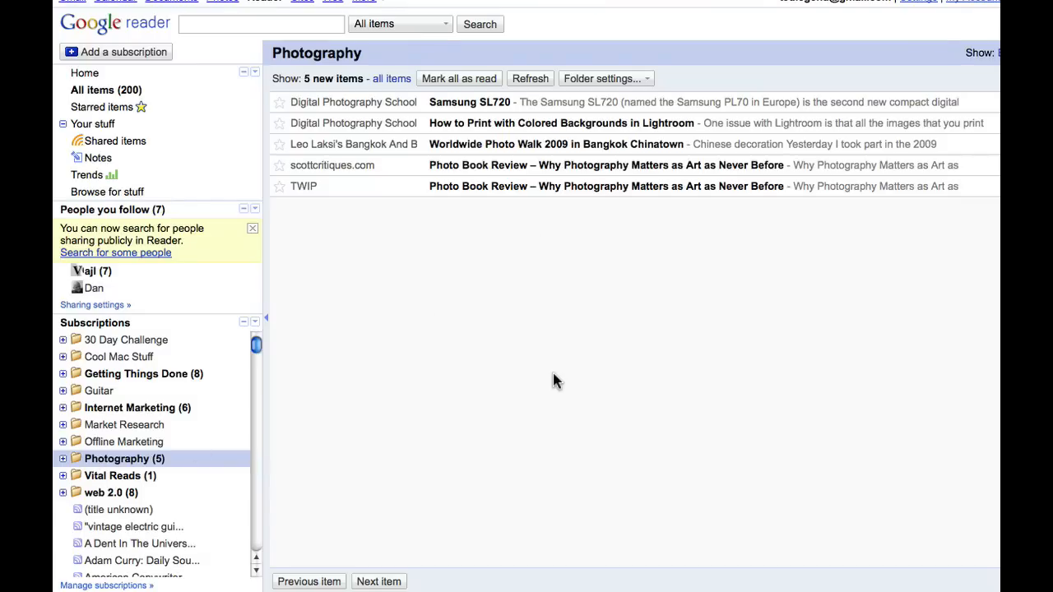
pyautogui.moveTo(595, 138)
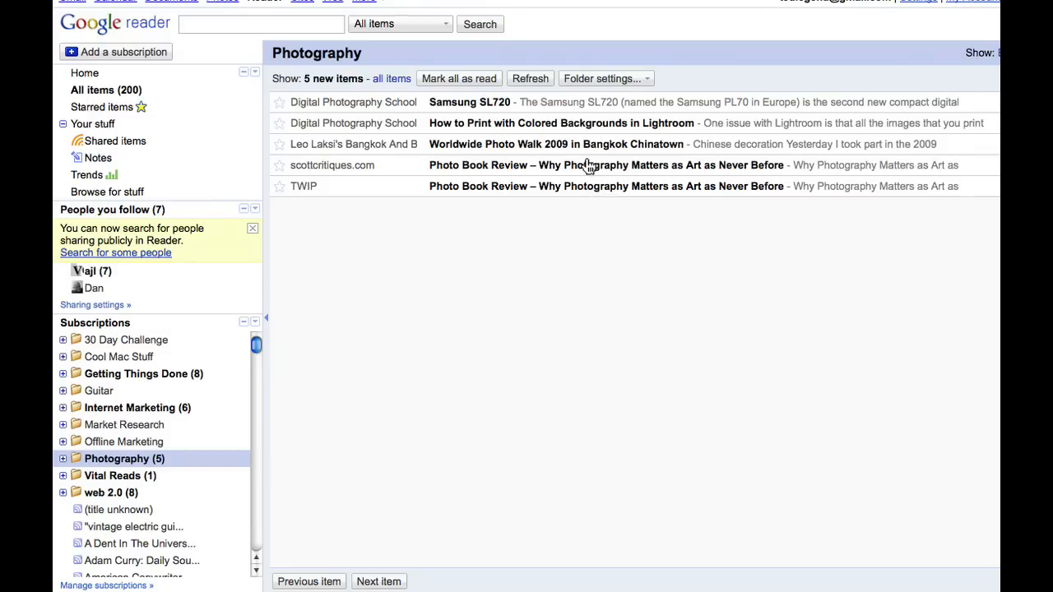
pyautogui.click(607, 165)
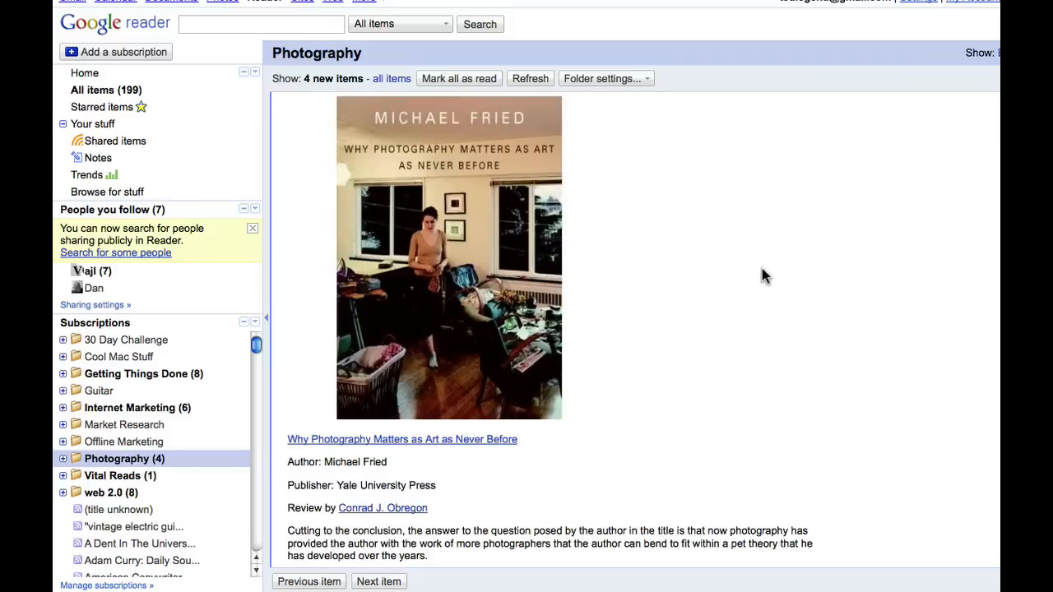
pyautogui.scroll(-3)
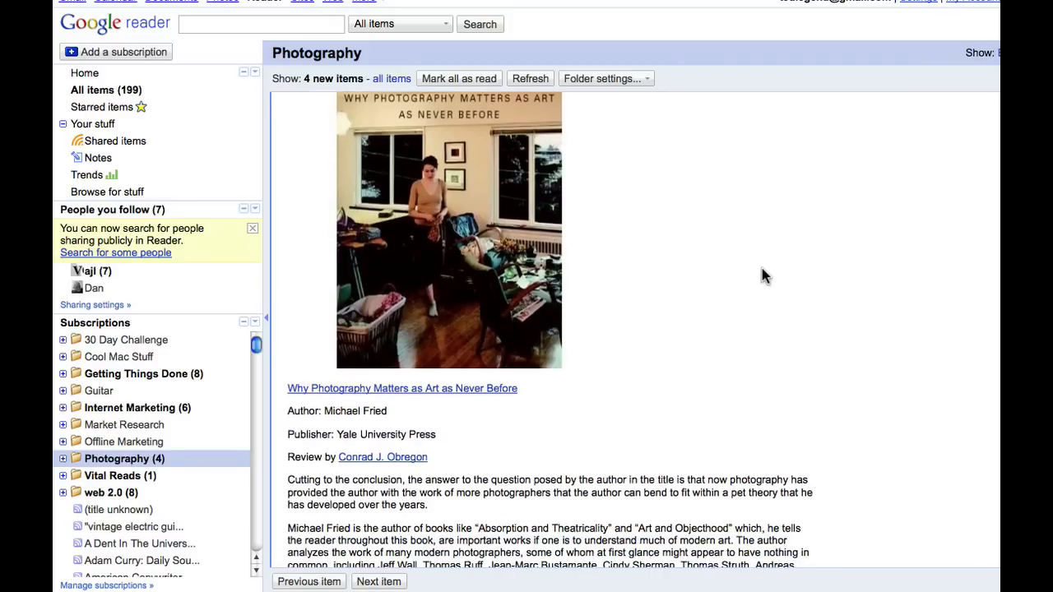
pyautogui.scroll(-3)
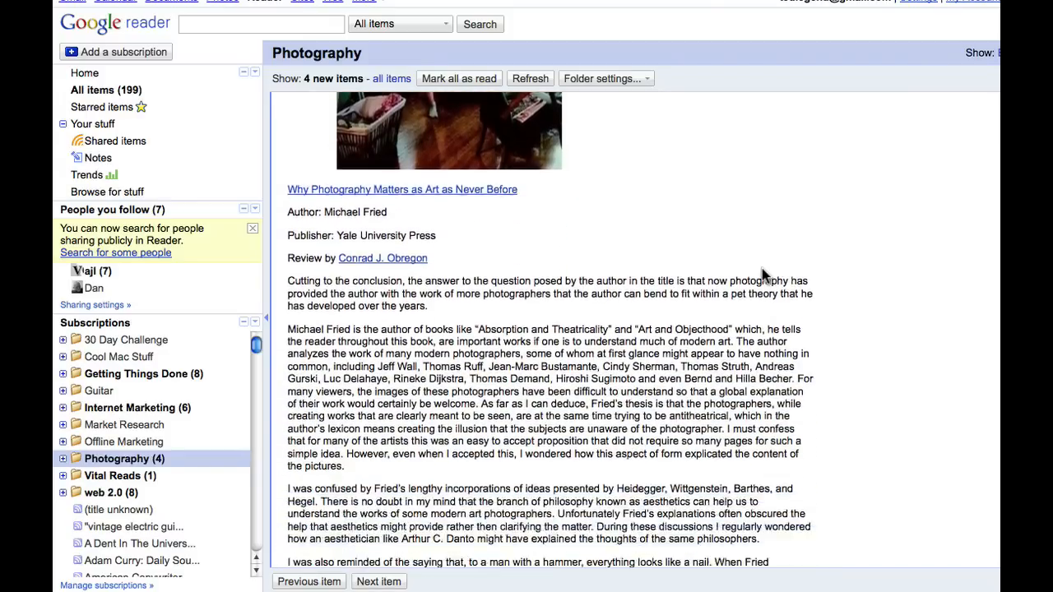
pyautogui.scroll(-3)
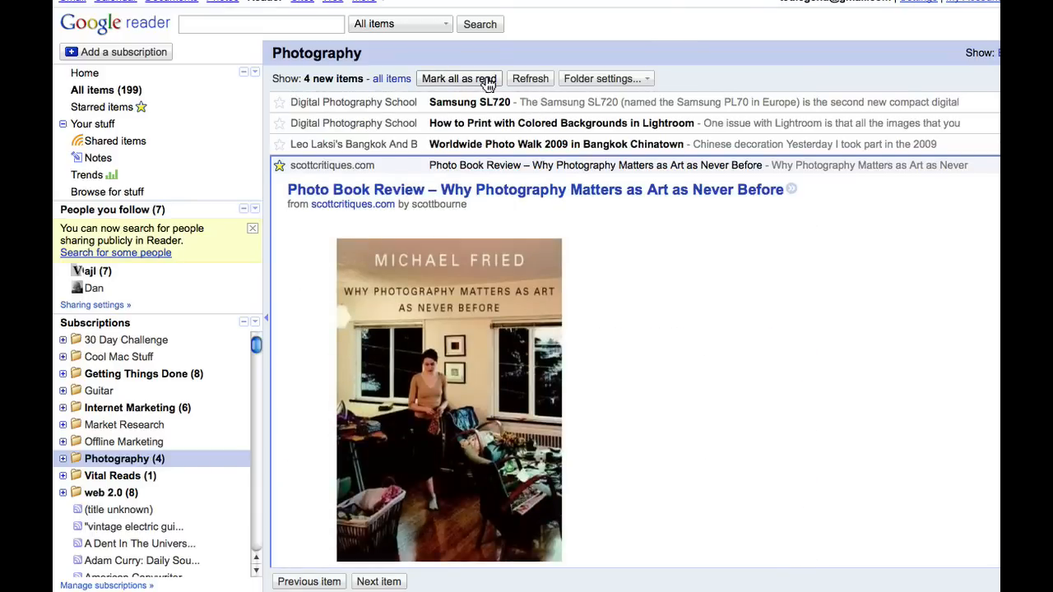
# Step: Mark all Photography folder items as read, confirming the prompt
pyautogui.click(458, 78)
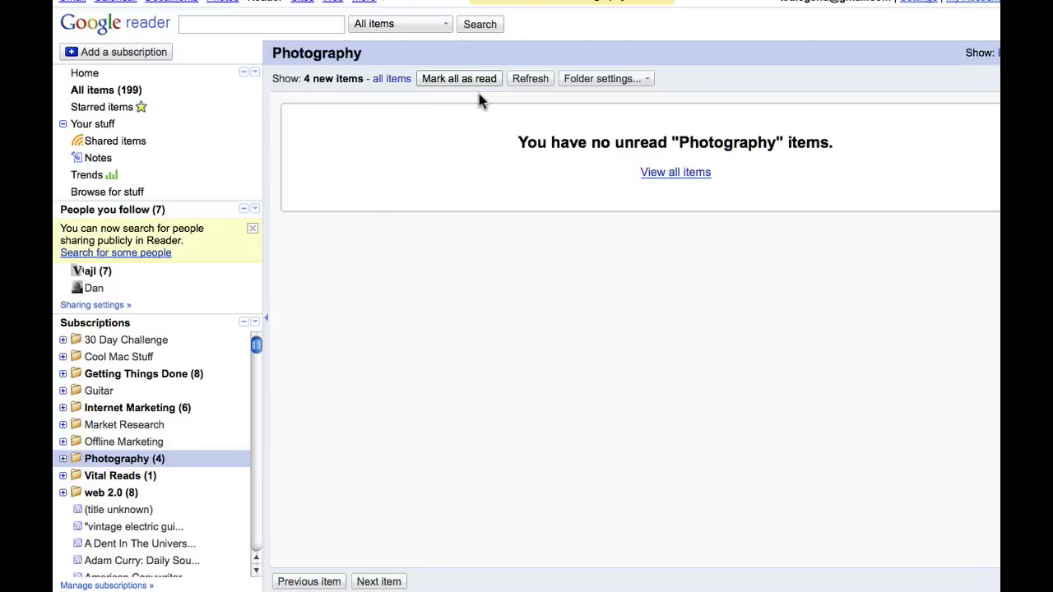
pyautogui.moveTo(559, 355)
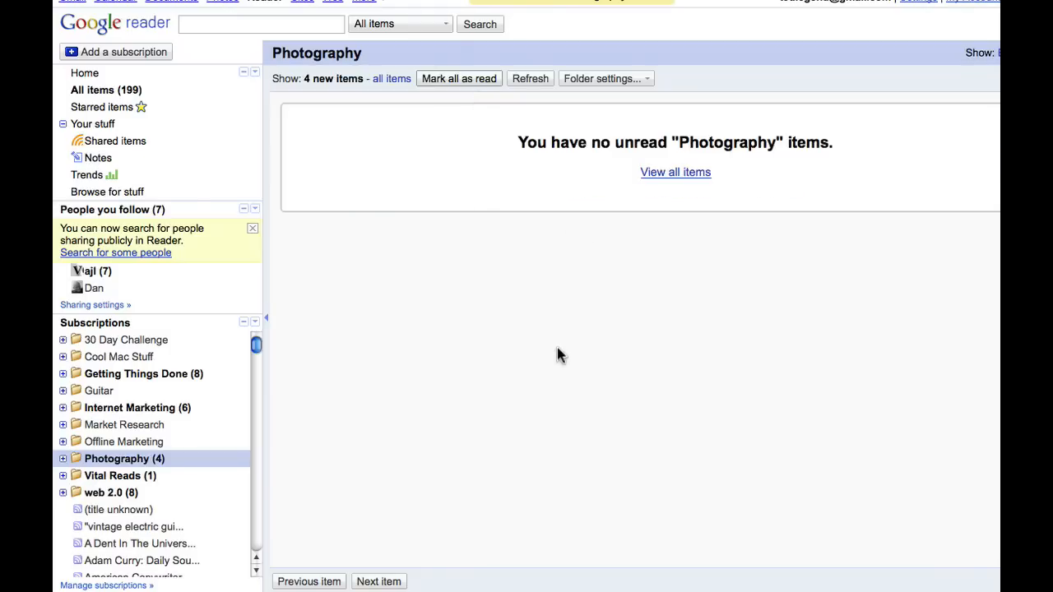
pyautogui.click(458, 79)
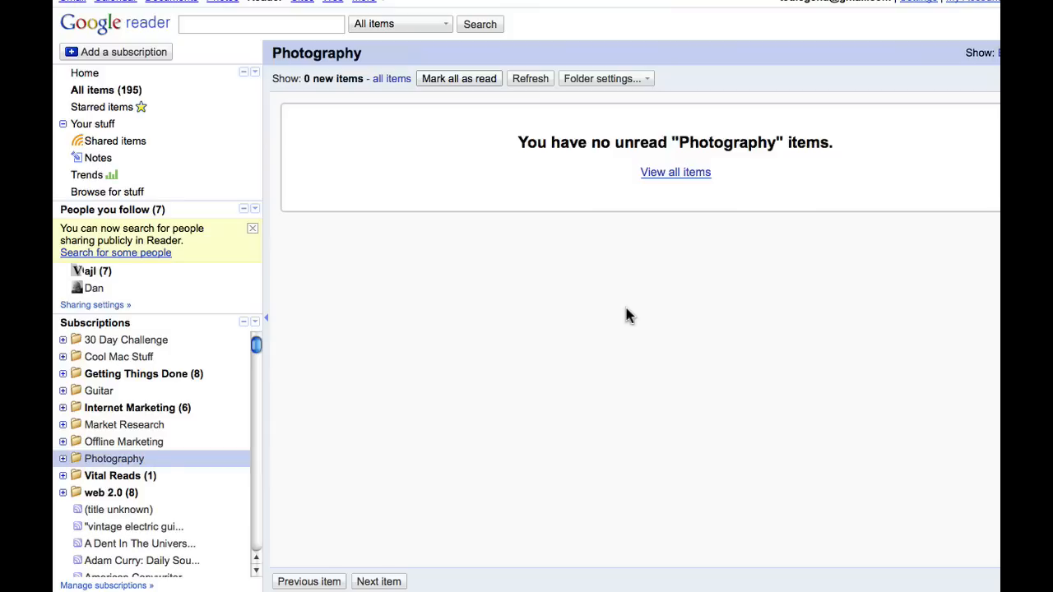
pyautogui.moveTo(242, 449)
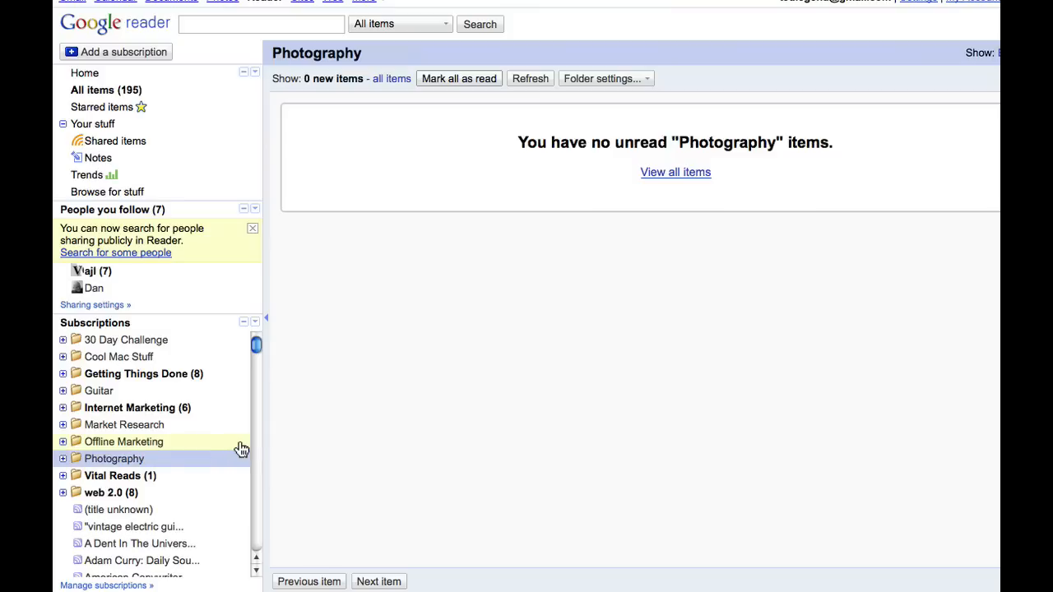
# Step: Open the web 2.0 folder from the Subscriptions list
pyautogui.click(102, 492)
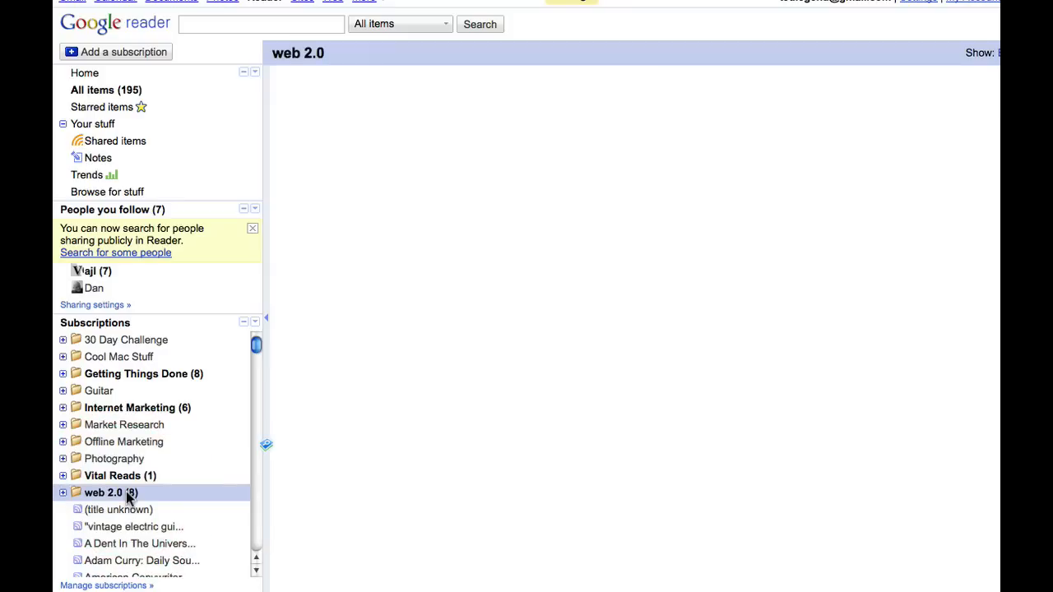
pyautogui.click(103, 491)
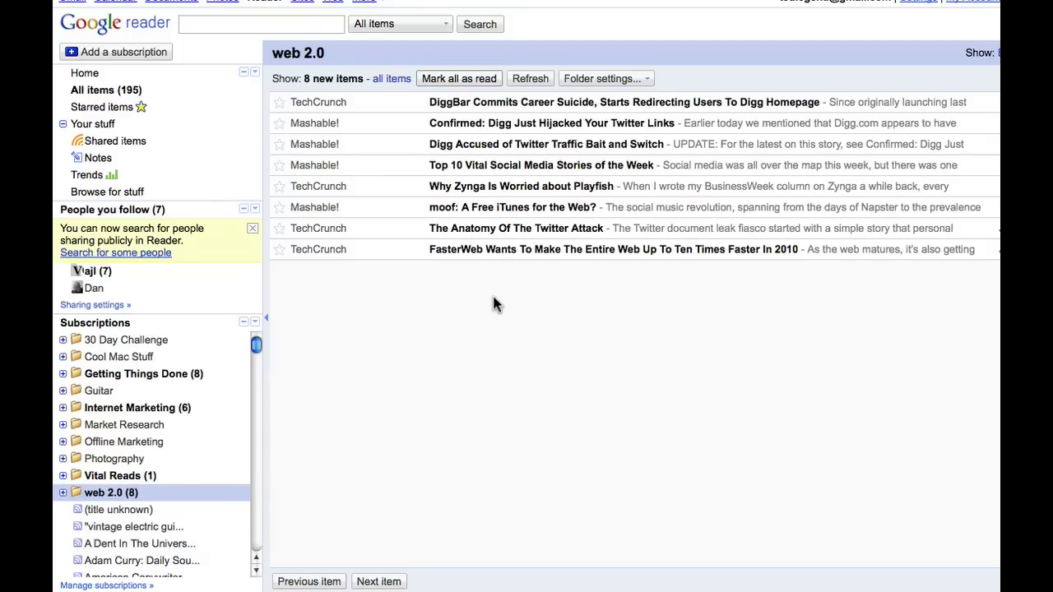
pyautogui.moveTo(543, 310)
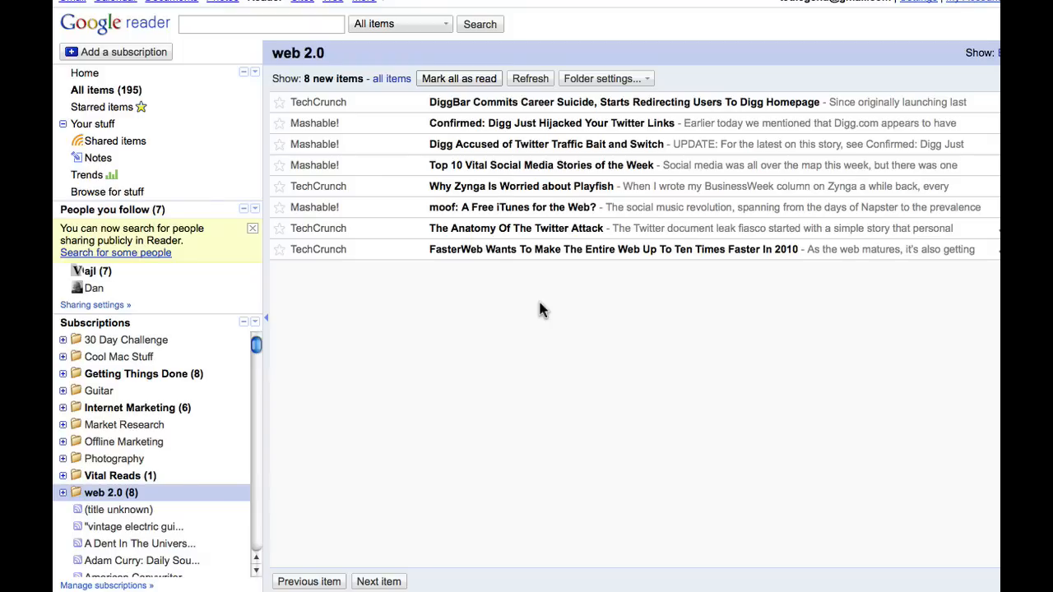